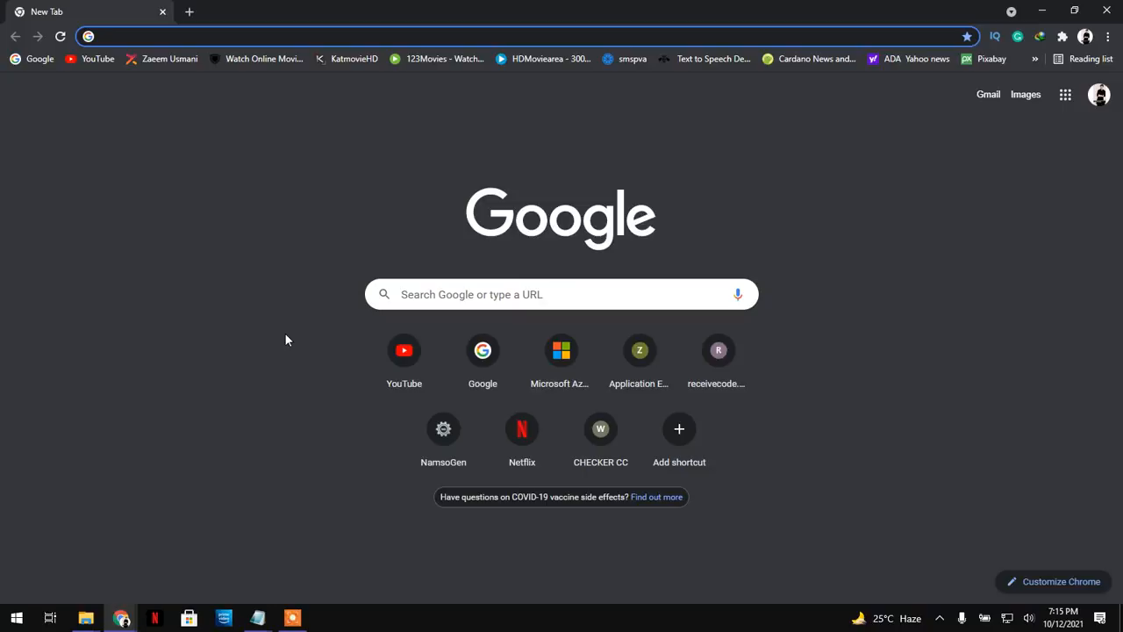
mouse_move(79, 404)
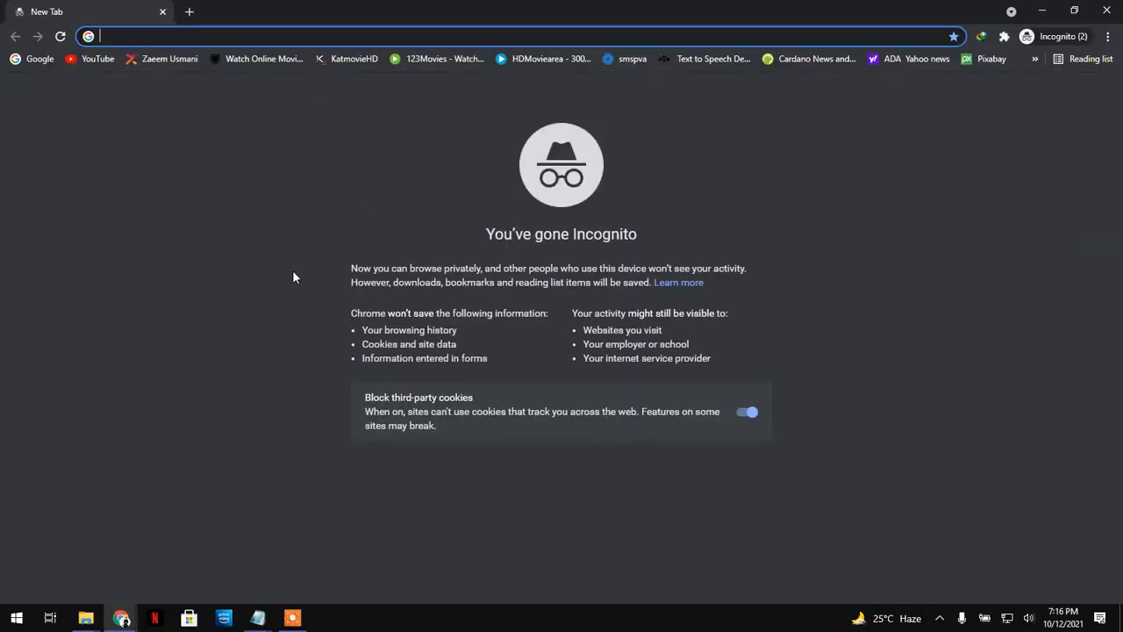
Search Google for 'azure' and follow the 'Microsoft Azure Official Site' result.
type("google.com")
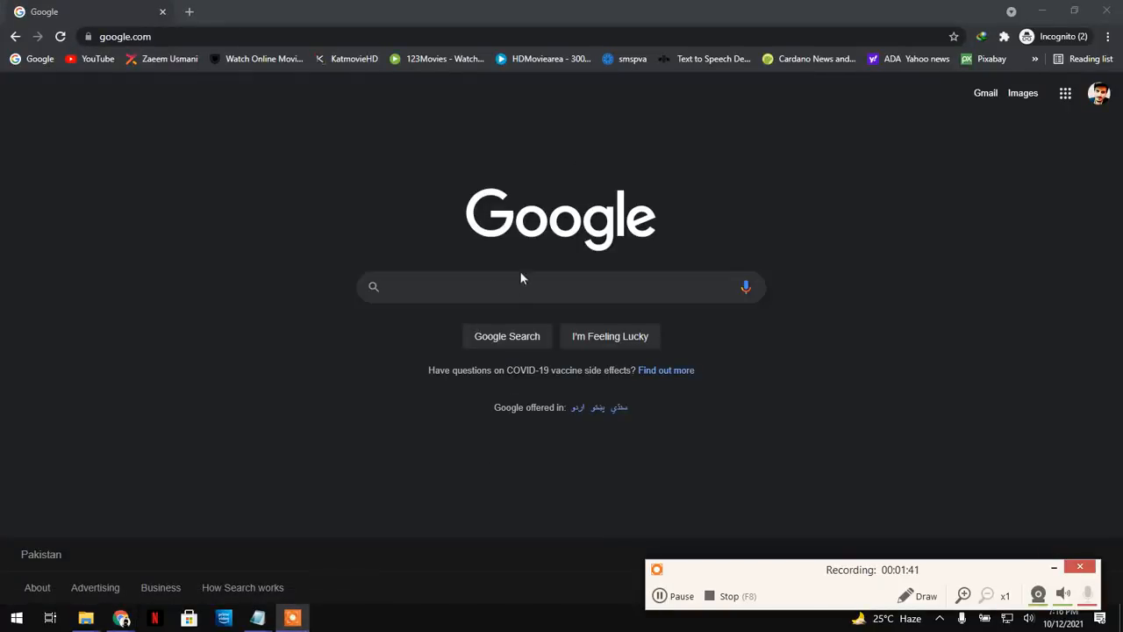
type("azure")
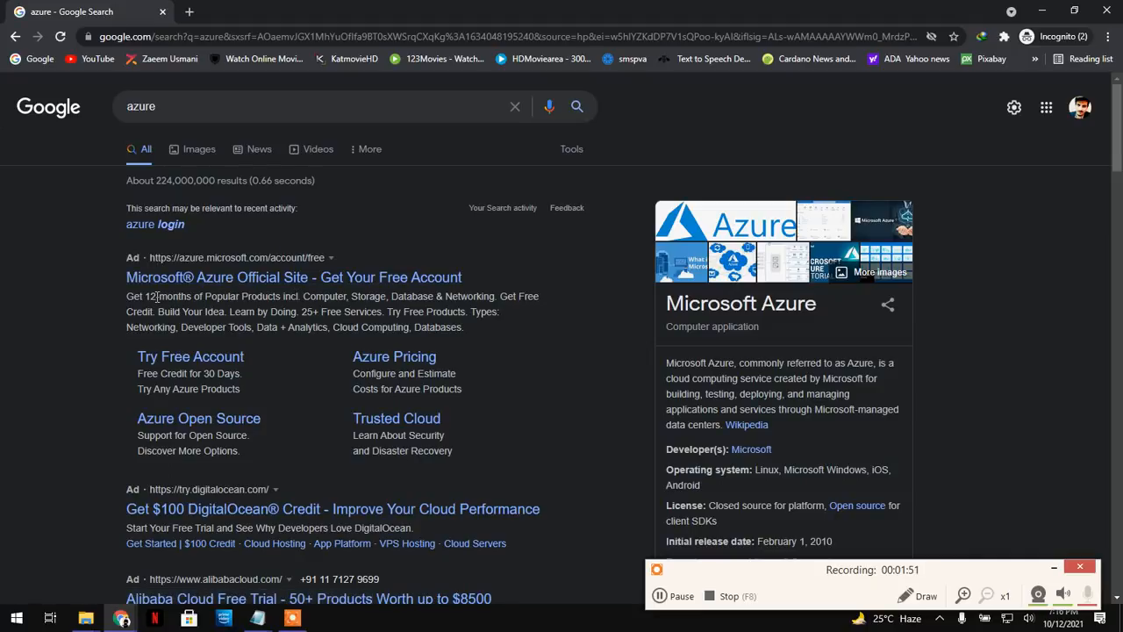
mouse_move(168, 277)
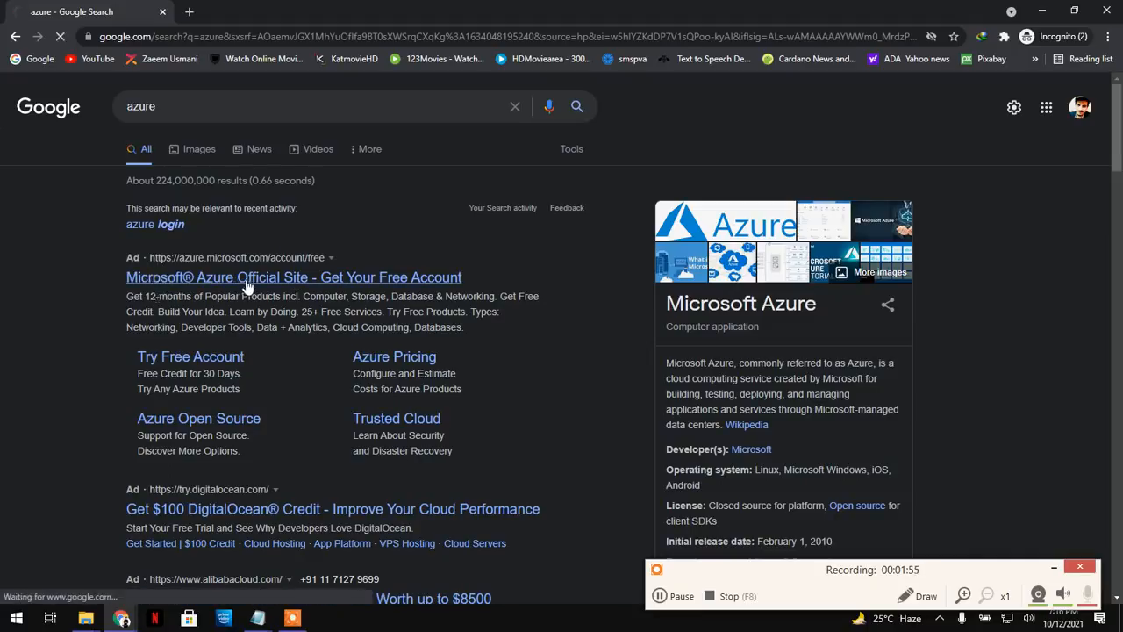
left_click(293, 277)
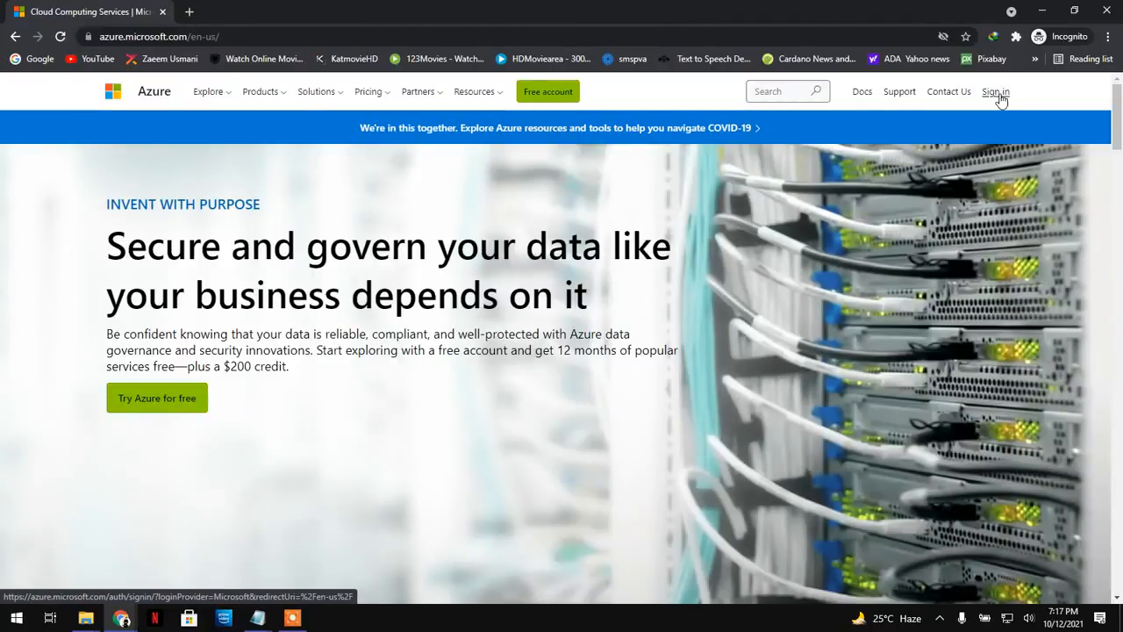
Sign in with the prefilled Microsoft account email and password, choosing Yes to stay signed in.
left_click(997, 91)
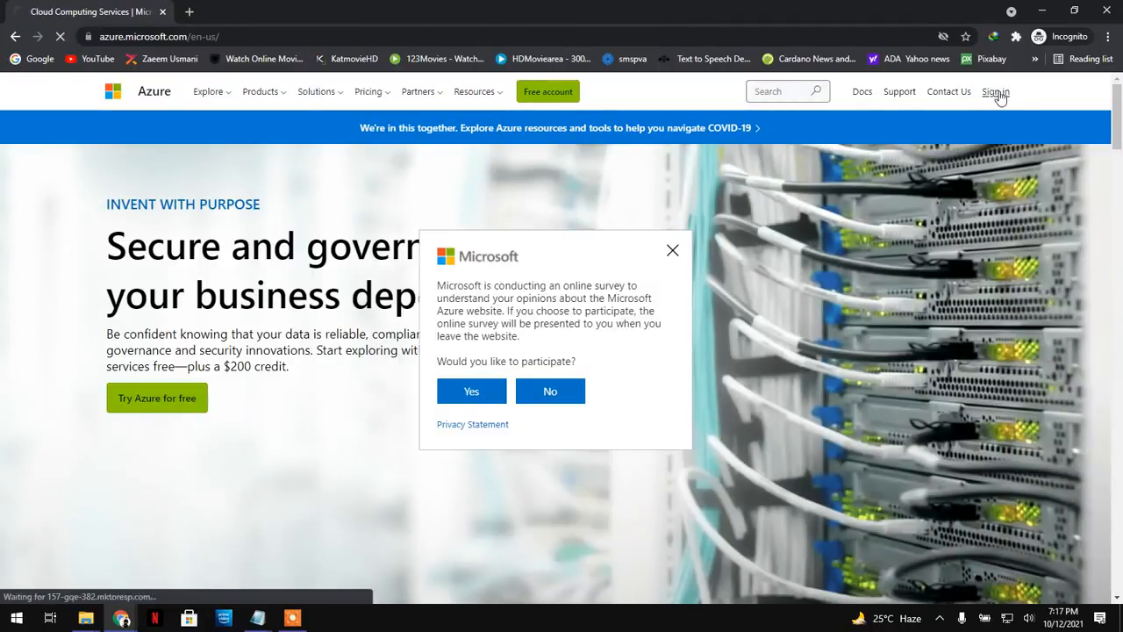
left_click(997, 91)
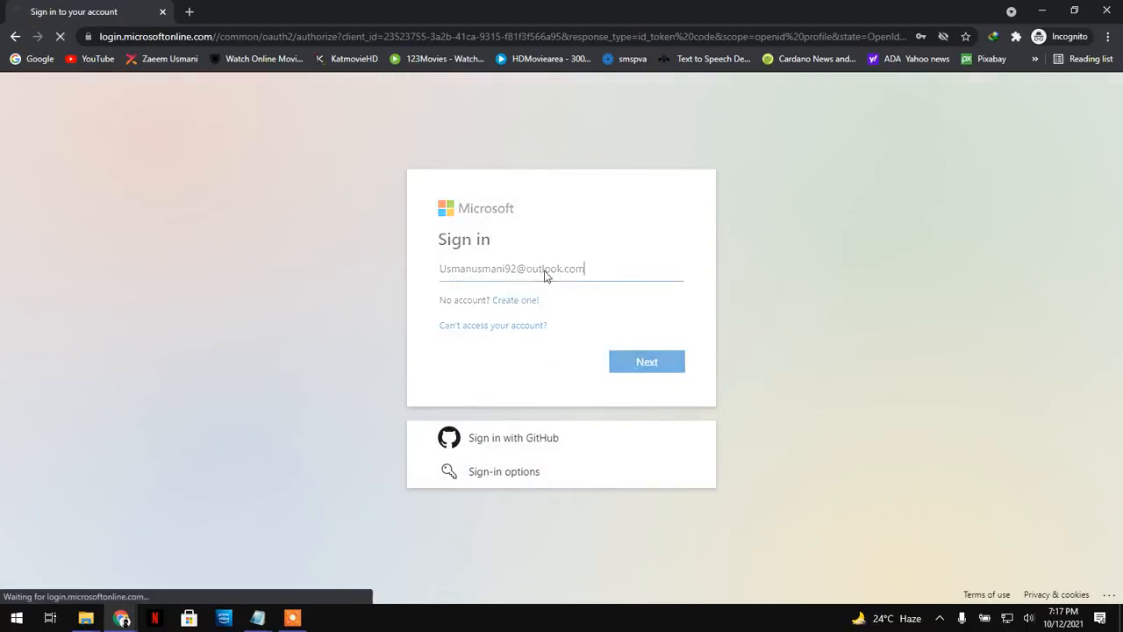
left_click(646, 362)
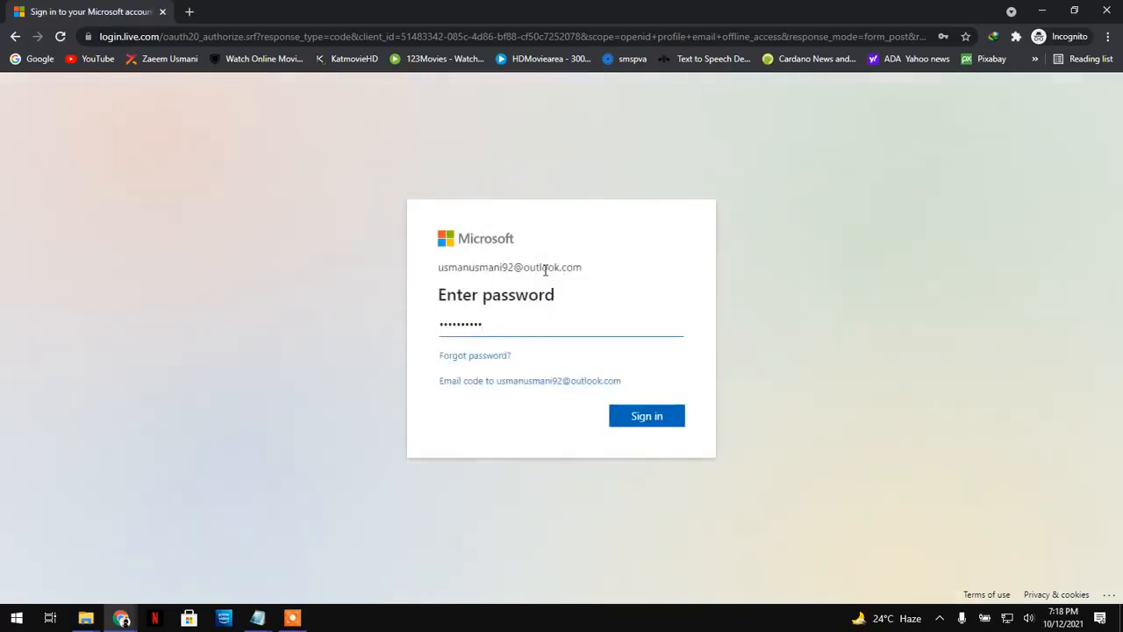
left_click(646, 415)
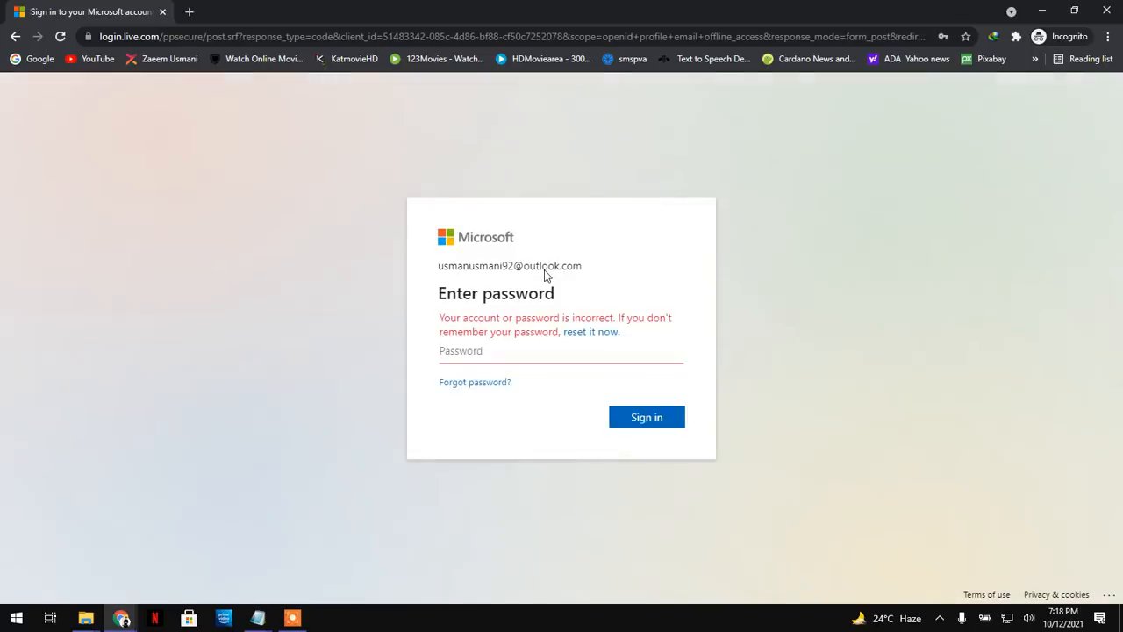
type("password")
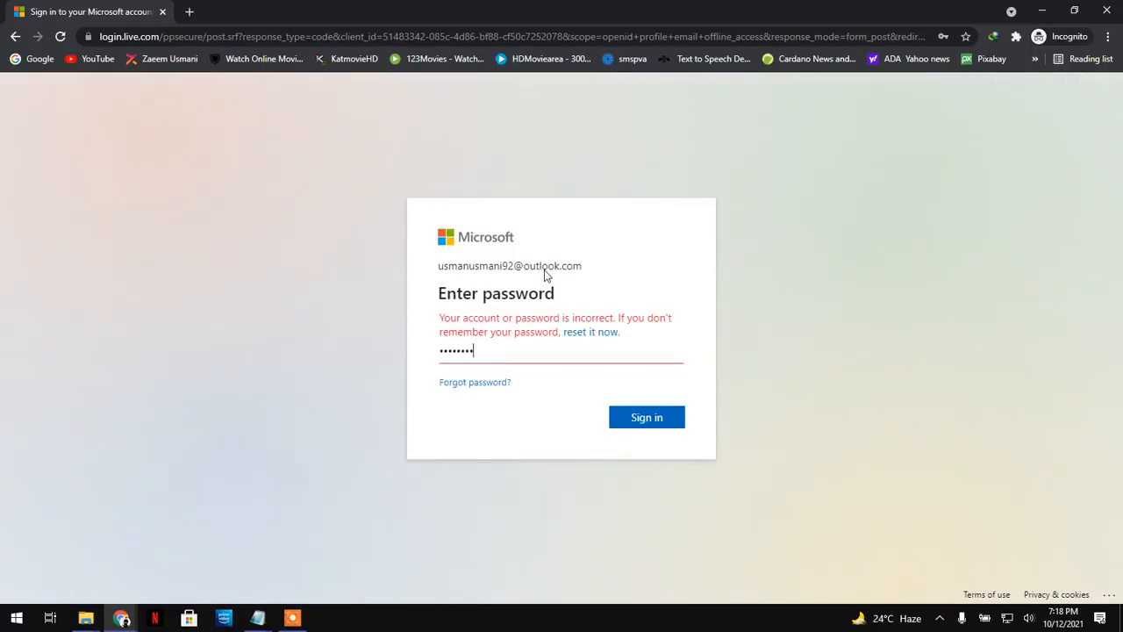
left_click(646, 418)
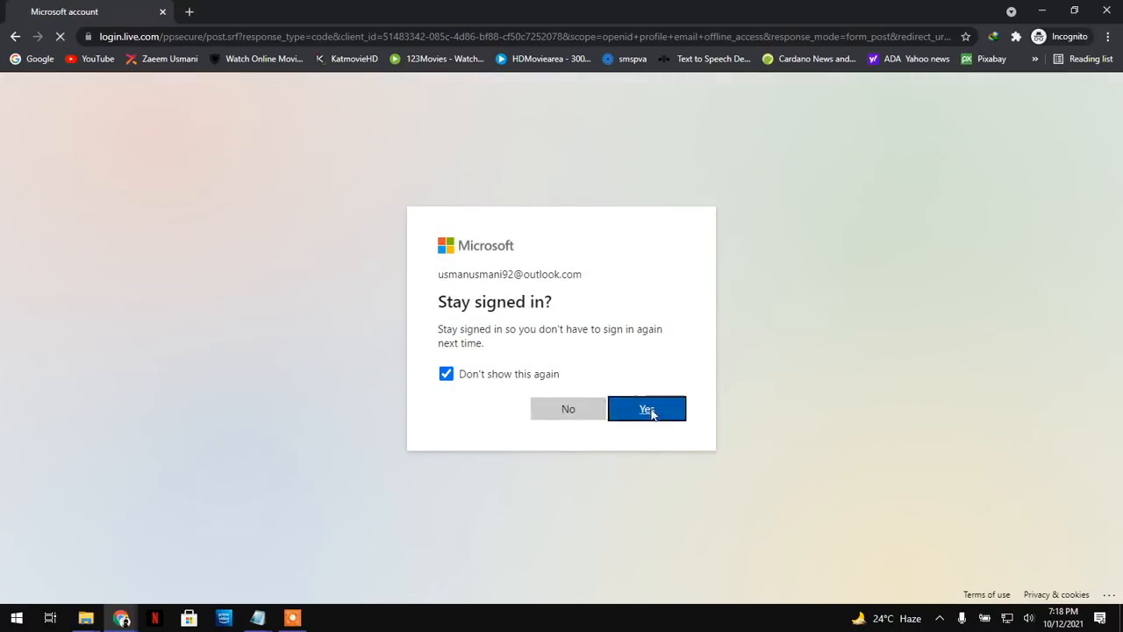
left_click(645, 407)
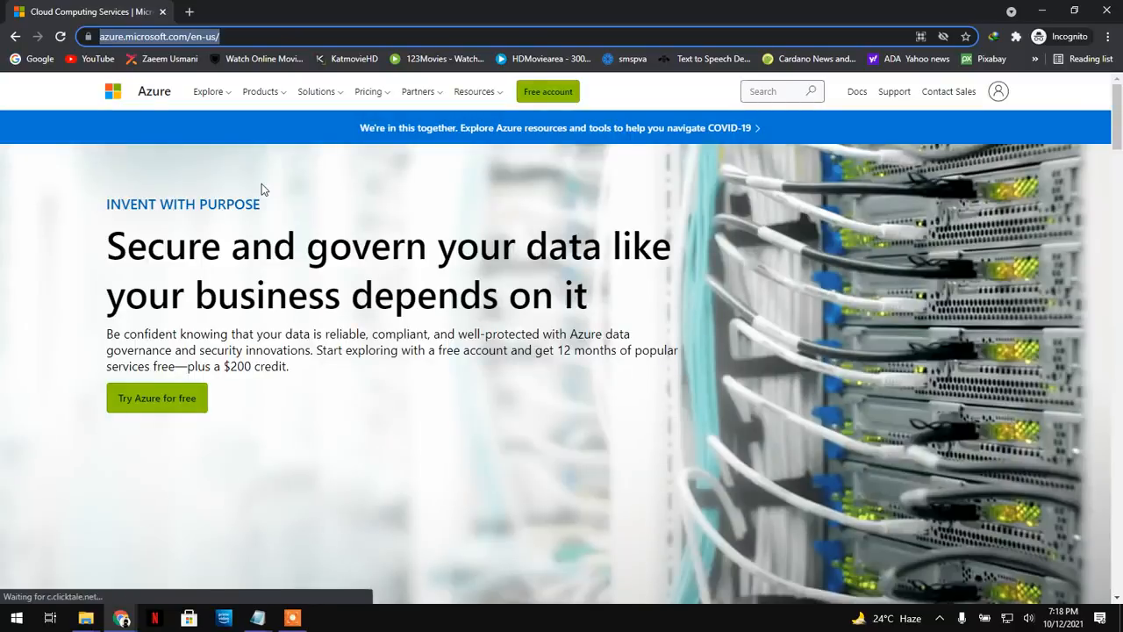
Search 'portal azure', follow the Azure portal result and land on the portal.azure.com Home page.
type("por")
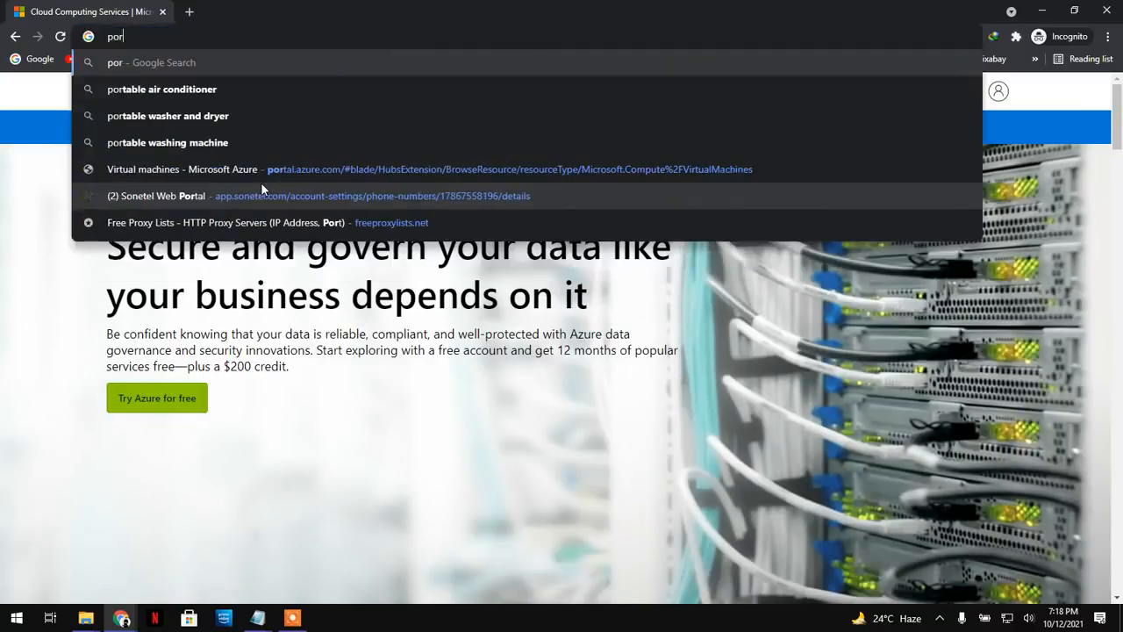
key("BackSpace")
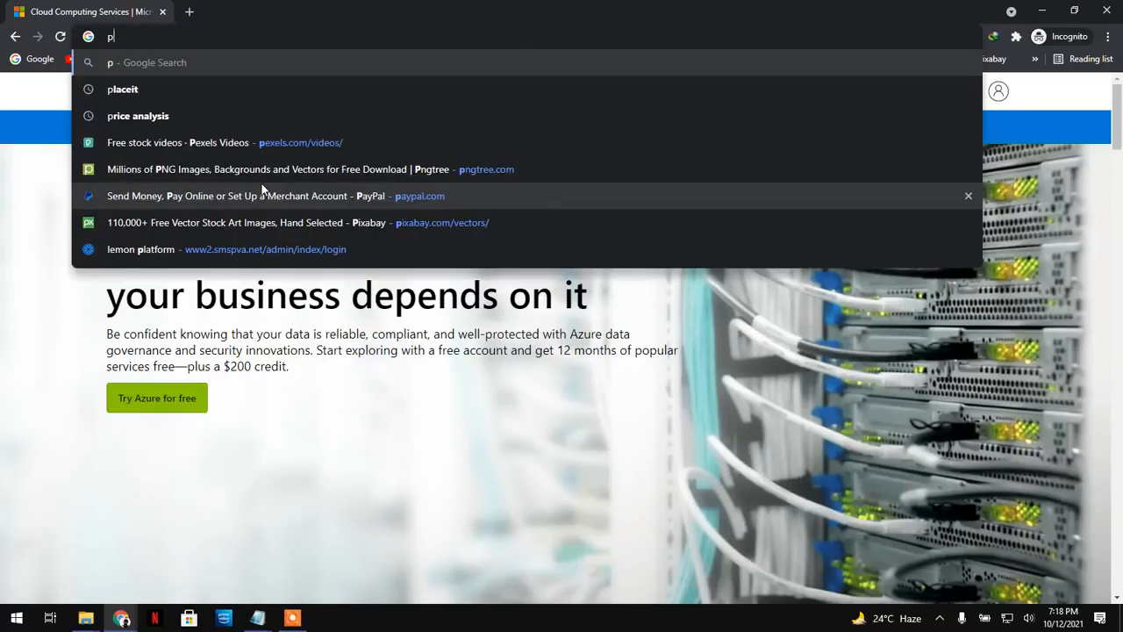
type("ort")
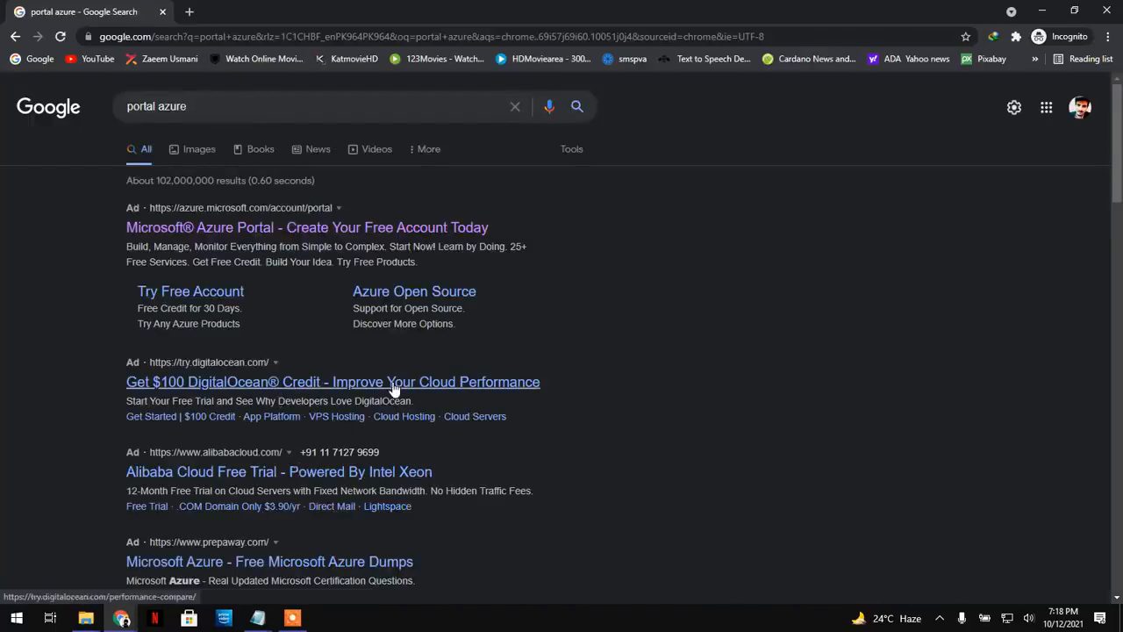
scroll("down", 3)
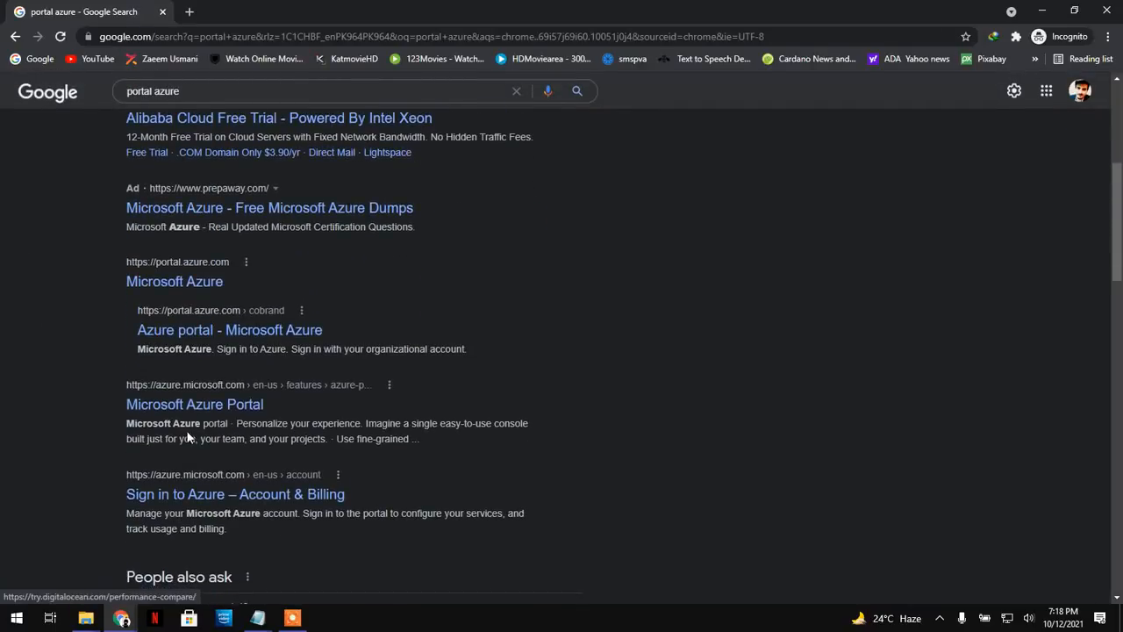
left_click(228, 330)
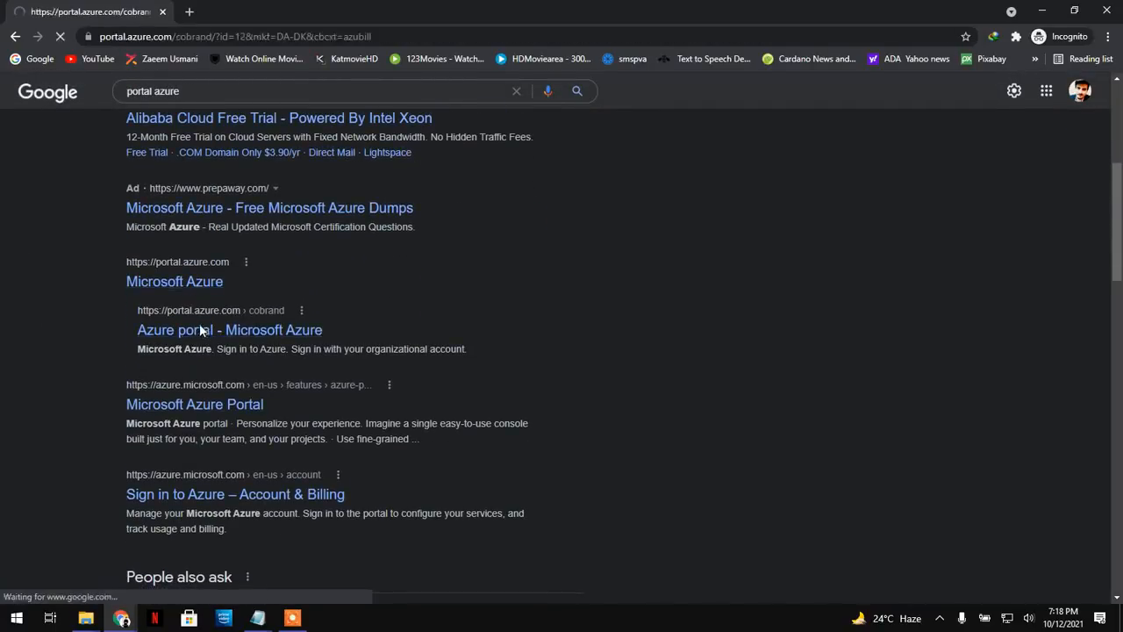
left_click(228, 330)
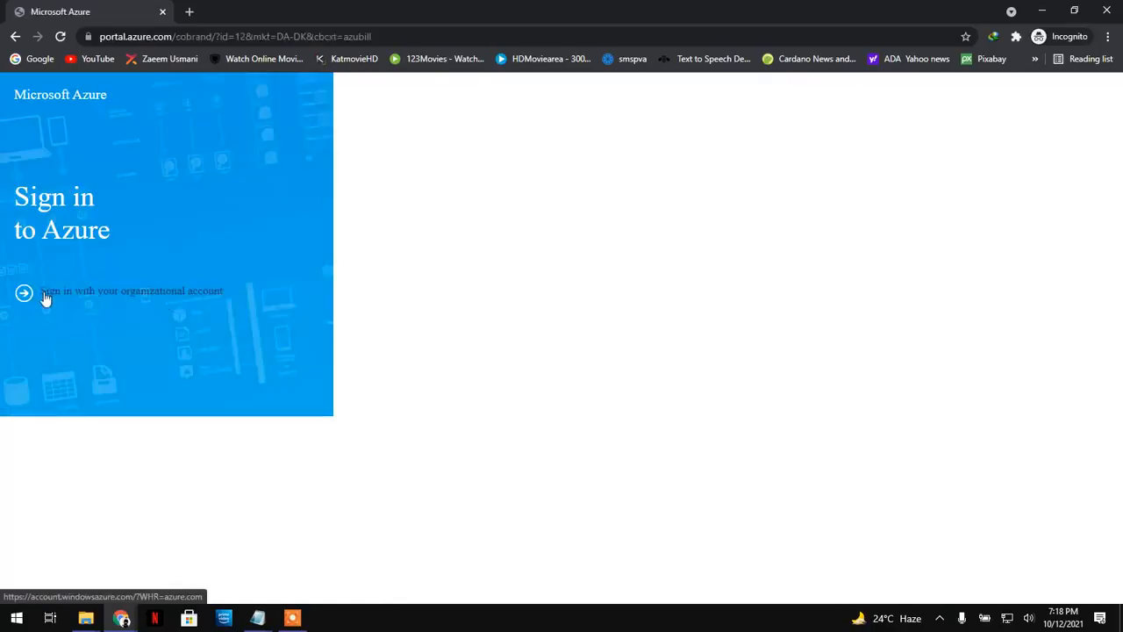
left_click(131, 292)
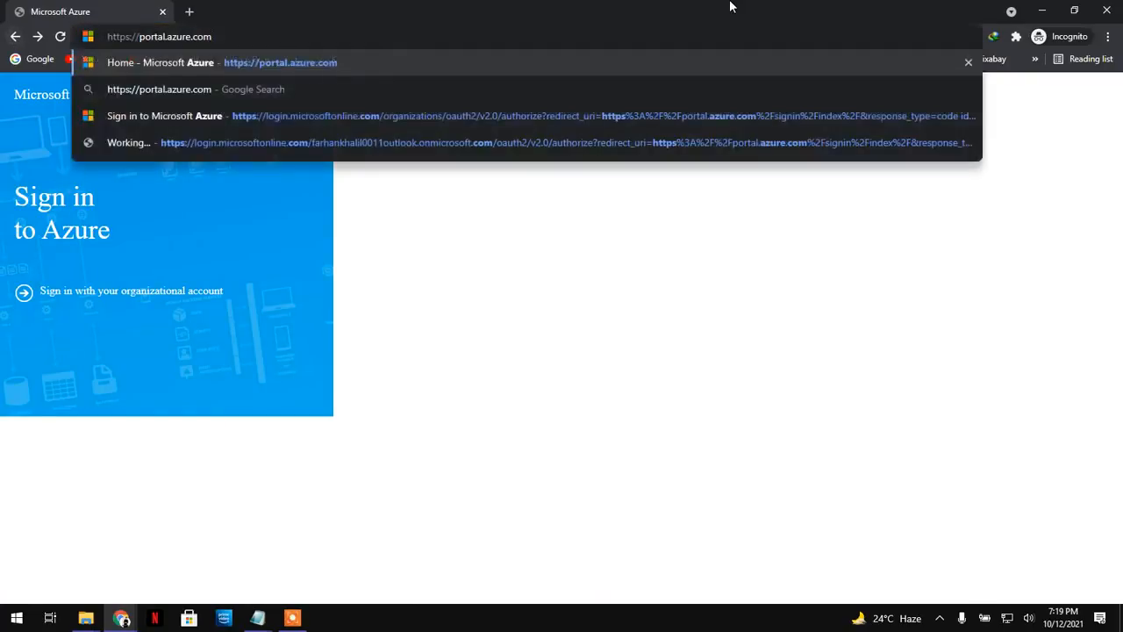
left_click(281, 63)
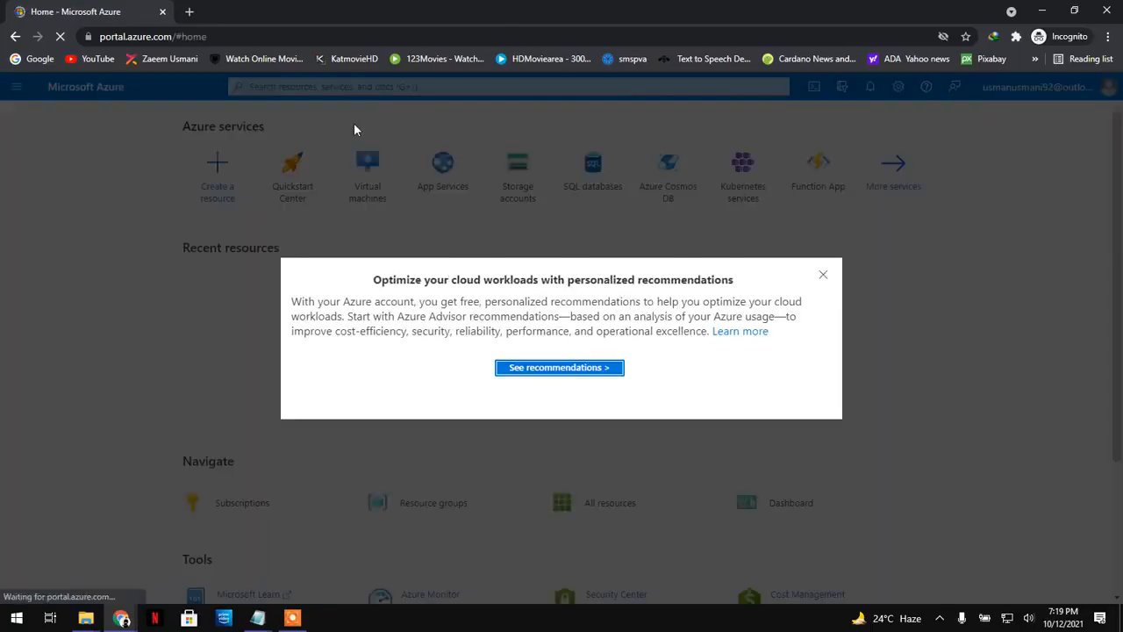
Close the 'Optimize your cloud workloads' recommendations popup on the portal Home page.
left_click(823, 274)
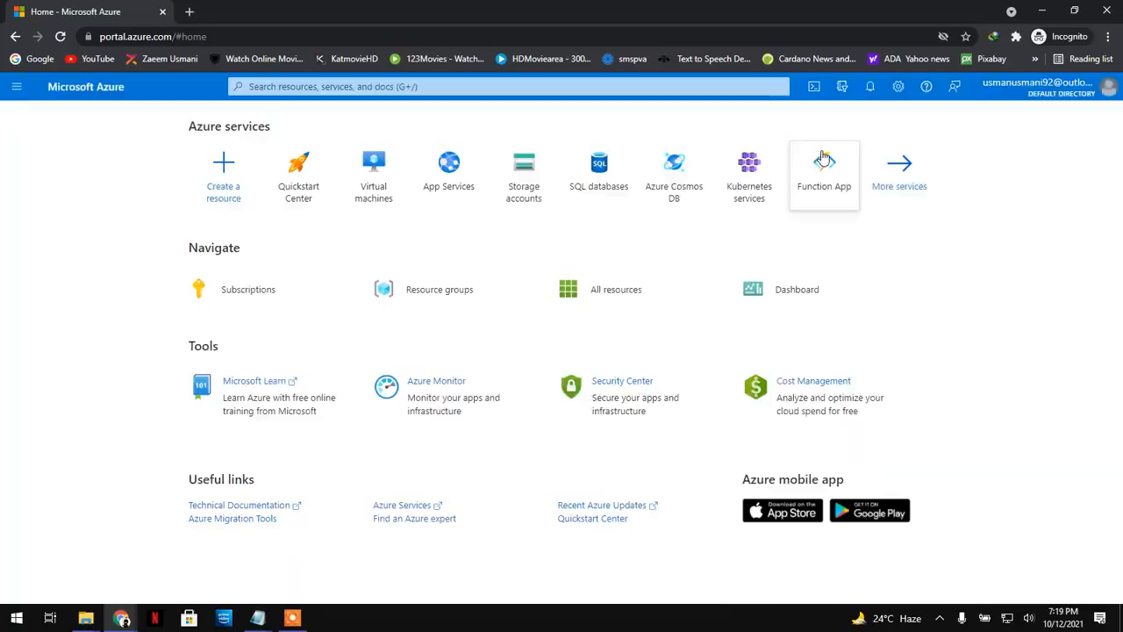
mouse_move(34, 288)
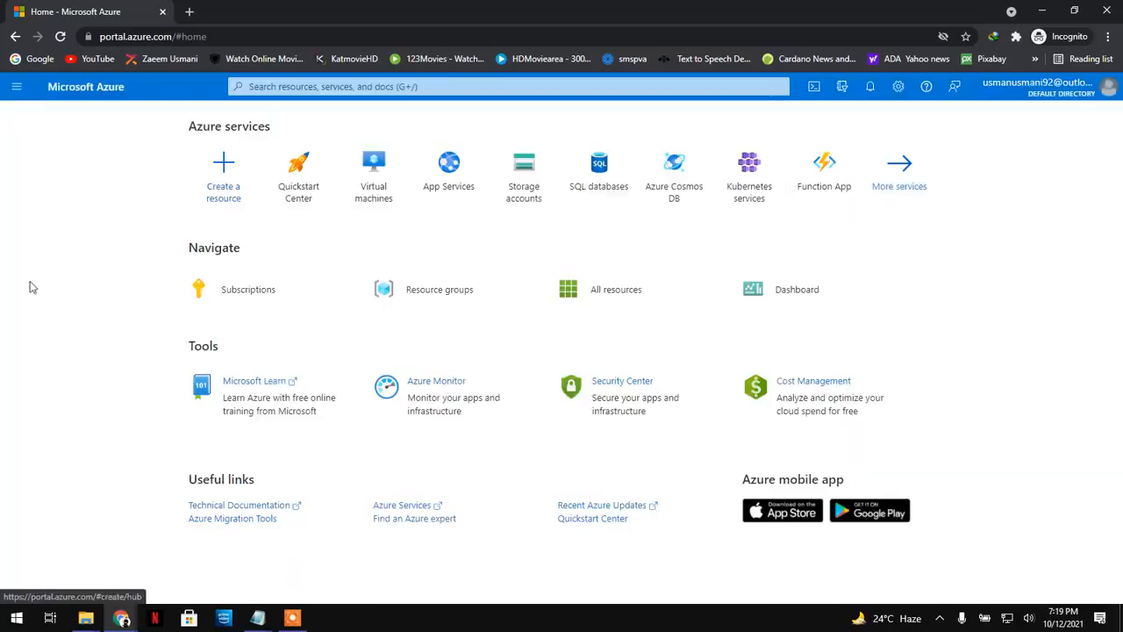
mouse_move(39, 347)
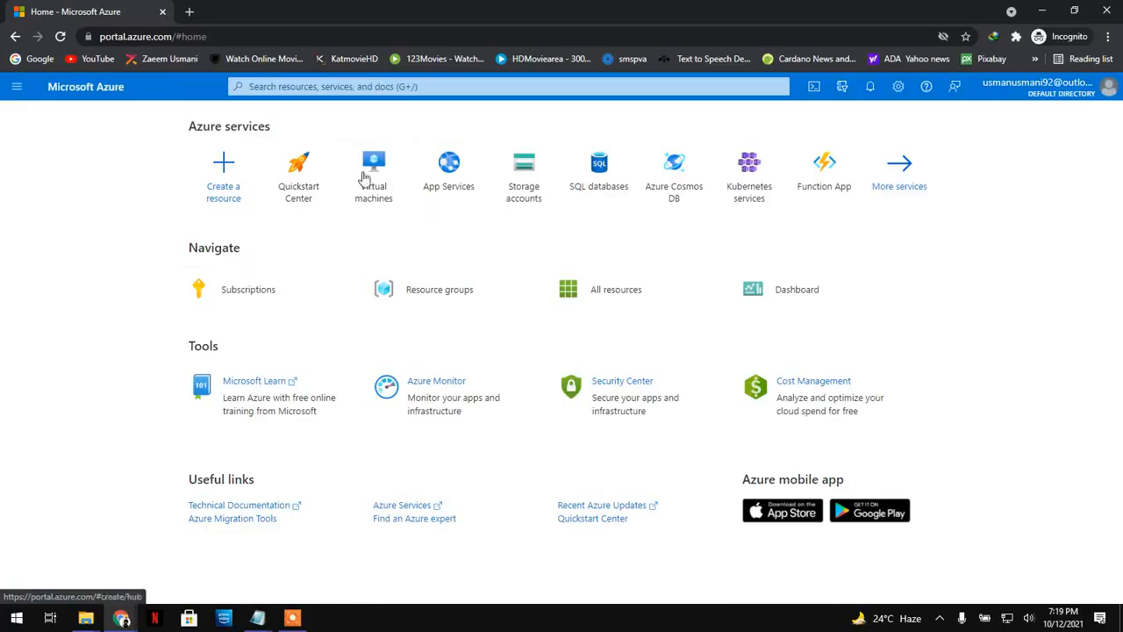
mouse_move(383, 228)
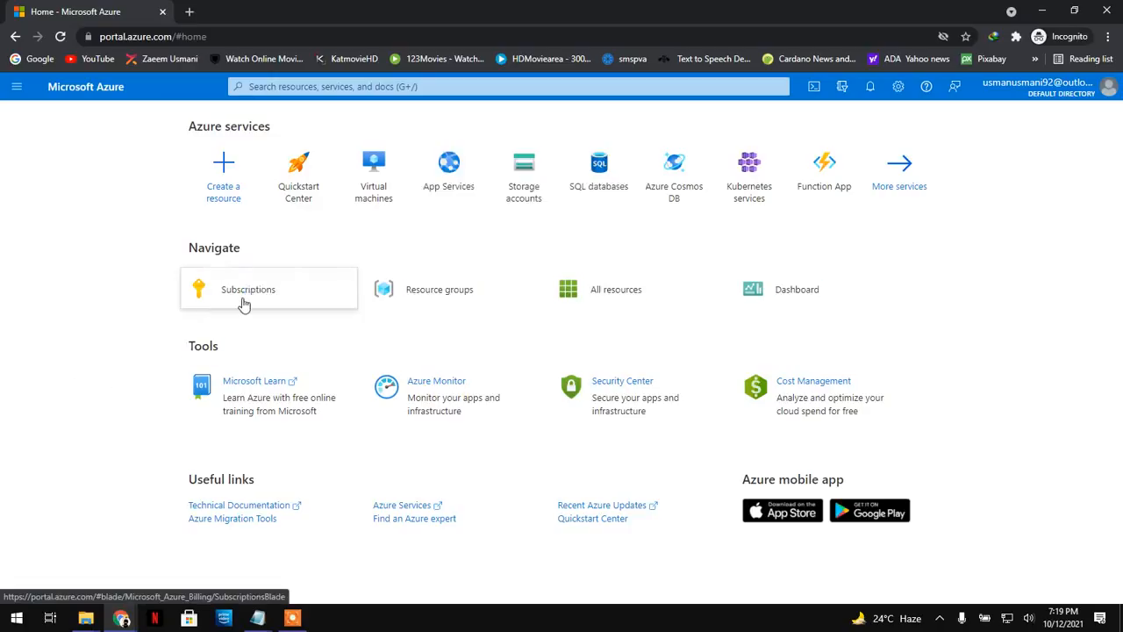
mouse_move(64, 348)
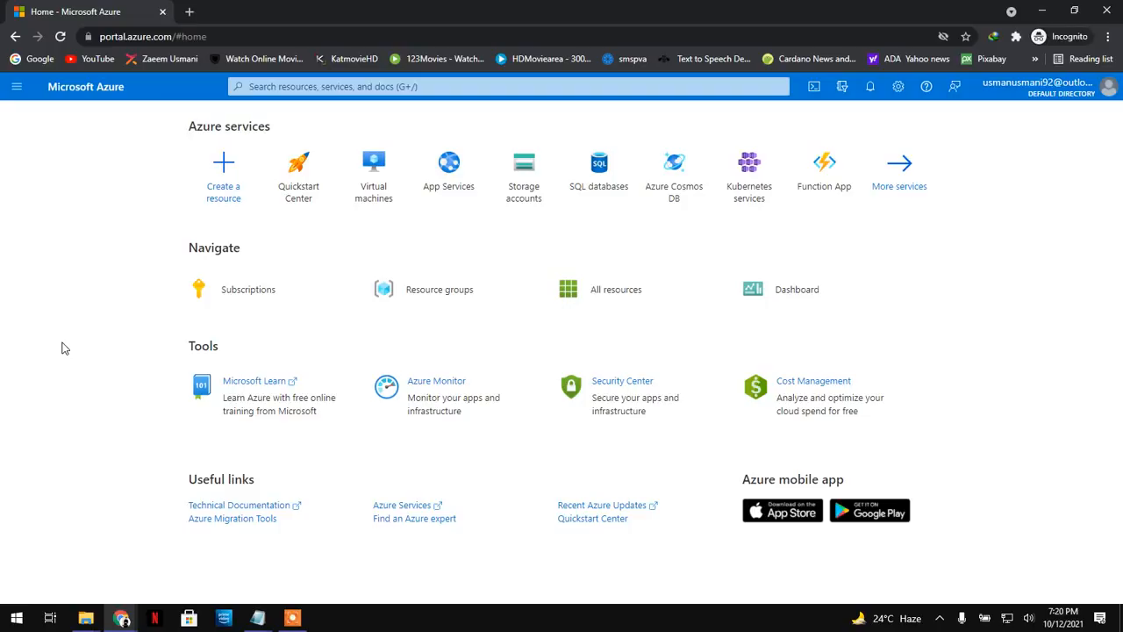
mouse_move(250, 289)
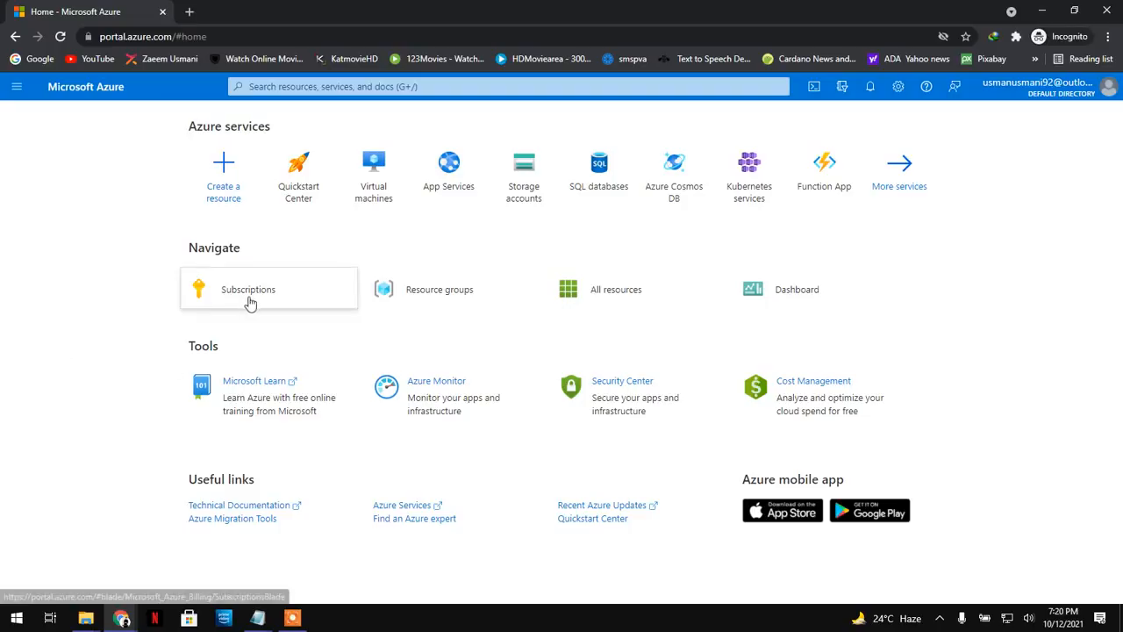
Check the Subscriptions list shows one active subscription, then return to the portal Home.
left_click(249, 288)
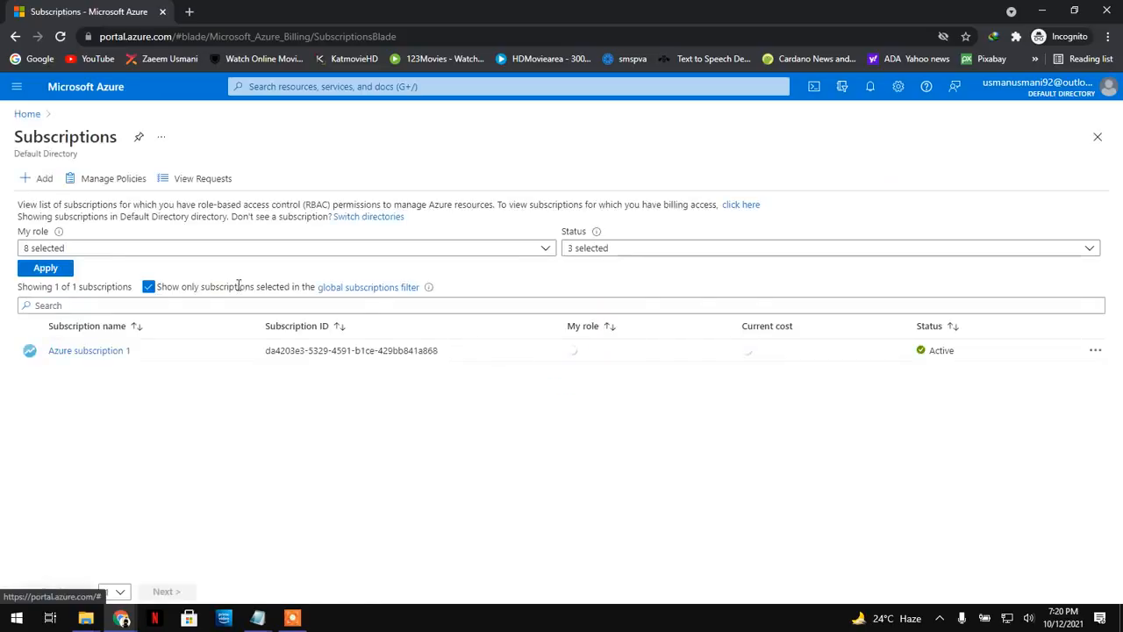
mouse_move(927, 361)
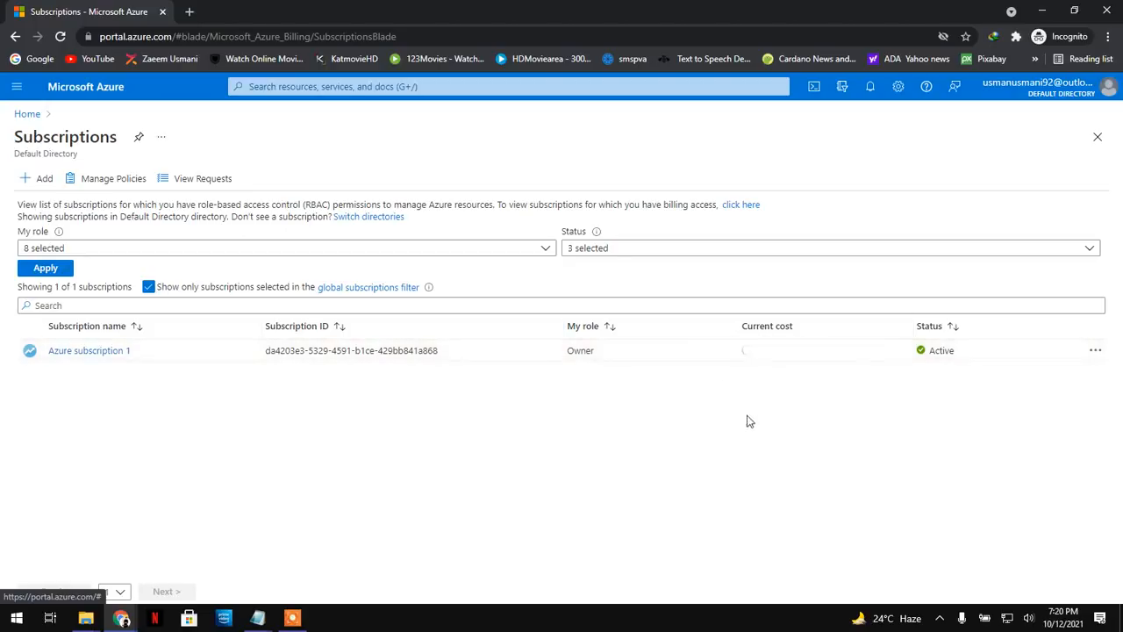
mouse_move(751, 509)
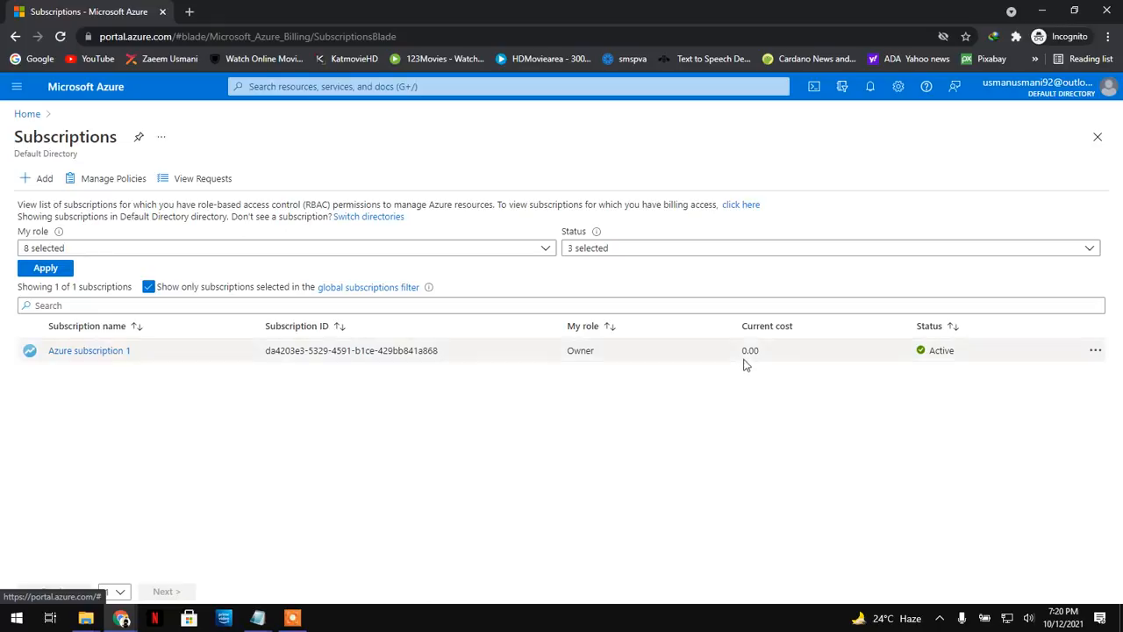
mouse_move(1062, 92)
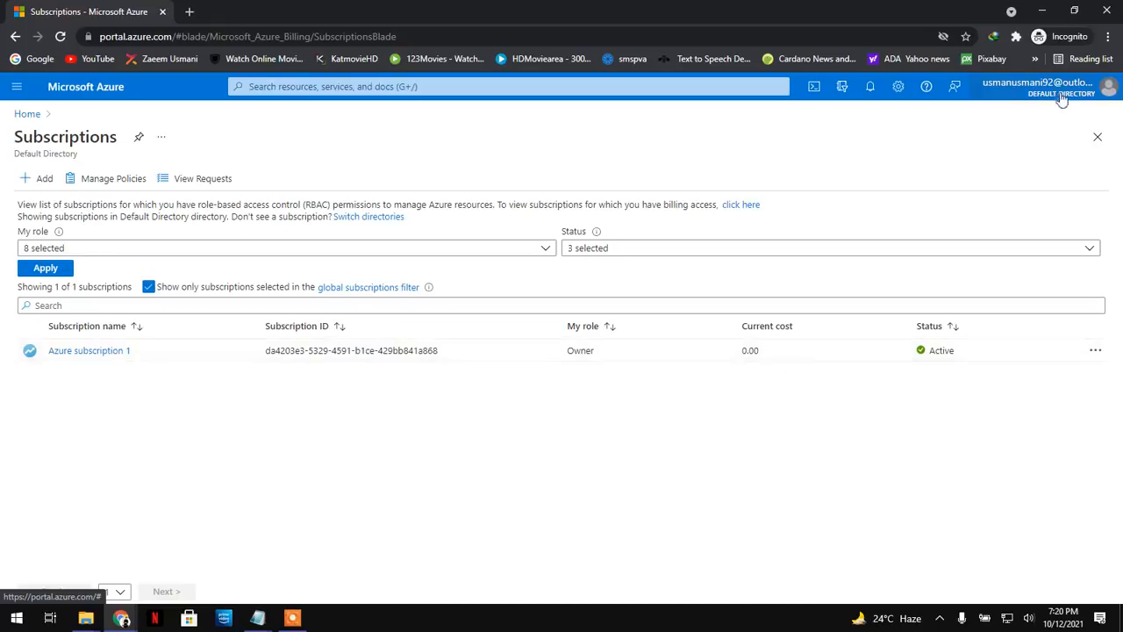
left_click(28, 112)
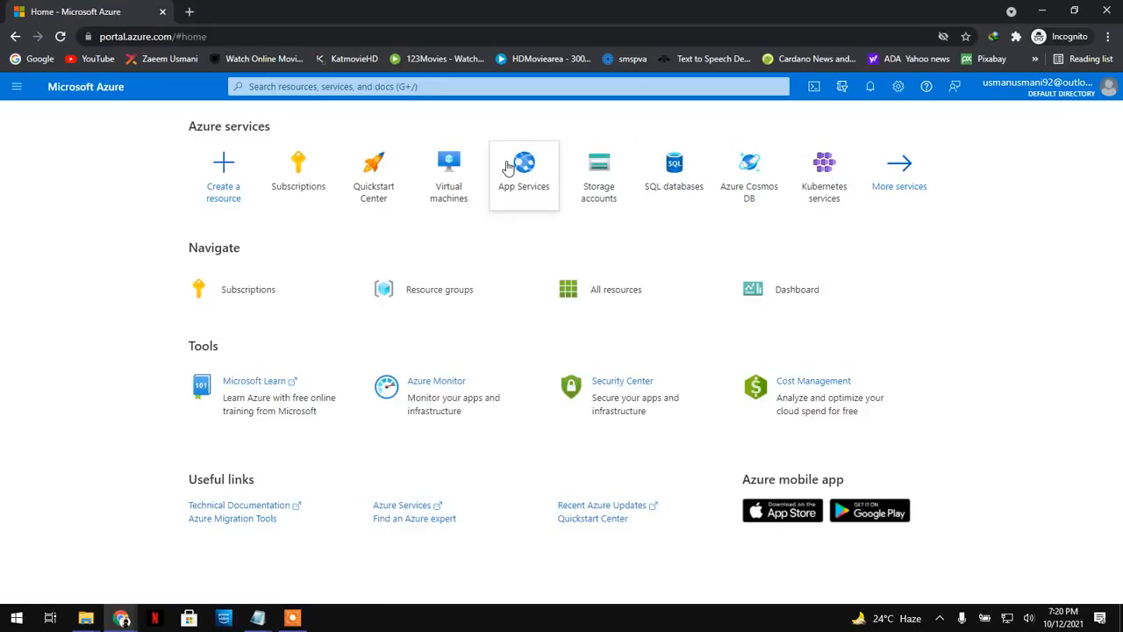
mouse_move(449, 175)
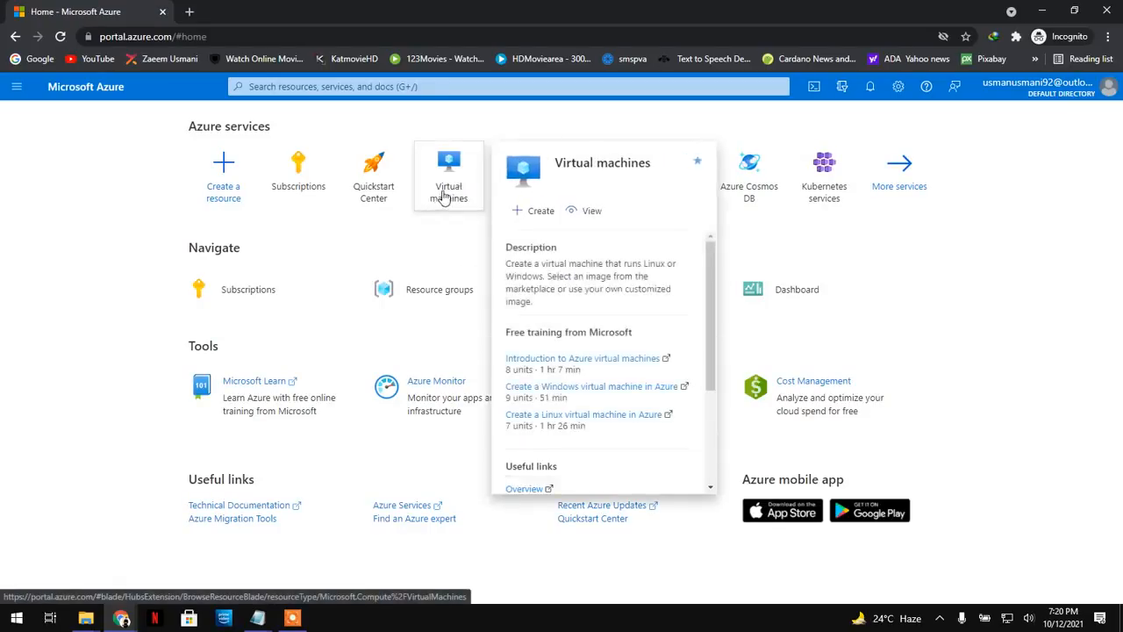
Go to the empty Virtual machines list and begin creating a new virtual machine.
left_click(449, 172)
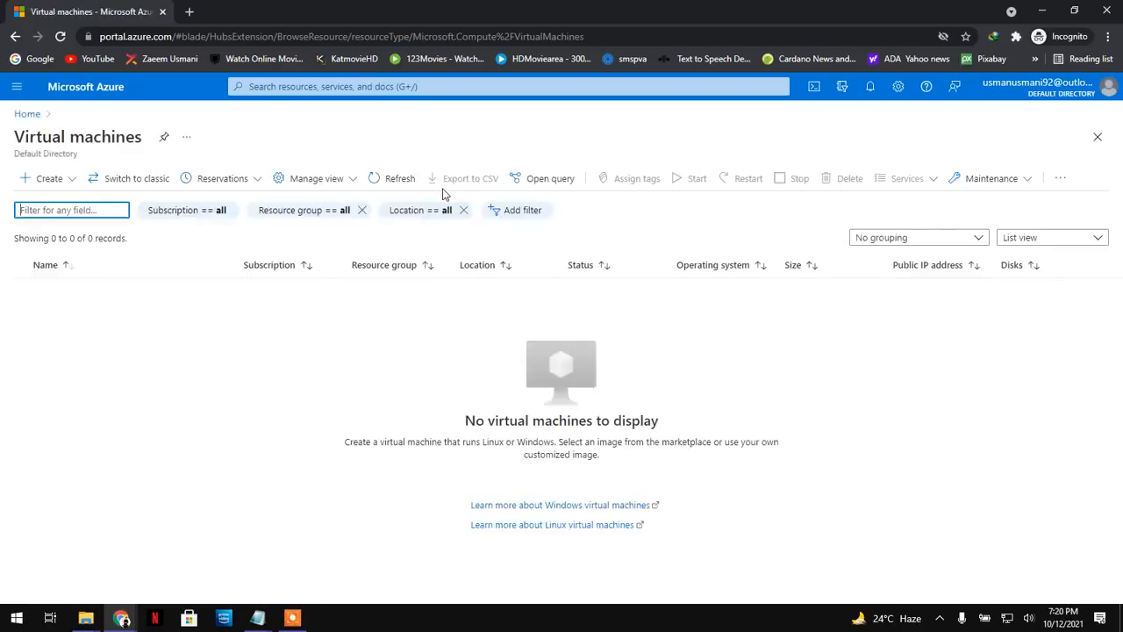
left_click(44, 179)
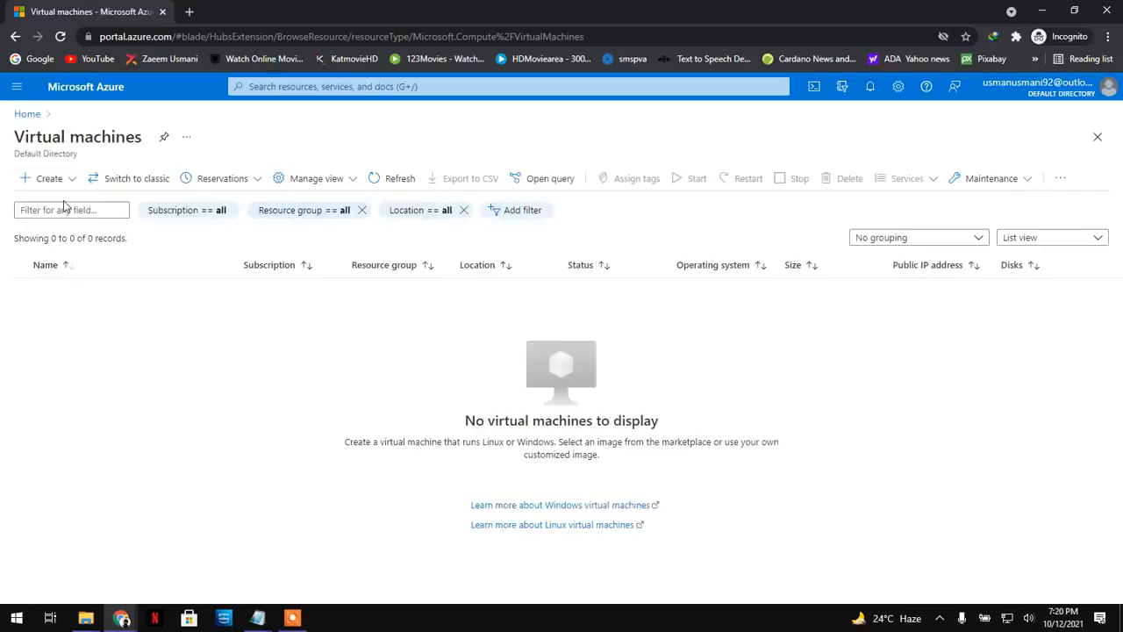
mouse_move(272, 442)
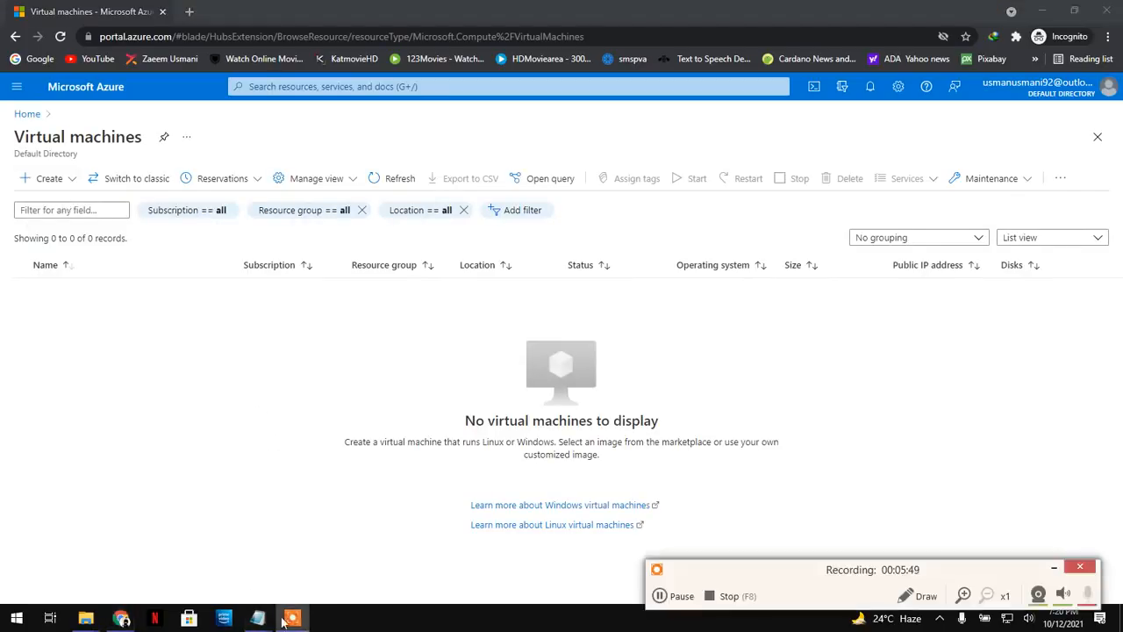
mouse_move(266, 363)
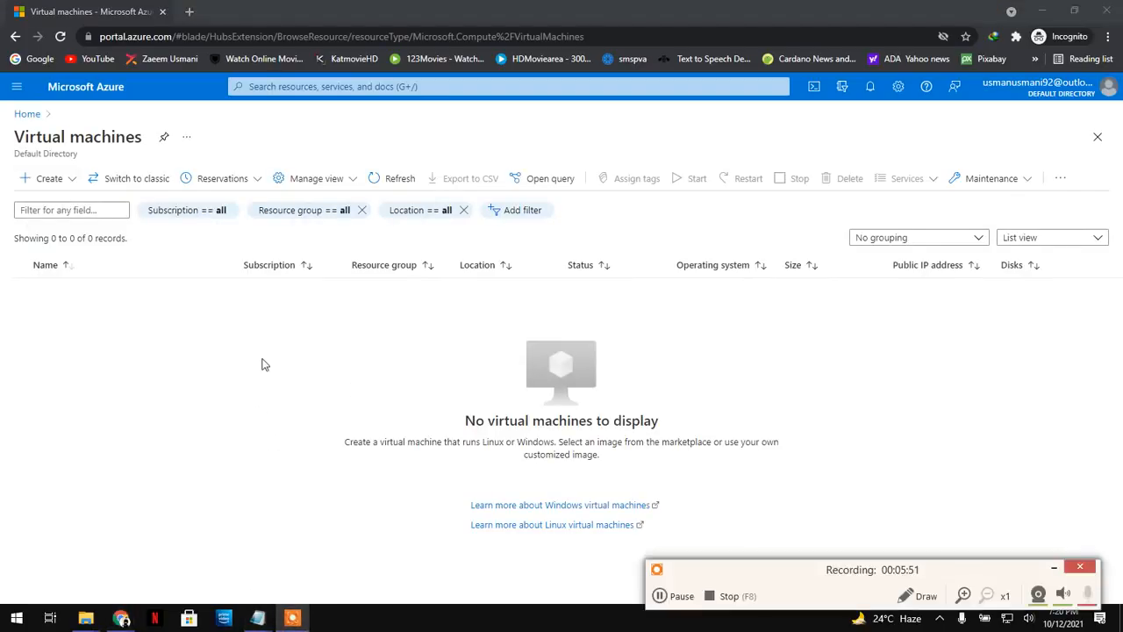
left_click(42, 179)
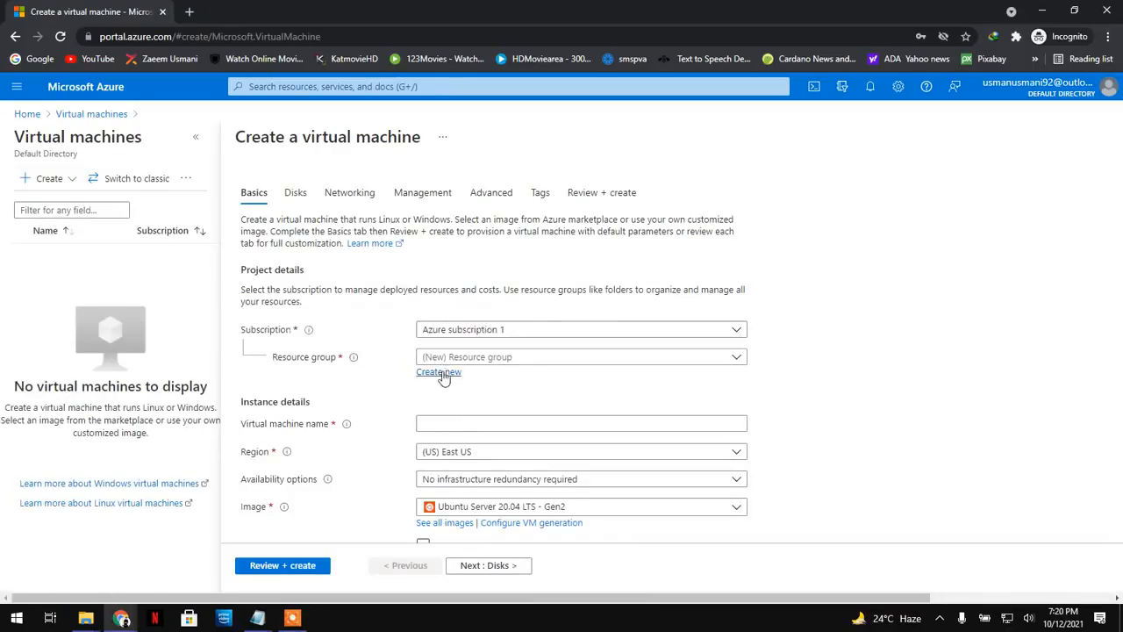
Create a new resource group named group1 for the virtual machine.
left_click(439, 372)
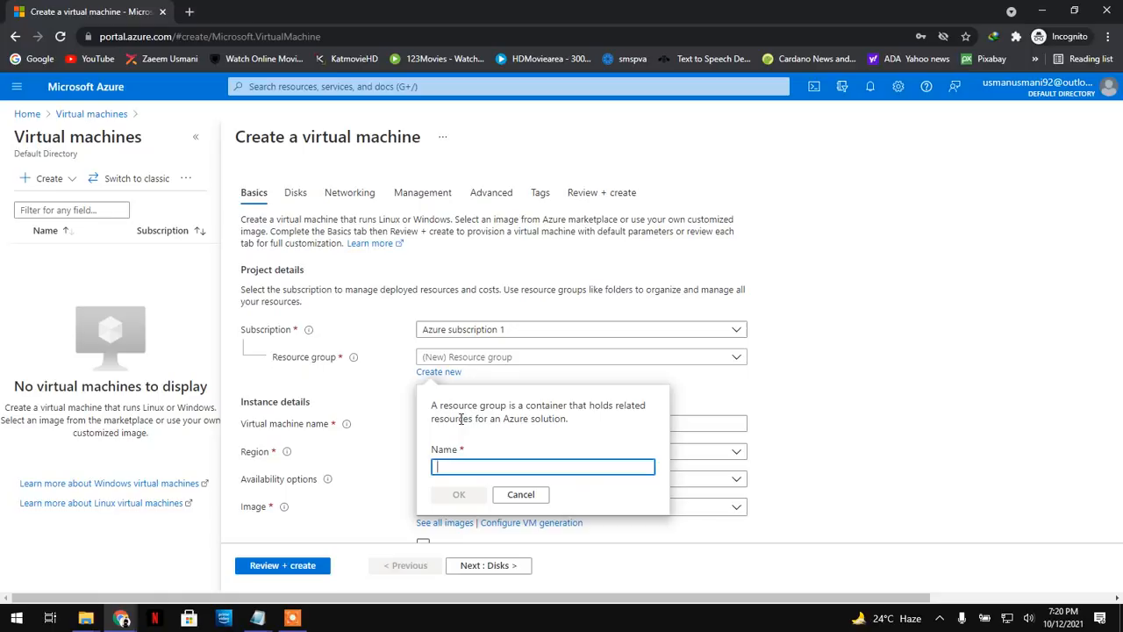
type("grd")
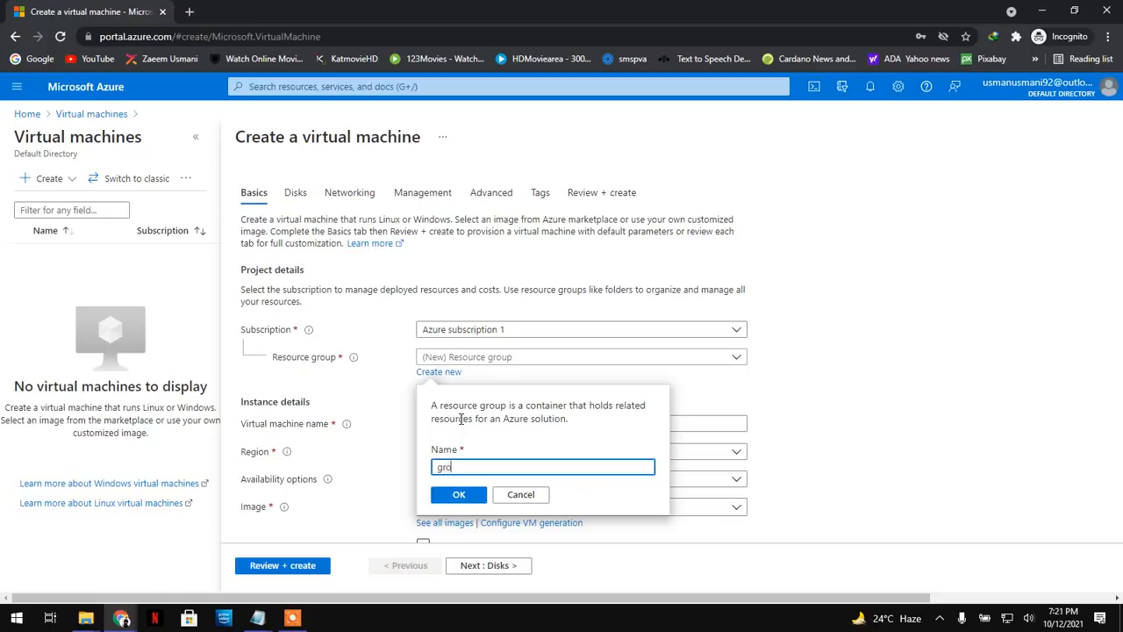
type("group1")
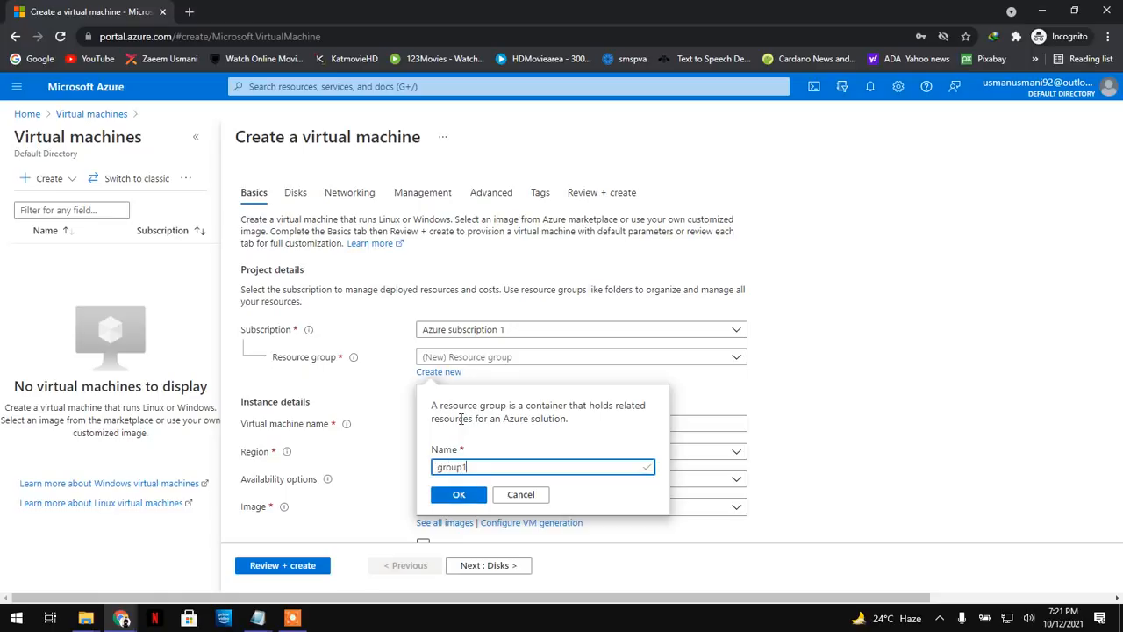
left_click(458, 495)
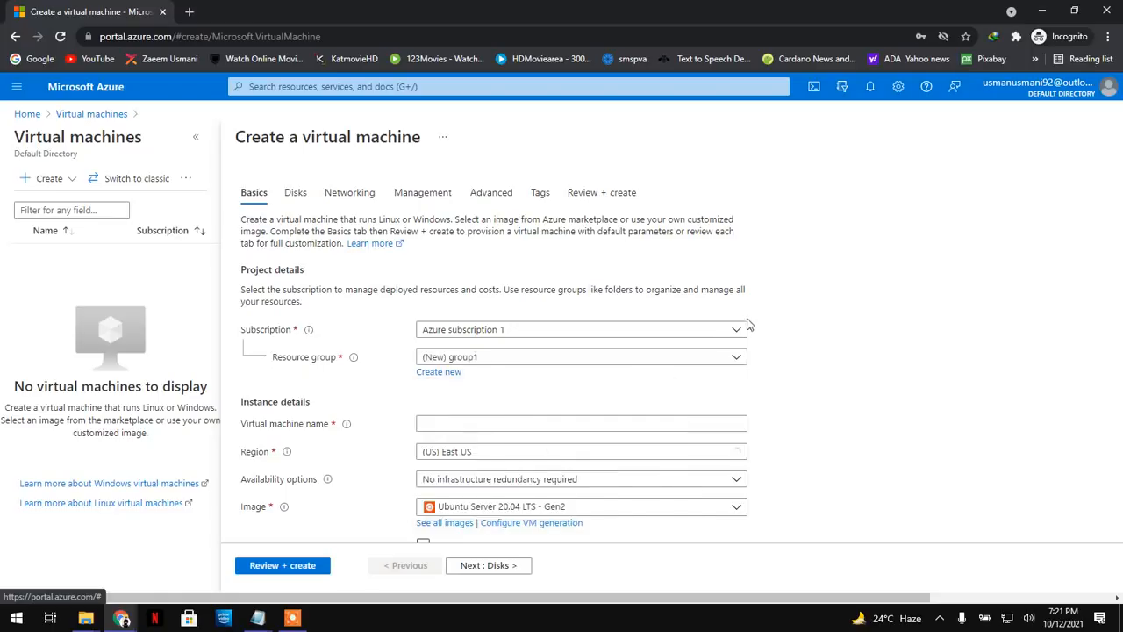
Name the VM Watch01 and choose the Windows 10 Pro, Version 20H2 - Gen2 image.
left_click(581, 423)
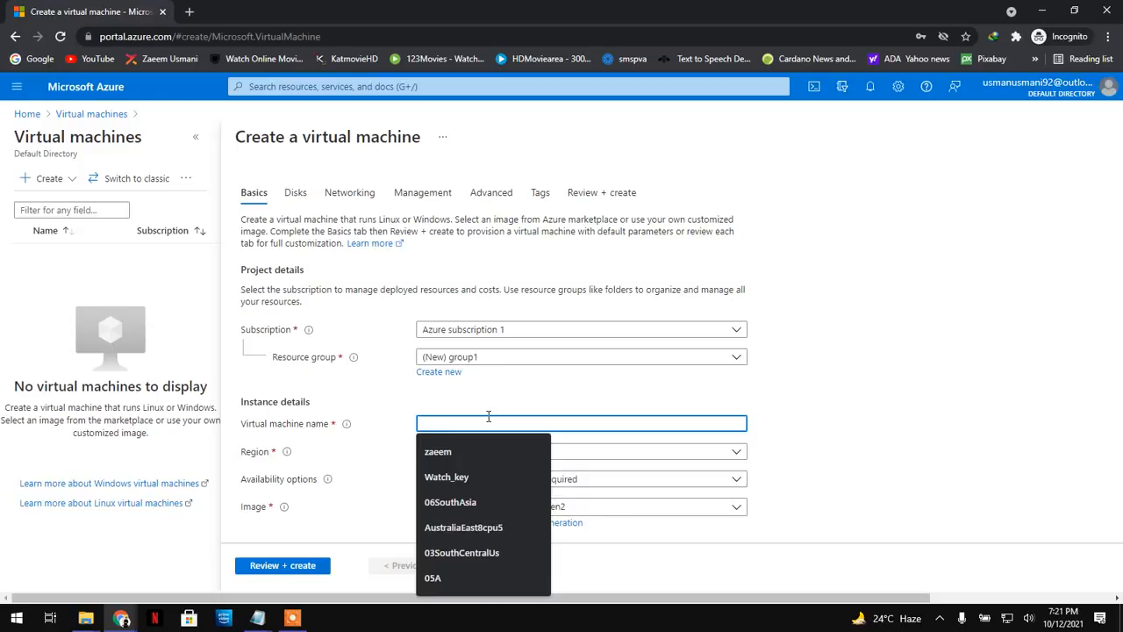
type("Wat")
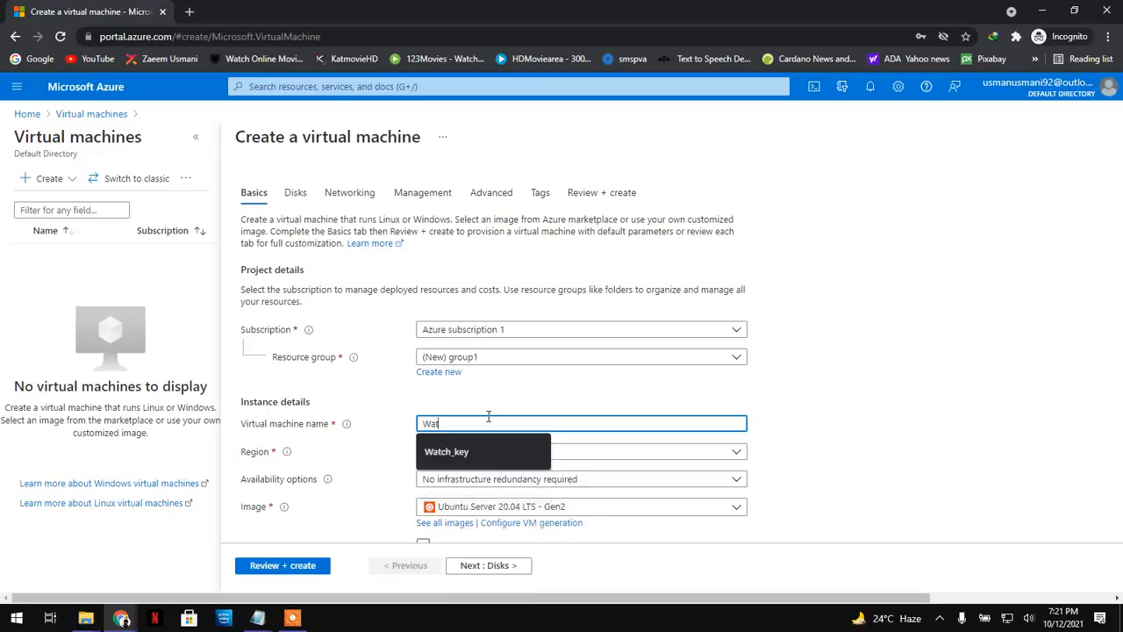
type("ch01")
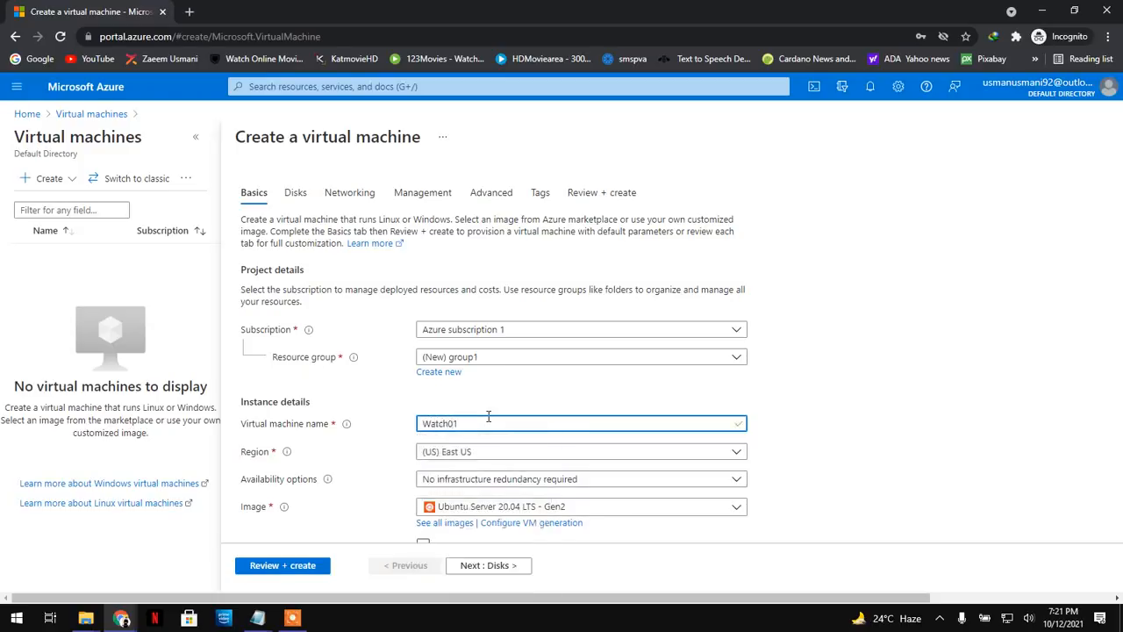
scroll("down", 3)
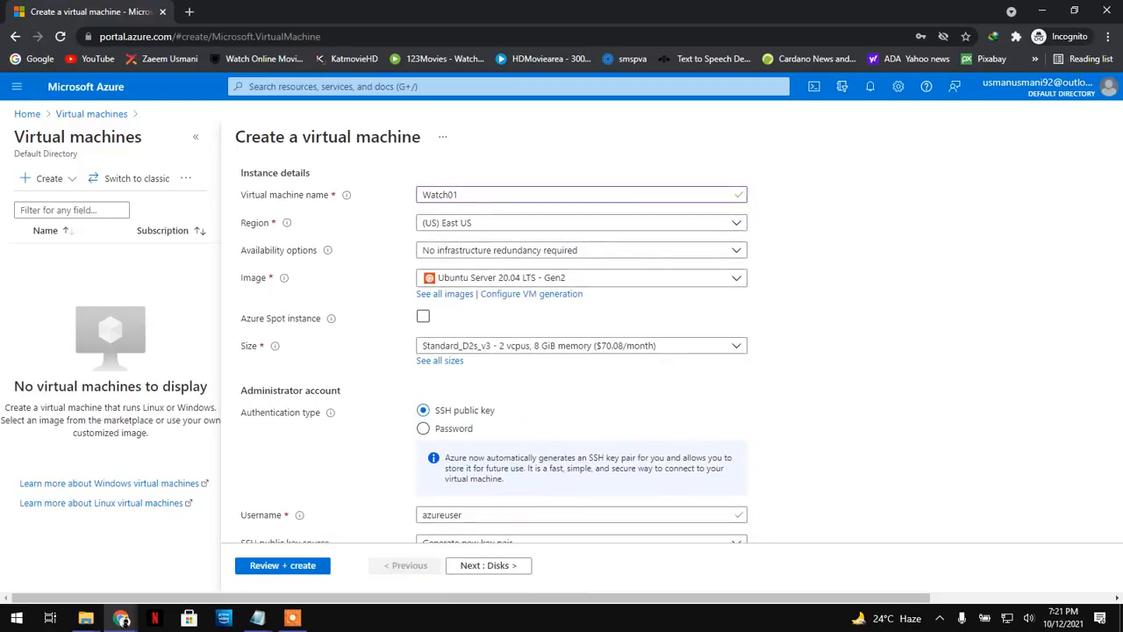
scroll("up", 3)
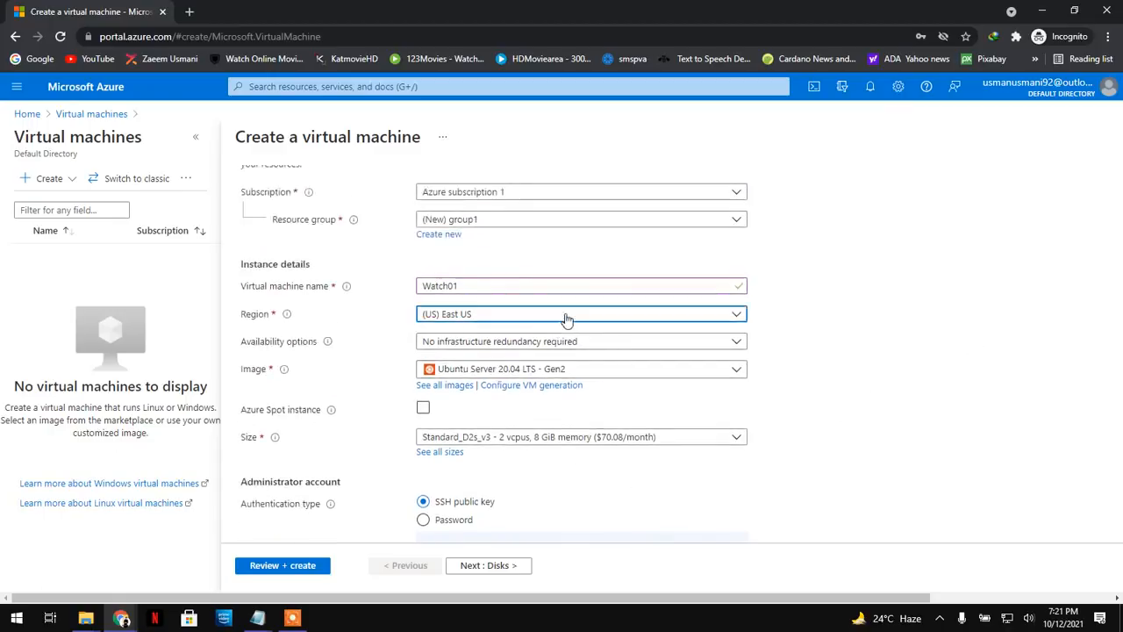
mouse_move(456, 363)
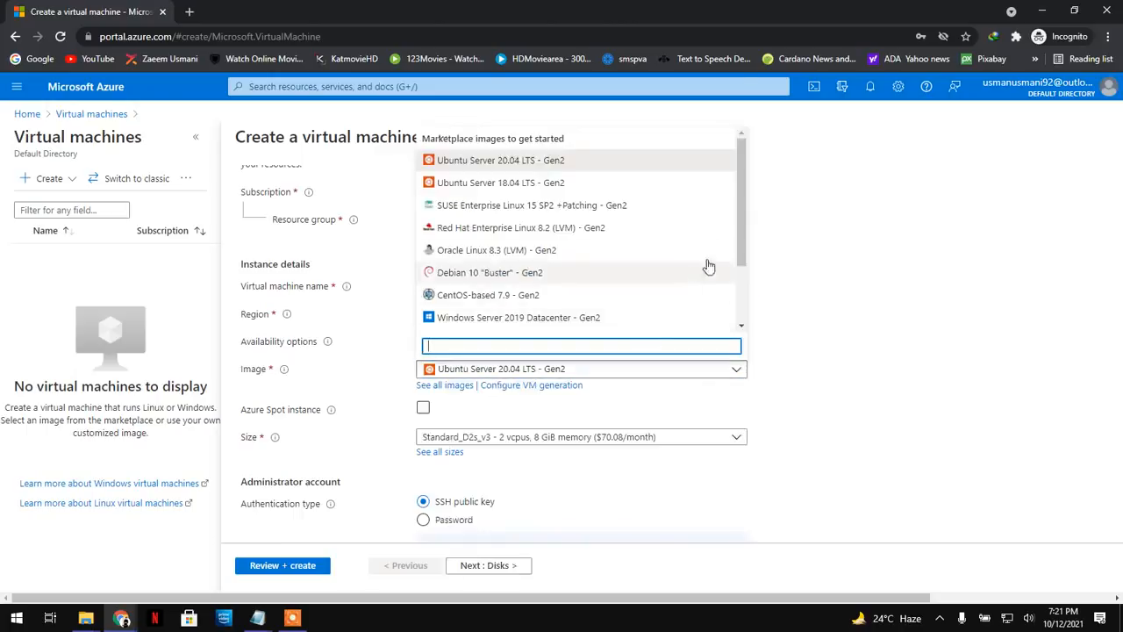
scroll("down", 3)
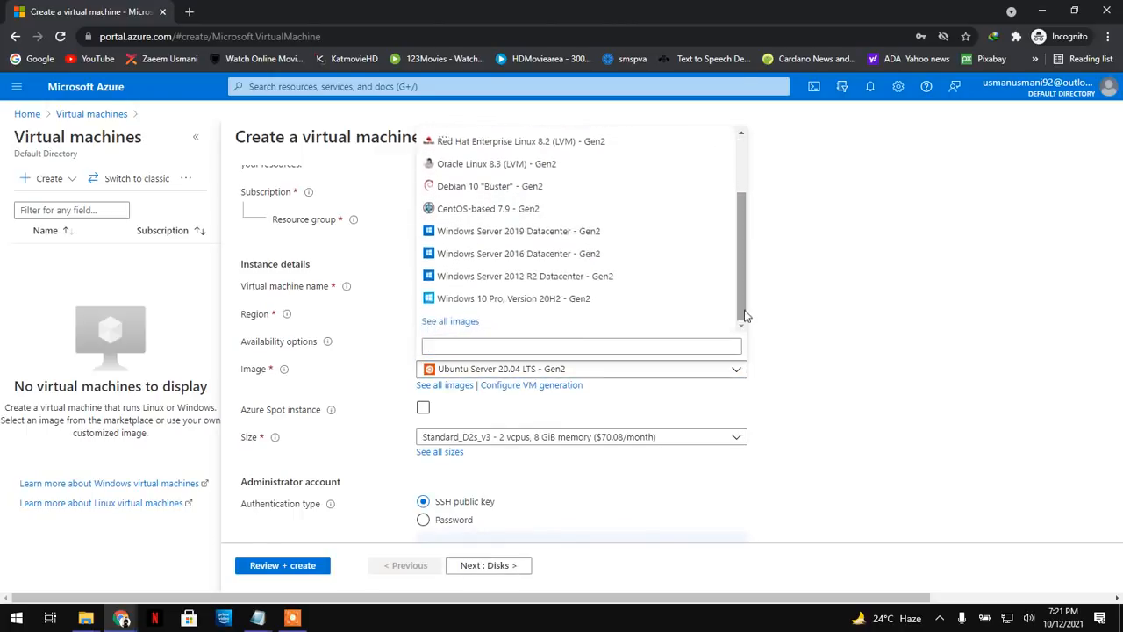
mouse_move(505, 298)
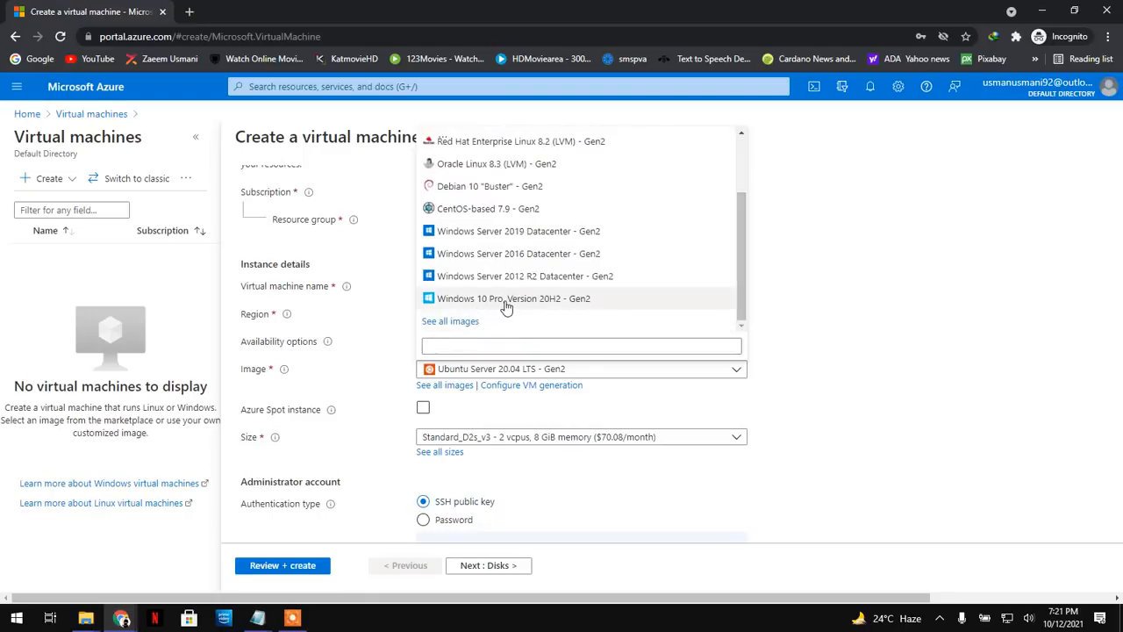
left_click(512, 298)
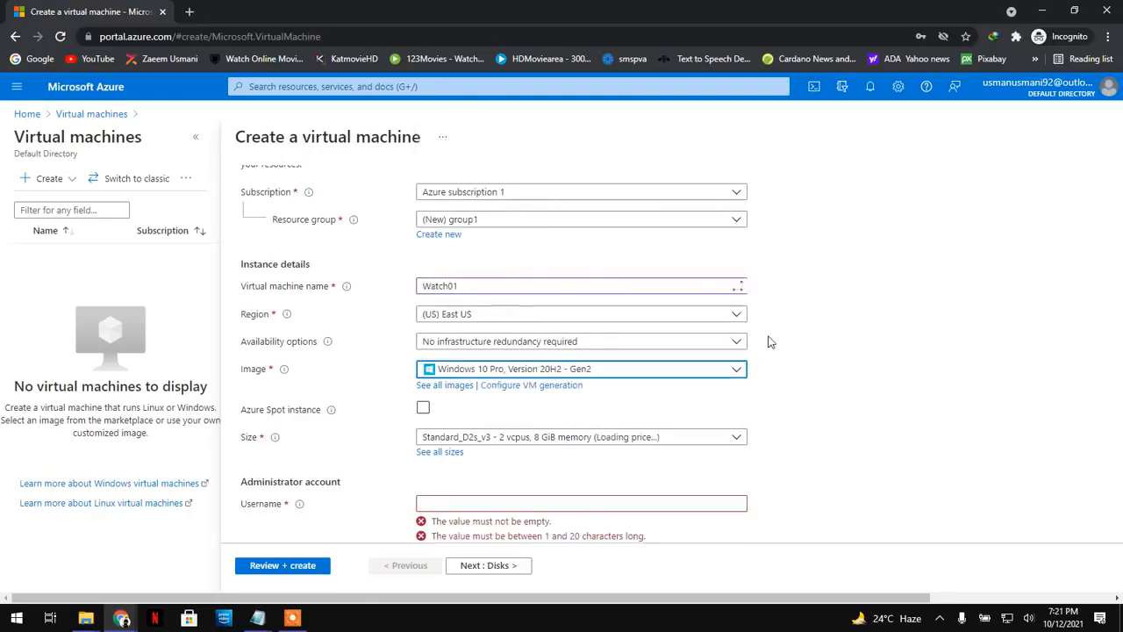
mouse_move(621, 395)
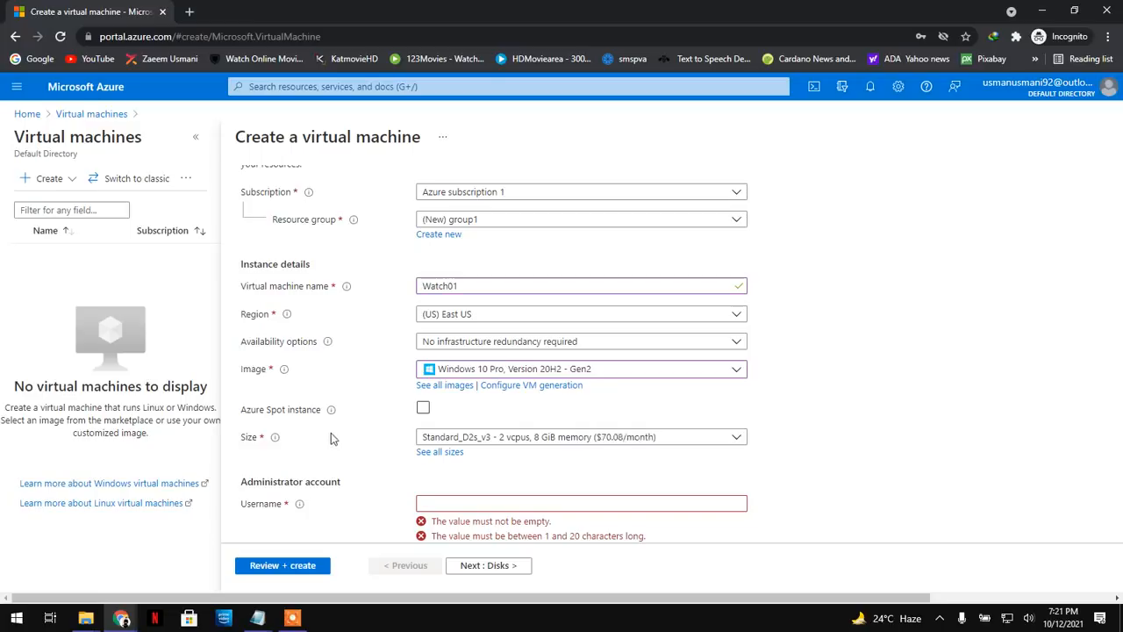
mouse_move(439, 453)
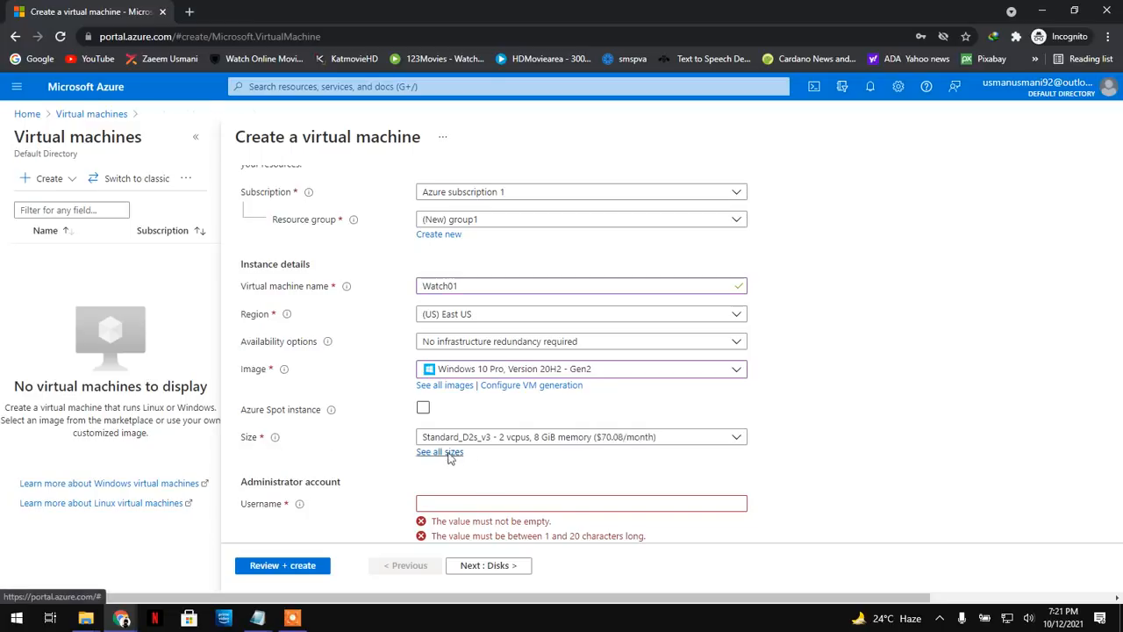
Browse all VM sizes and filter the list to a custom minimum of 64 GiB RAM.
left_click(439, 452)
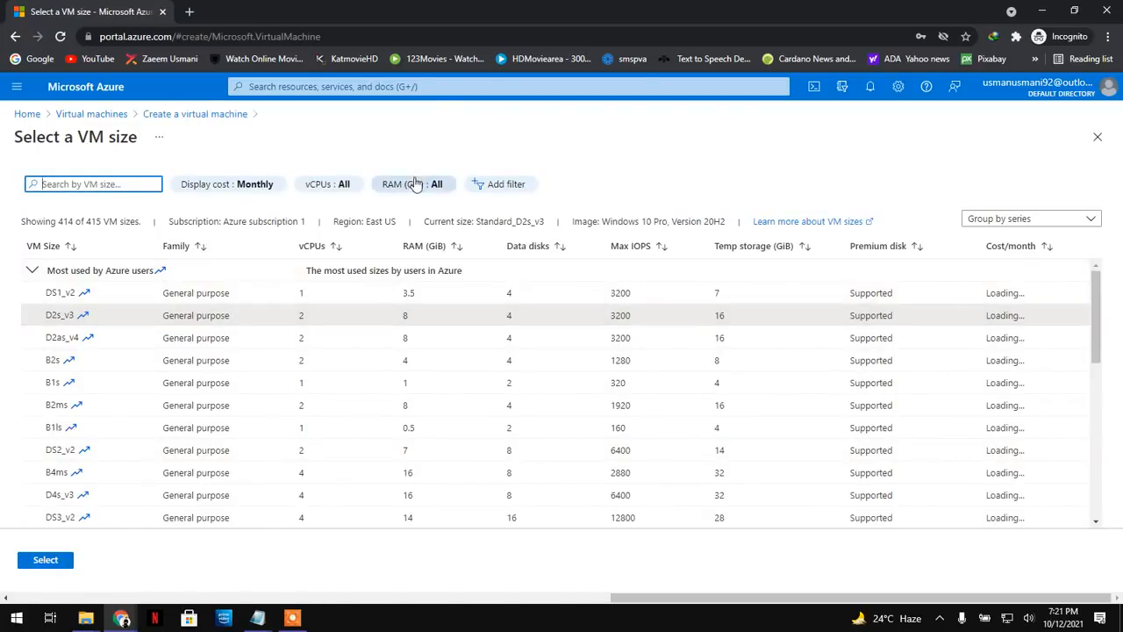
mouse_move(341, 337)
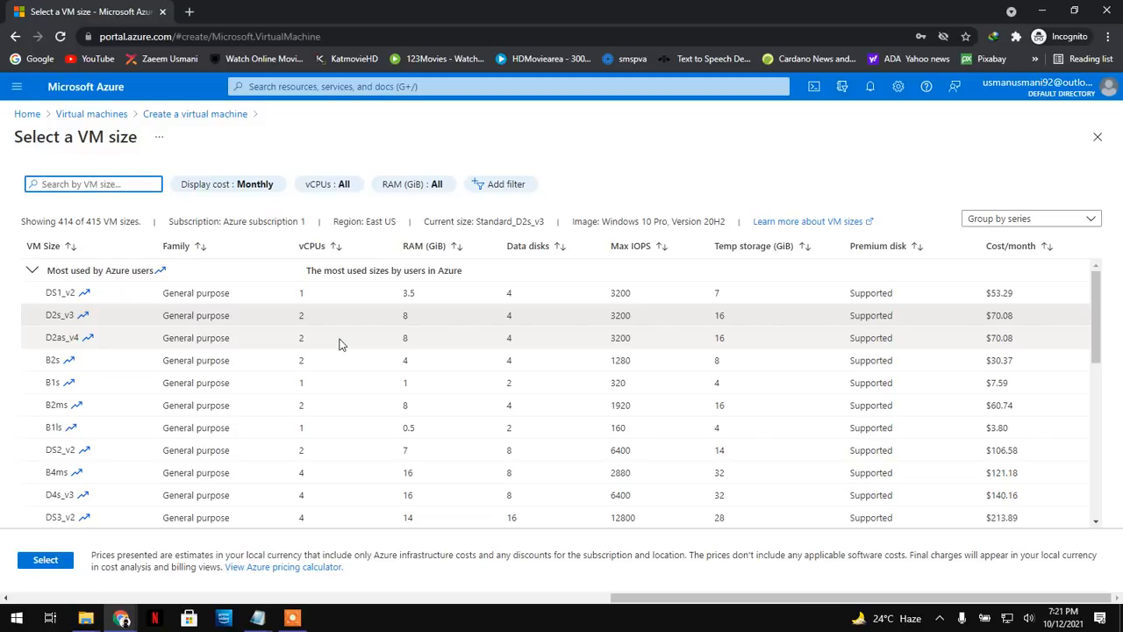
mouse_move(417, 200)
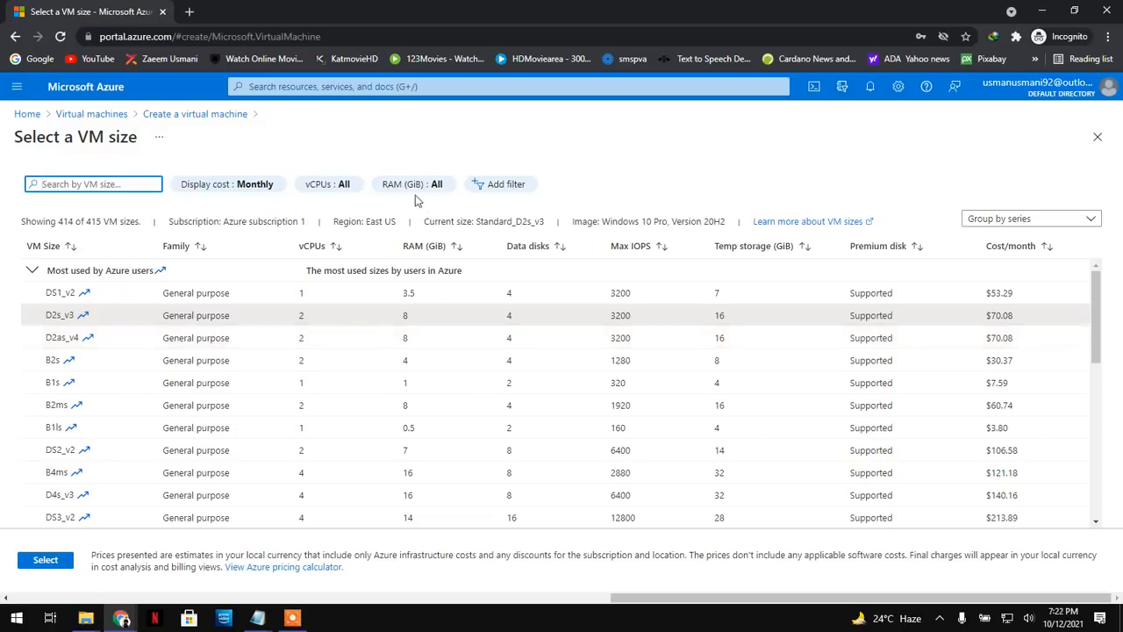
left_click(413, 185)
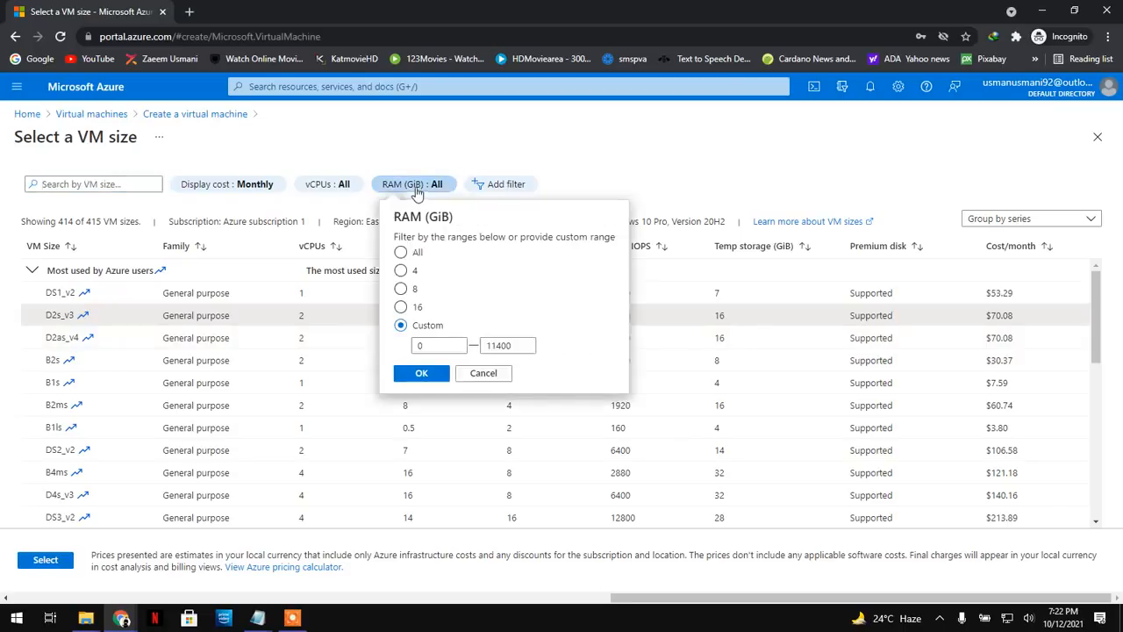
mouse_move(477, 372)
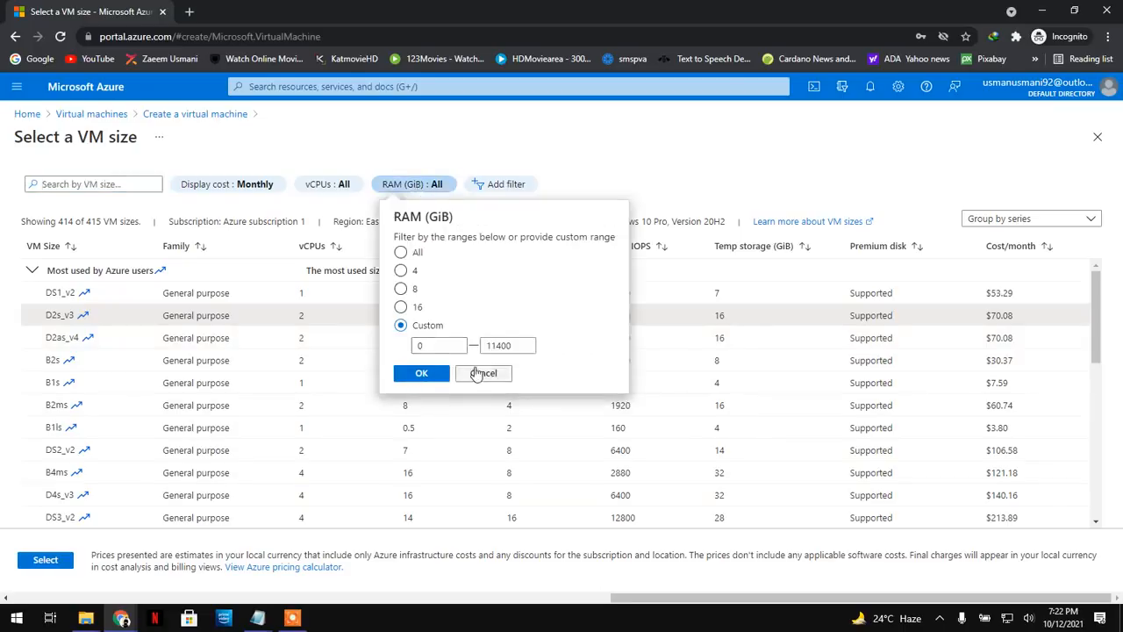
left_click(485, 373)
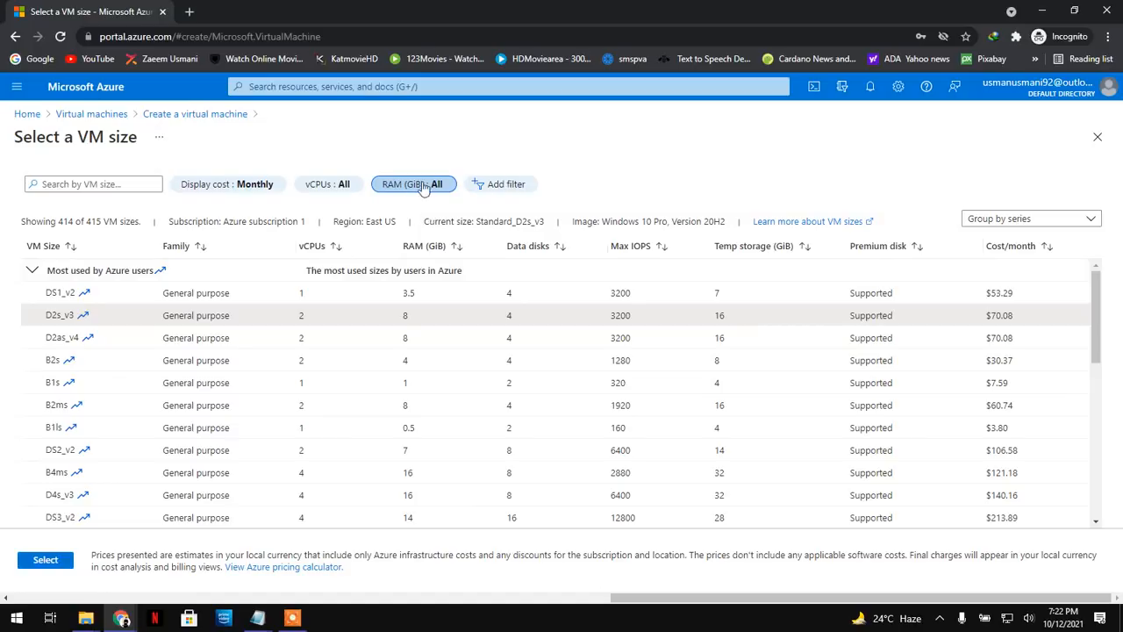
left_click(414, 184)
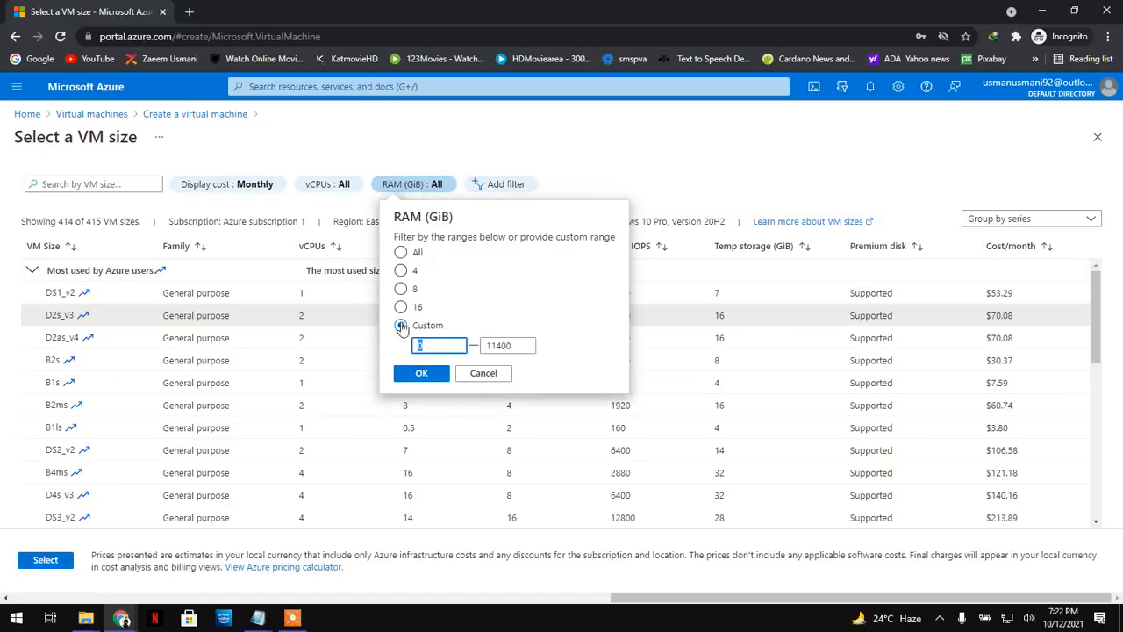
left_click(400, 325)
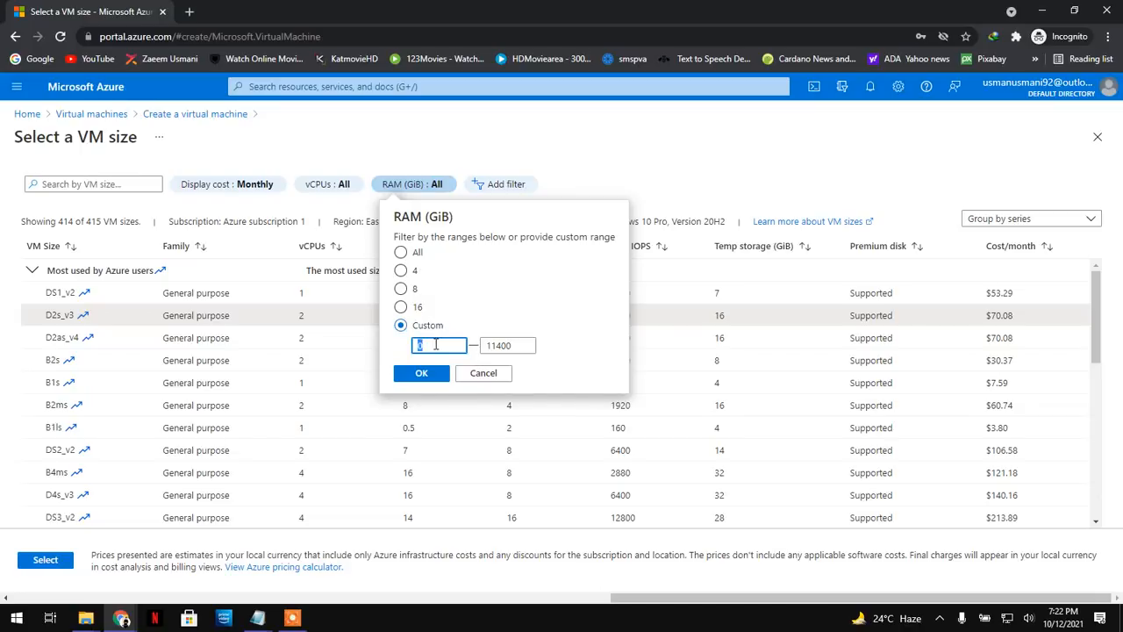
type("64")
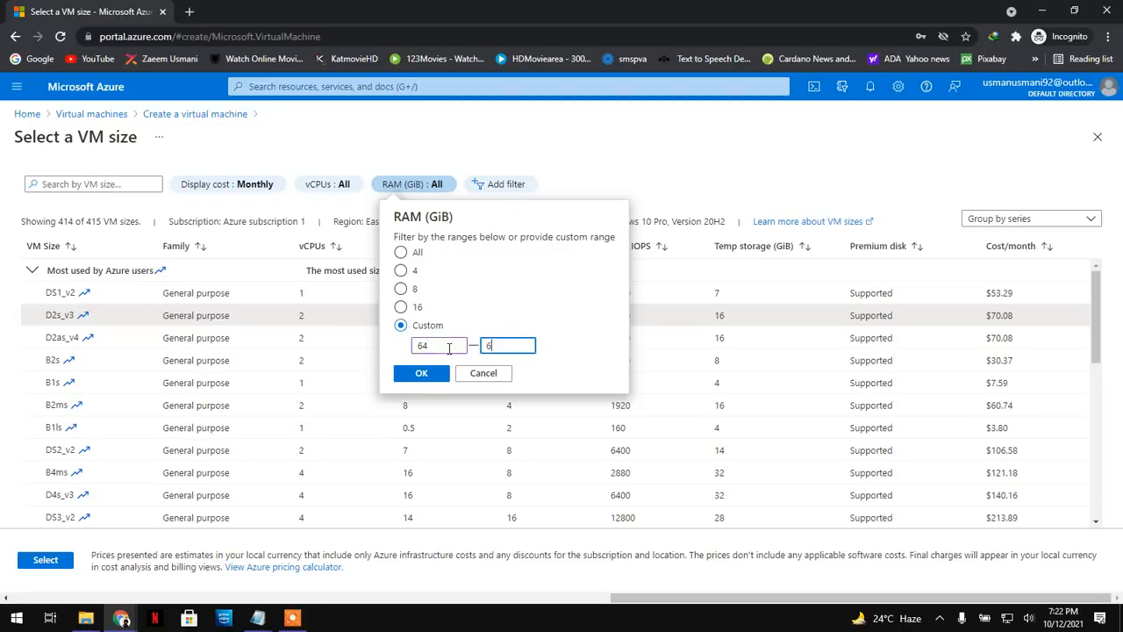
left_click(422, 372)
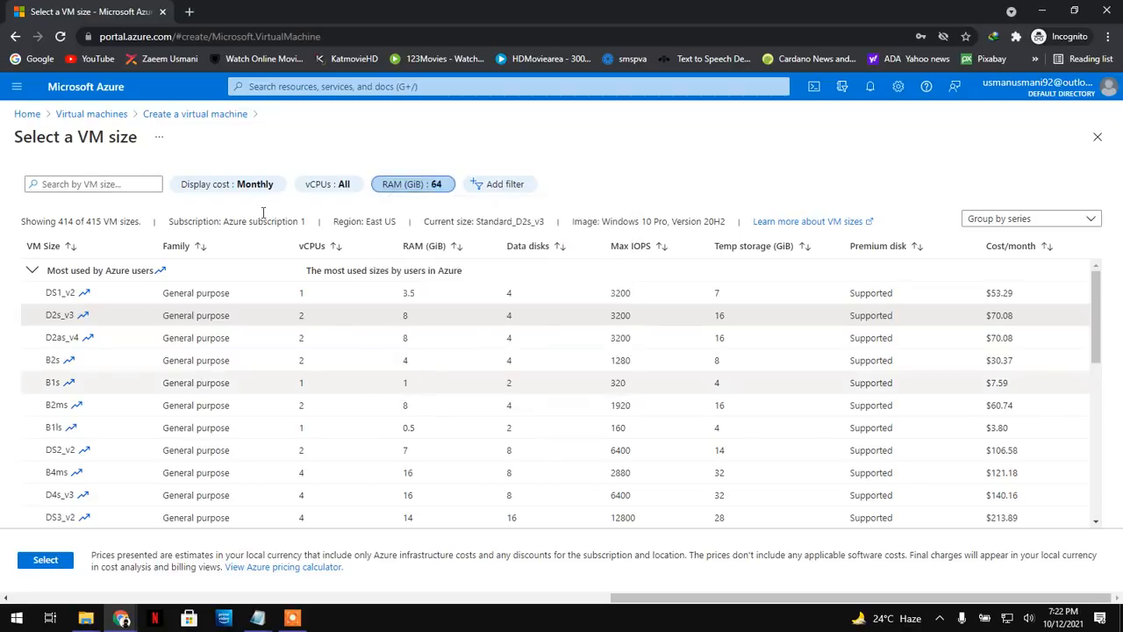
Filter sizes to 8 vCPUs and select Standard_E8as_v4 from the E-Series v4 group.
left_click(327, 184)
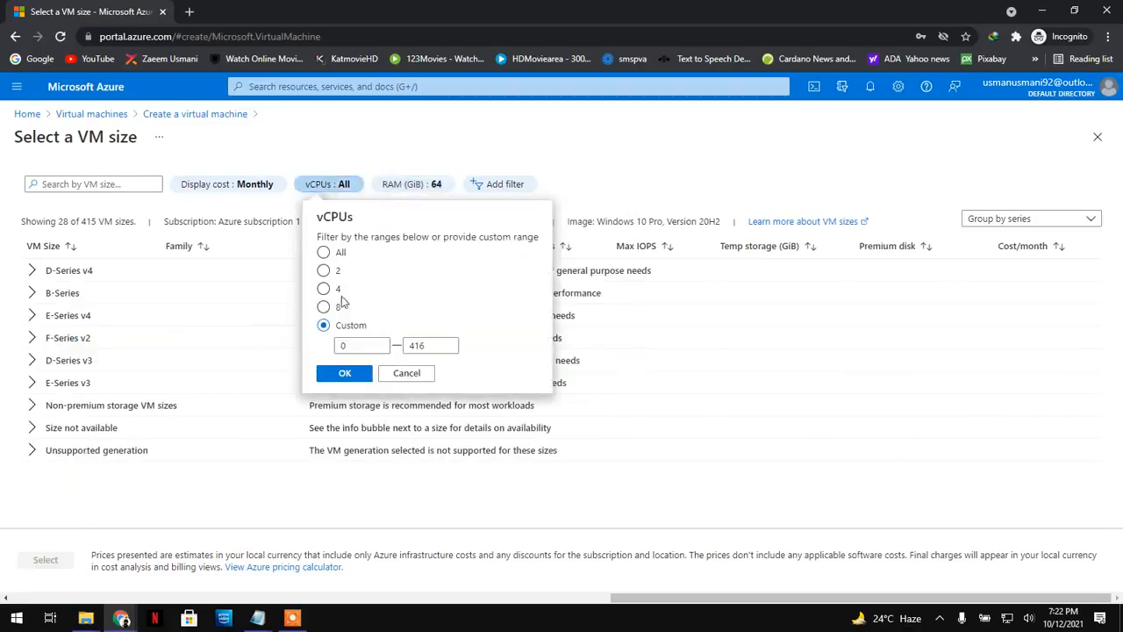
left_click(323, 305)
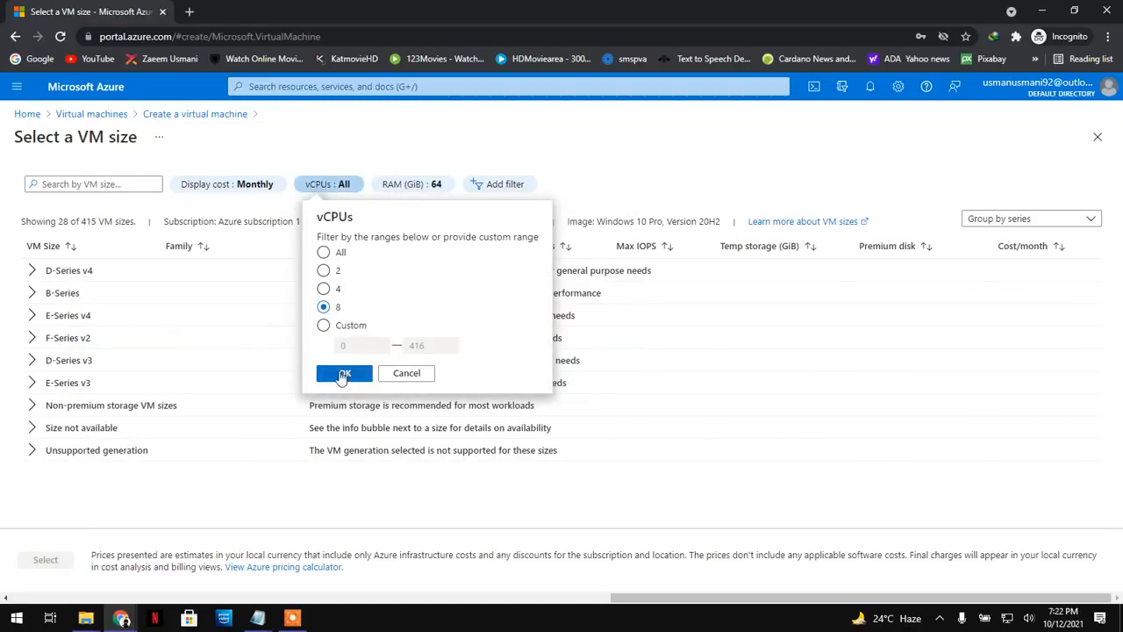
left_click(344, 373)
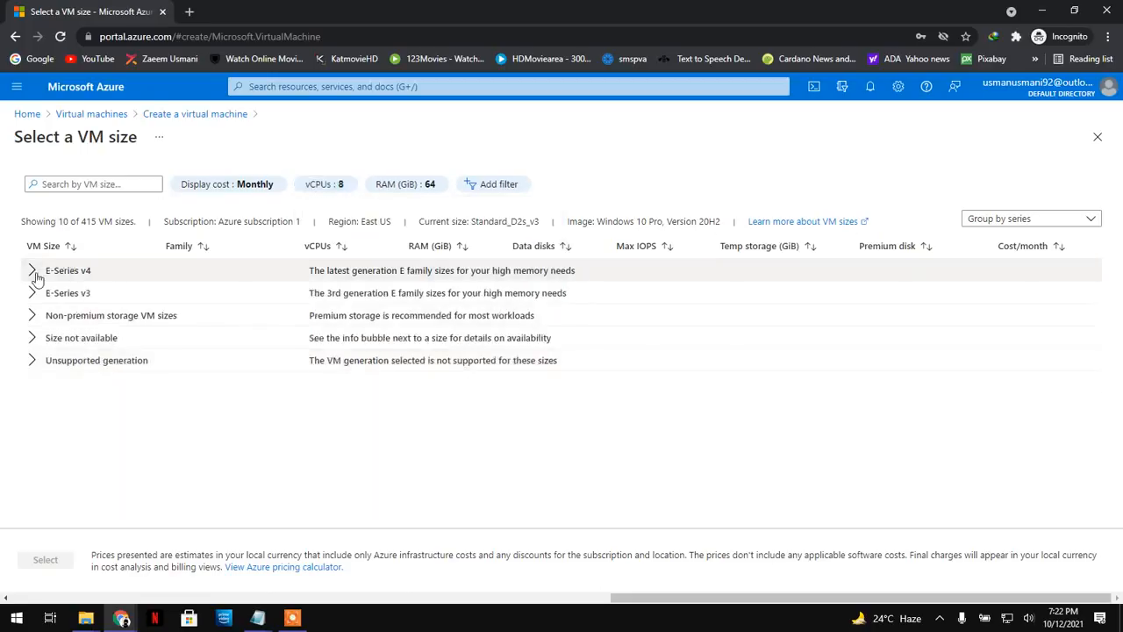
left_click(32, 270)
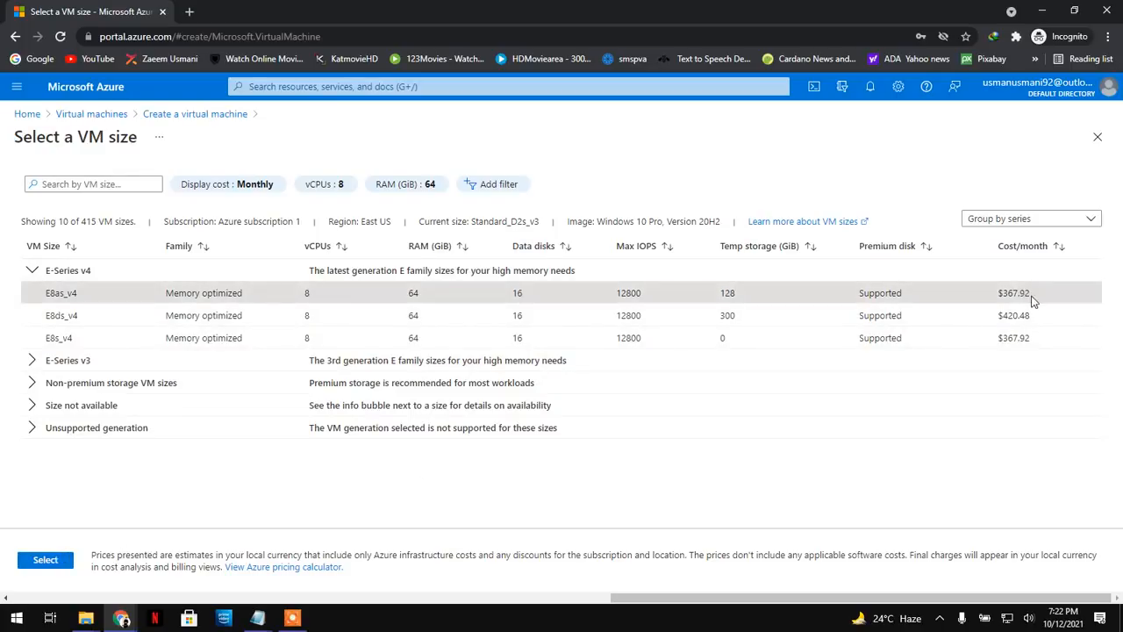
mouse_move(352, 471)
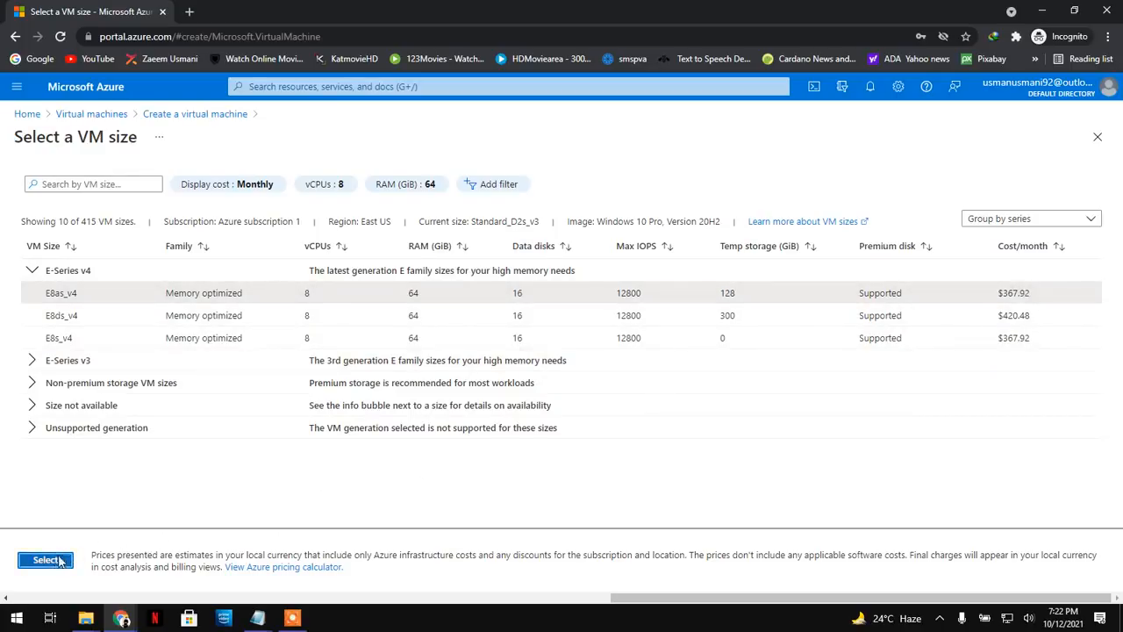
left_click(46, 560)
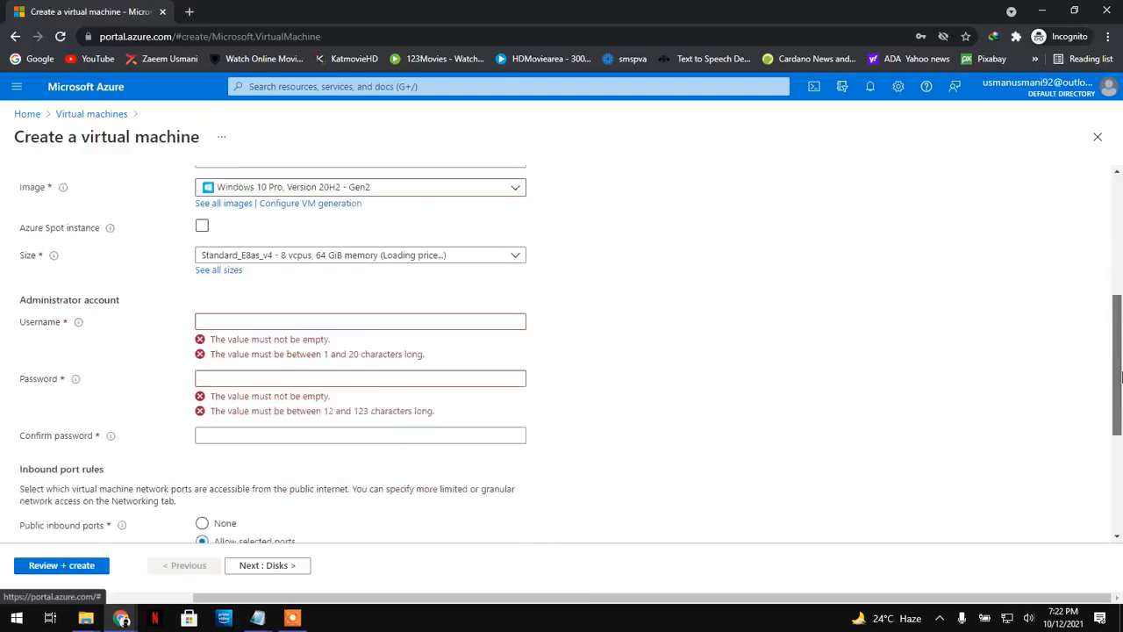
Enter the administrator username and a matching password for the VM.
scroll("down", 3)
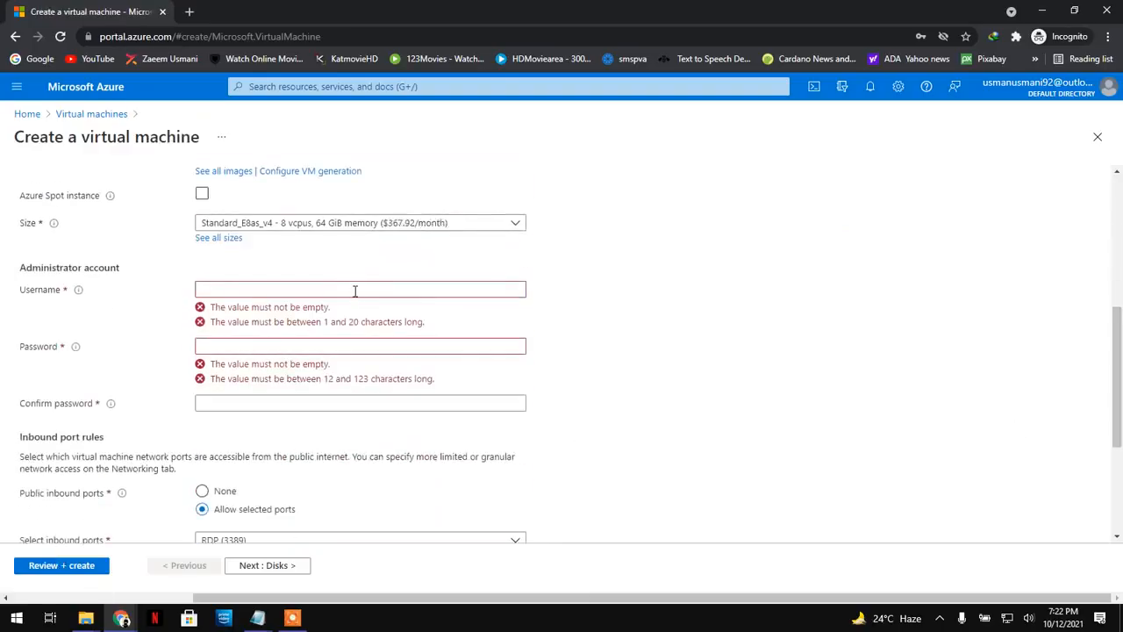
type("zaeem")
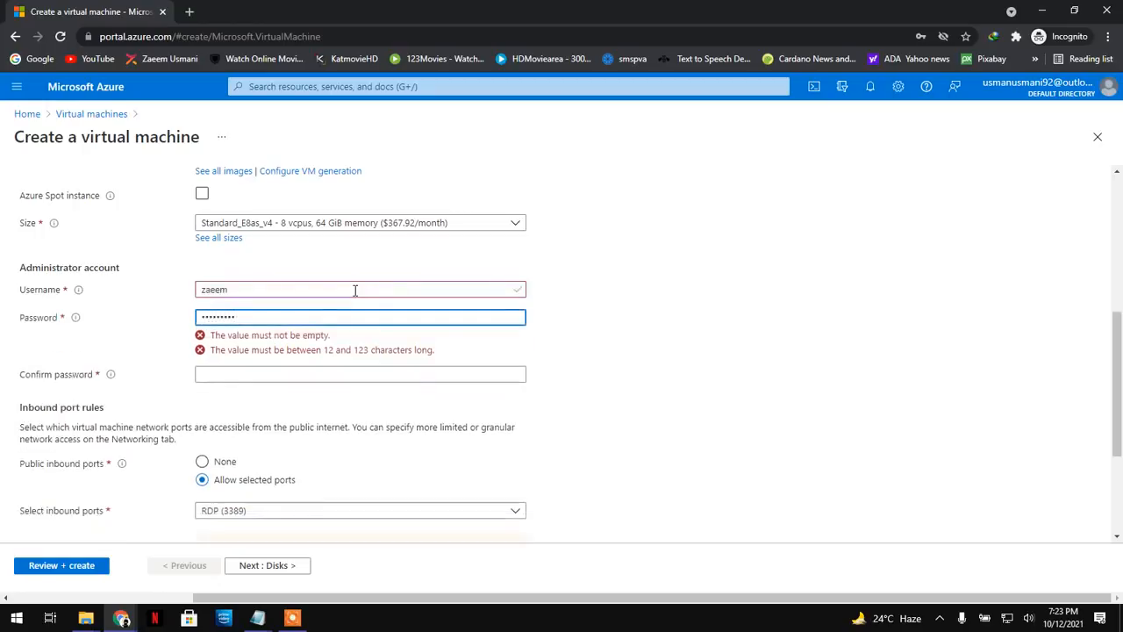
key("Backspace")
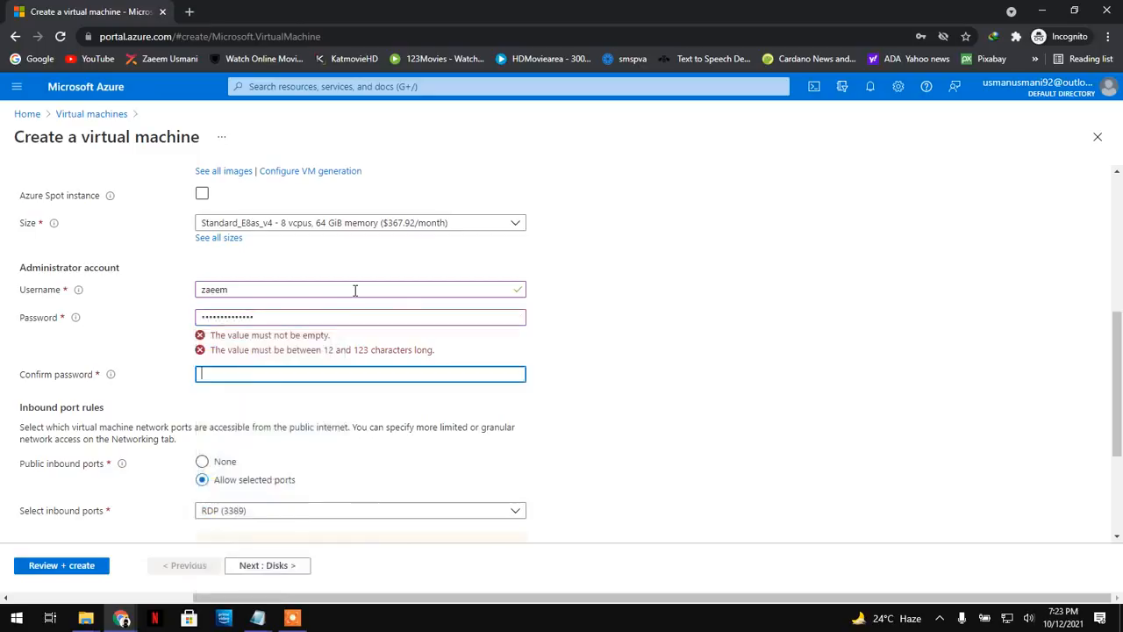
type("••••••")
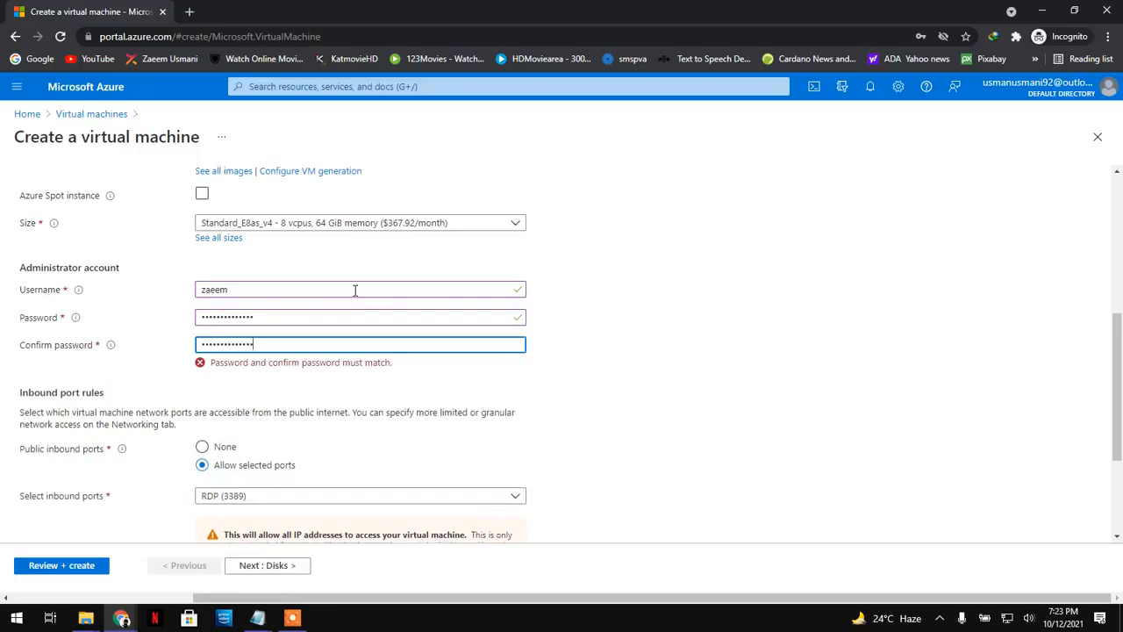
Confirm eligibility for a Windows 10 license via the licensing checkbox.
scroll("down", 3)
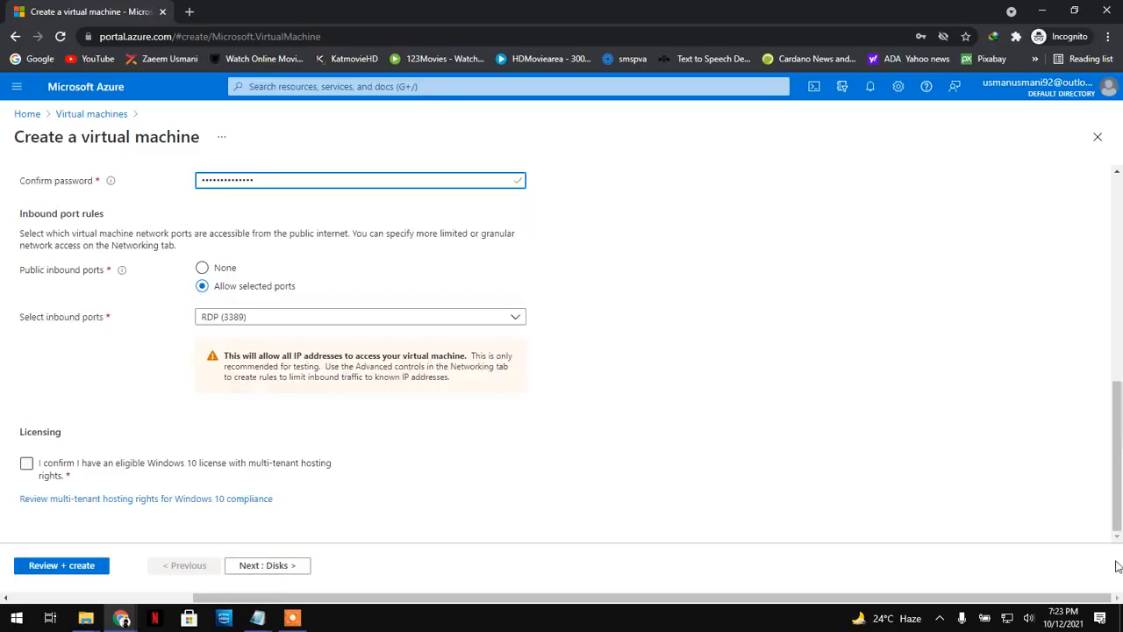
left_click(26, 463)
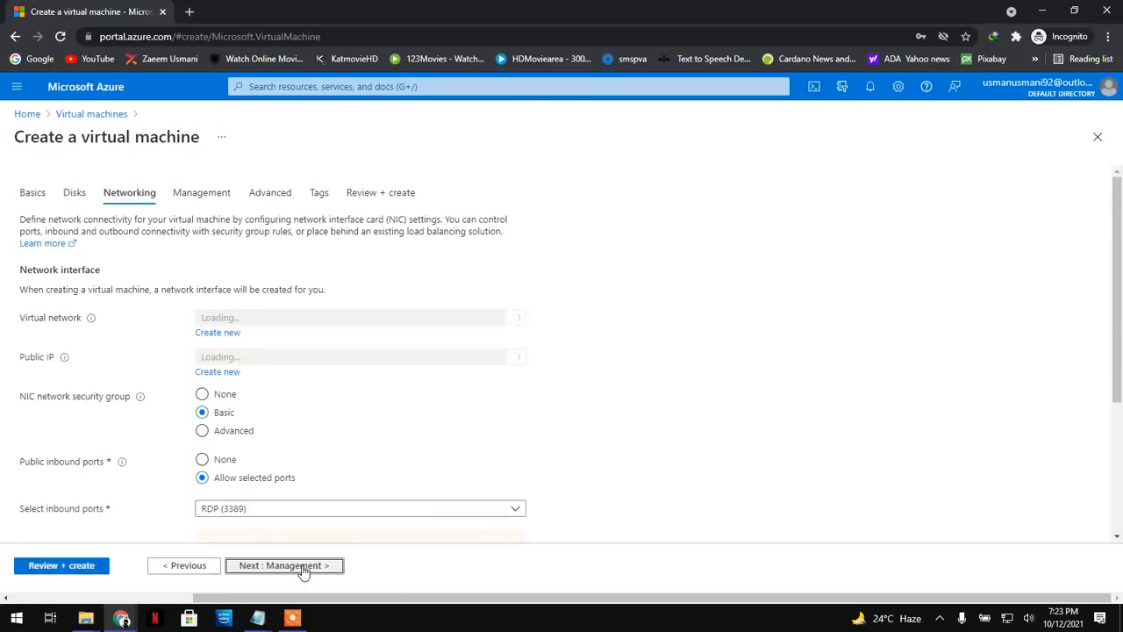
Accept default Networking, Management and Advanced settings and advance to Tags.
left_click(282, 565)
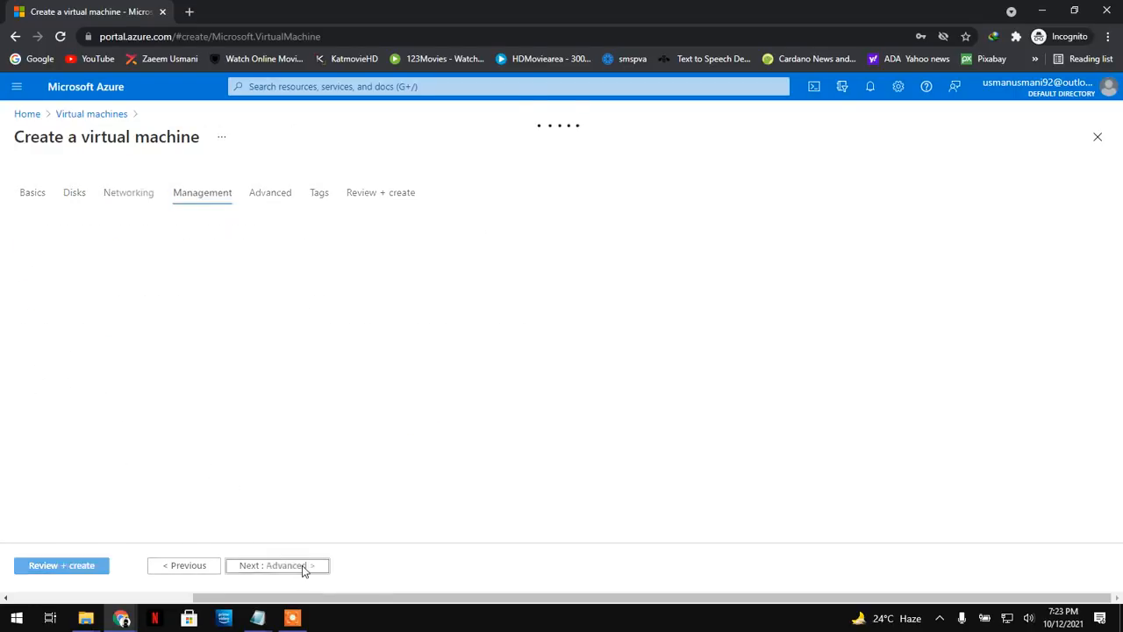
left_click(277, 566)
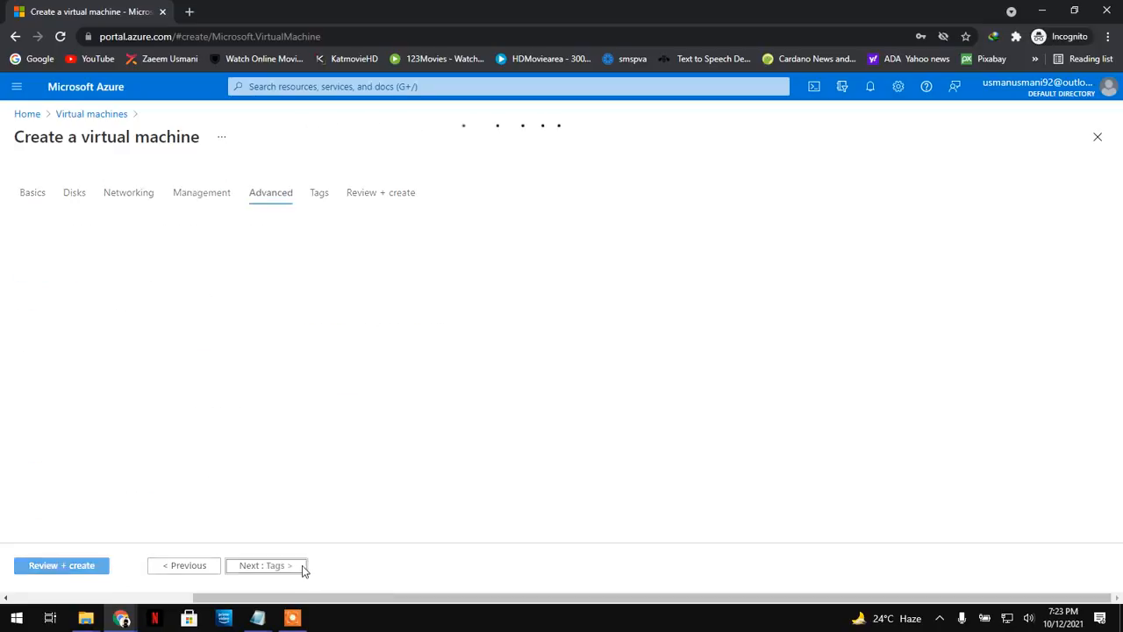
left_click(267, 565)
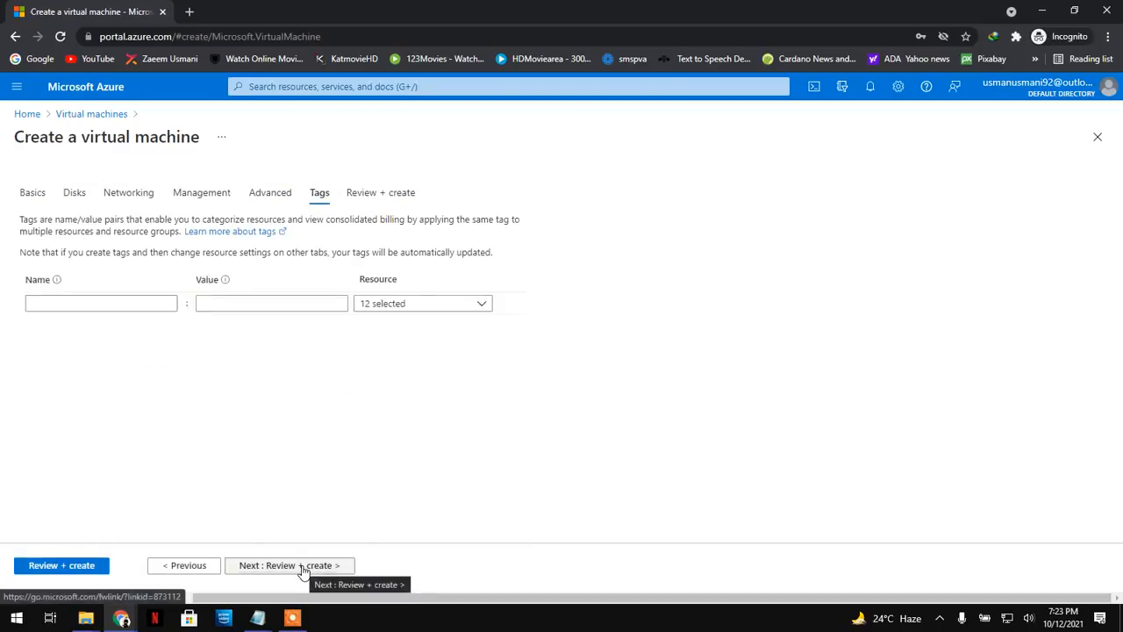
mouse_move(342, 452)
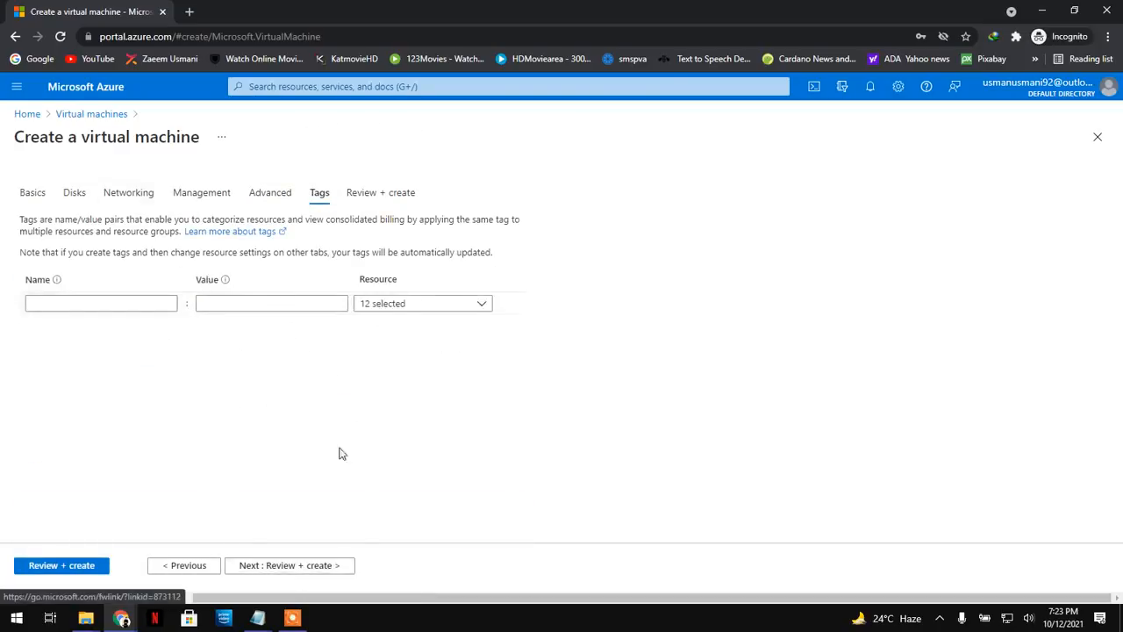
mouse_move(98, 207)
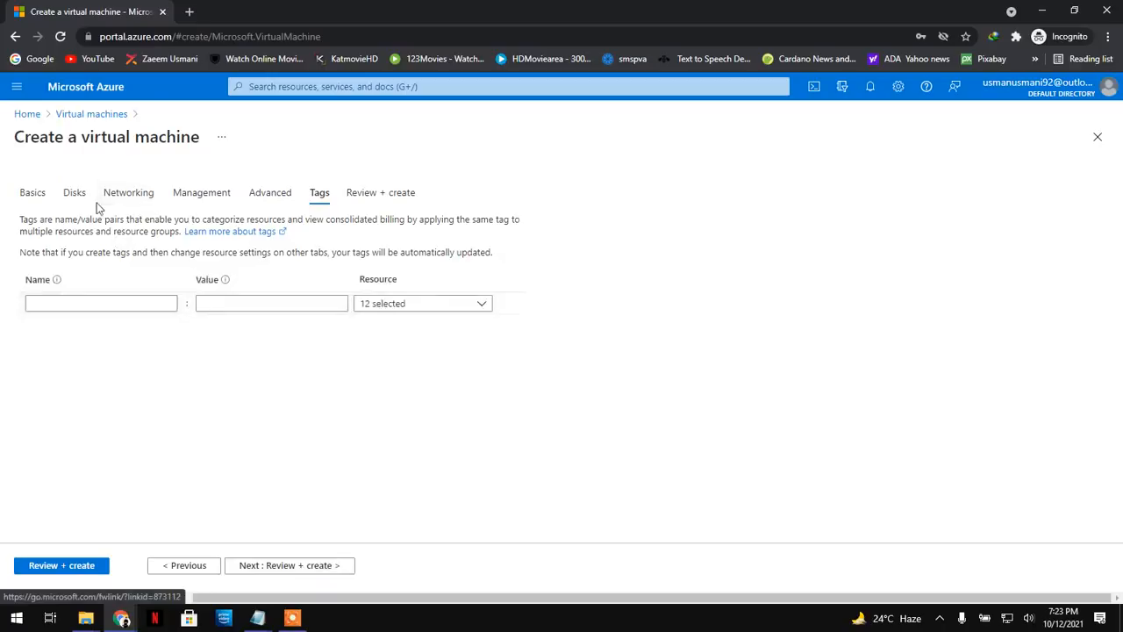
mouse_move(316, 588)
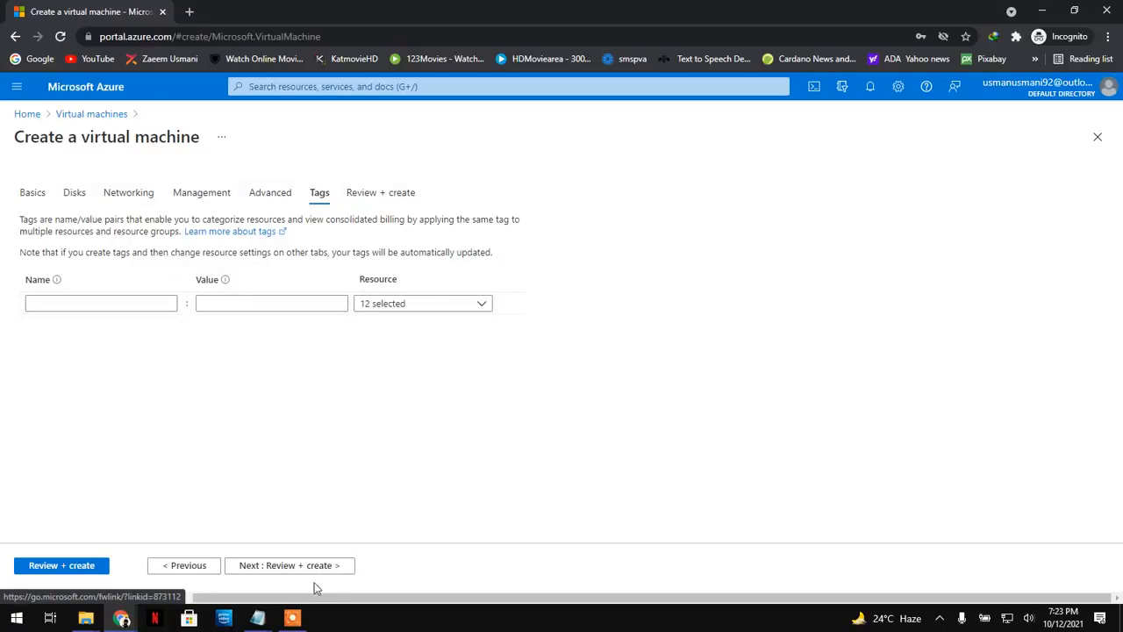
mouse_move(43, 166)
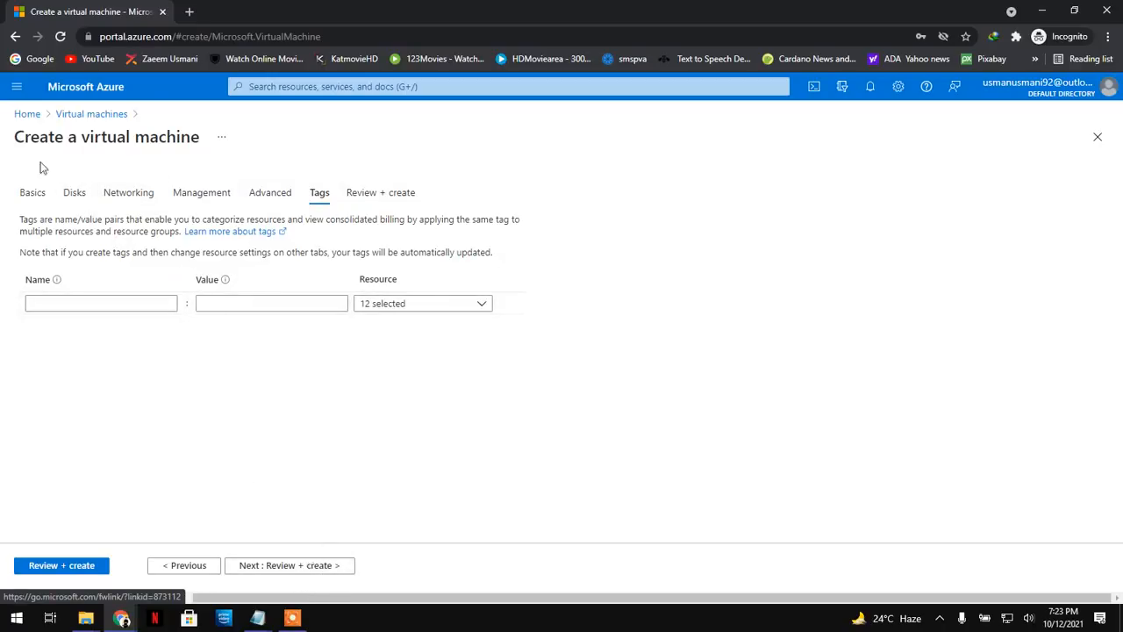
mouse_move(208, 179)
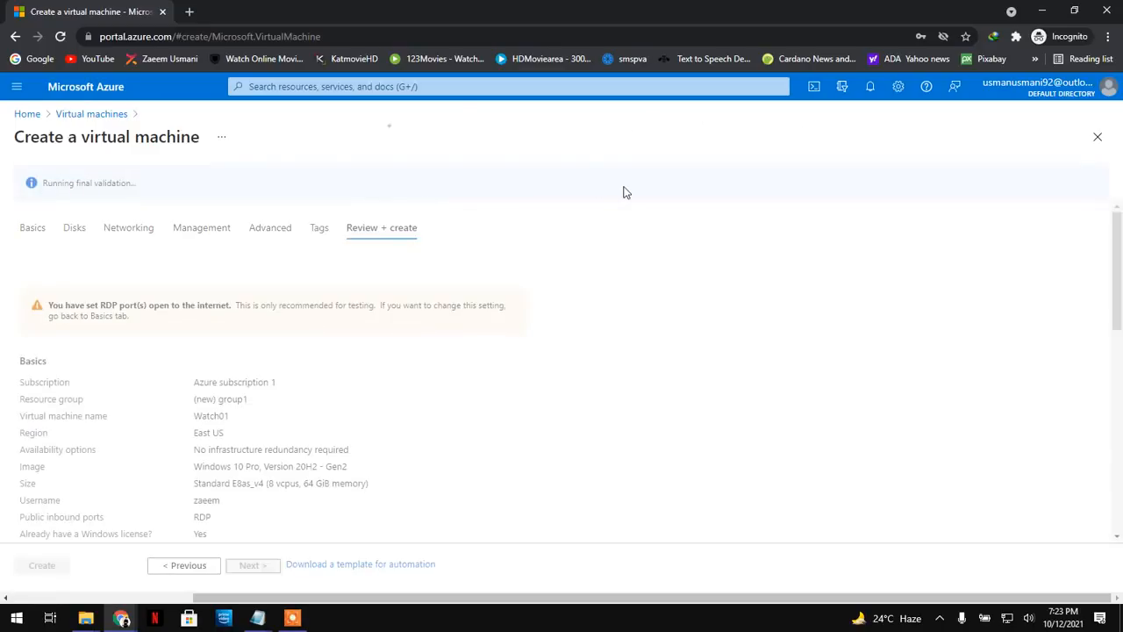
mouse_move(379, 191)
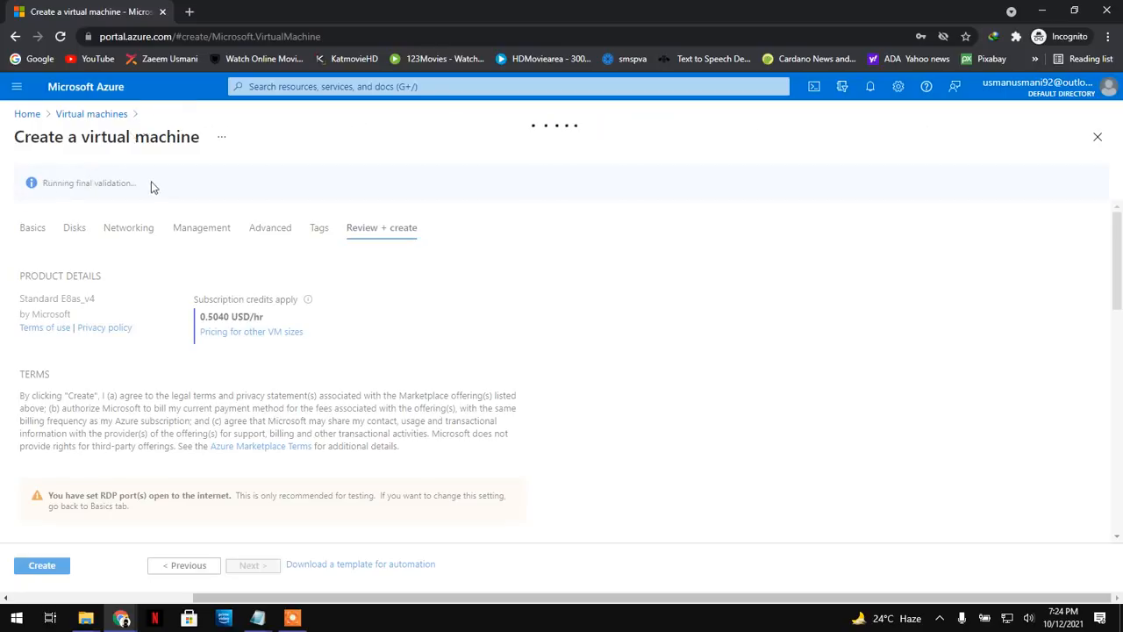
mouse_move(162, 258)
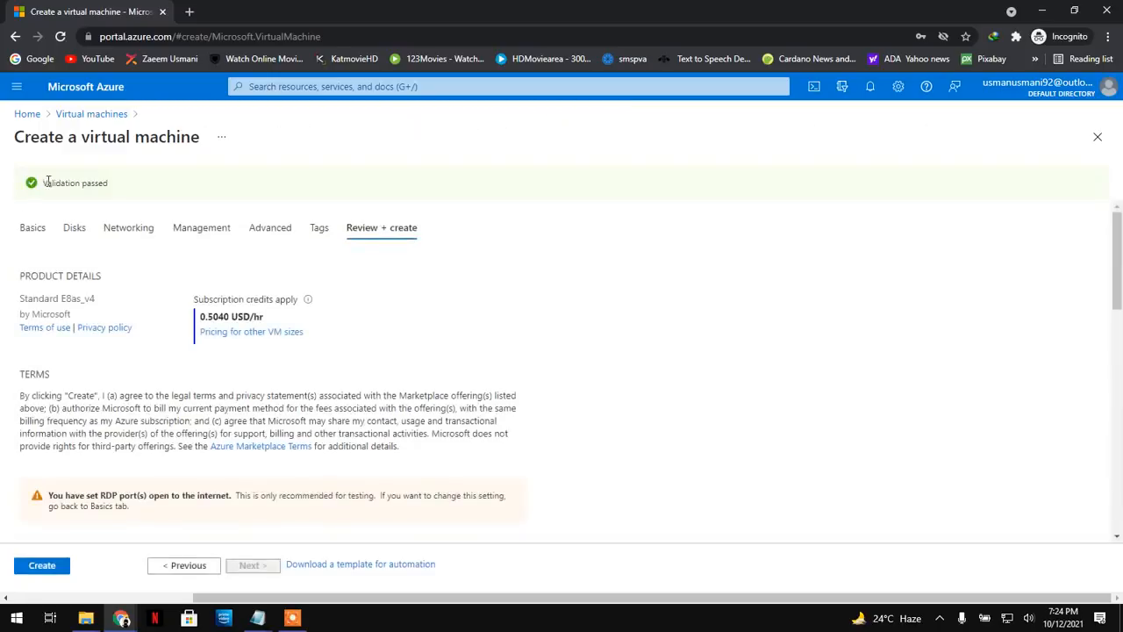
Review the validated VM summary through its Management and Advanced sections.
double_click(73, 182)
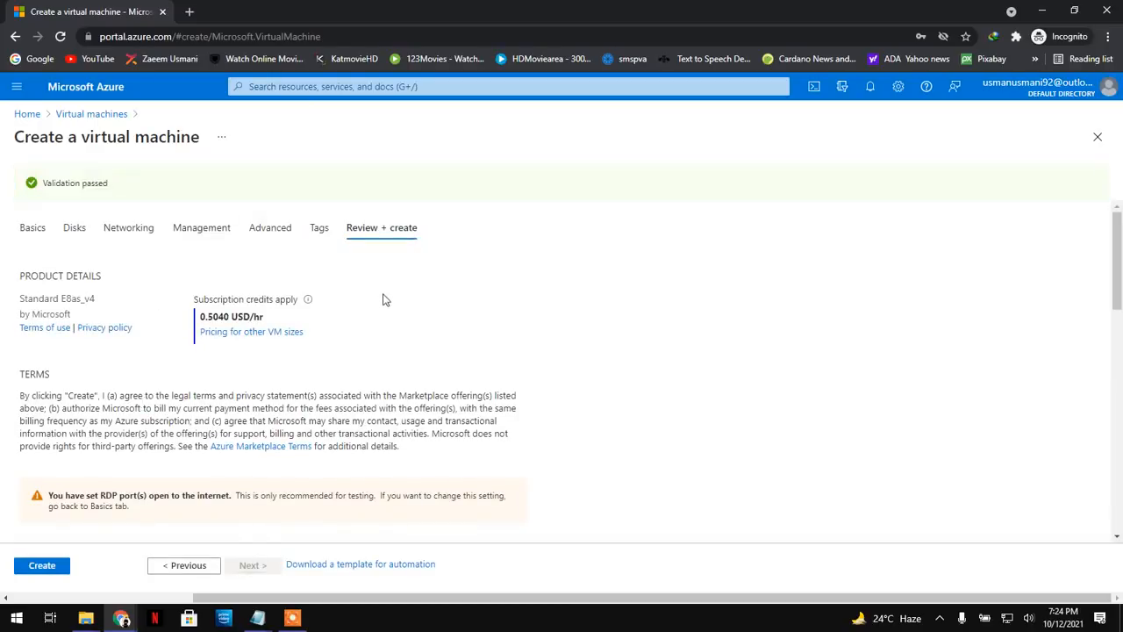
mouse_move(172, 330)
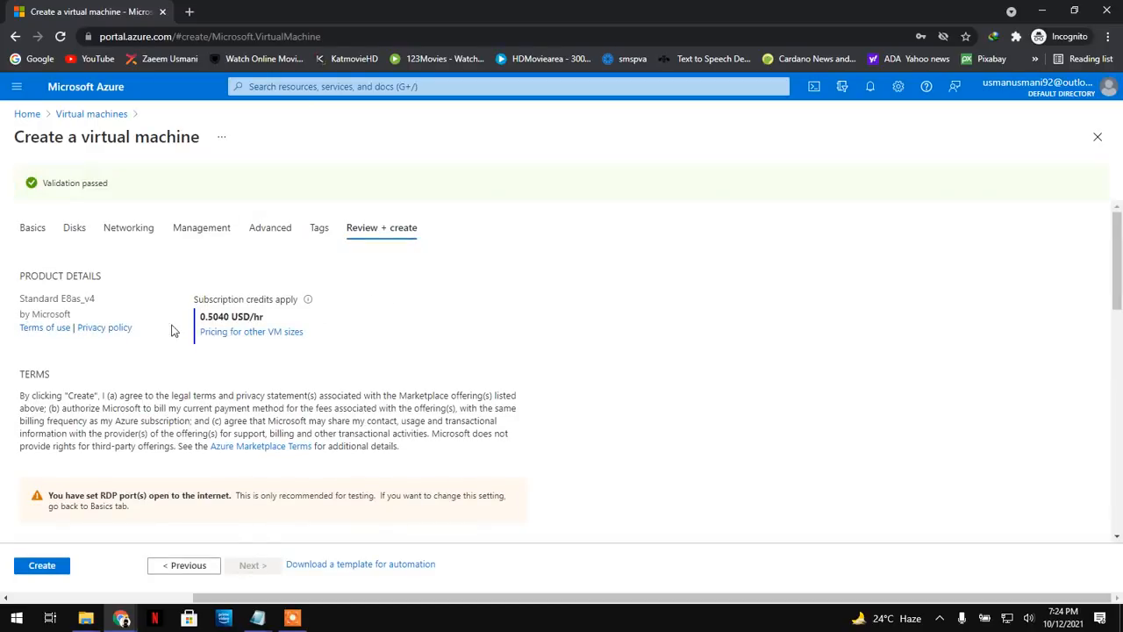
mouse_move(308, 299)
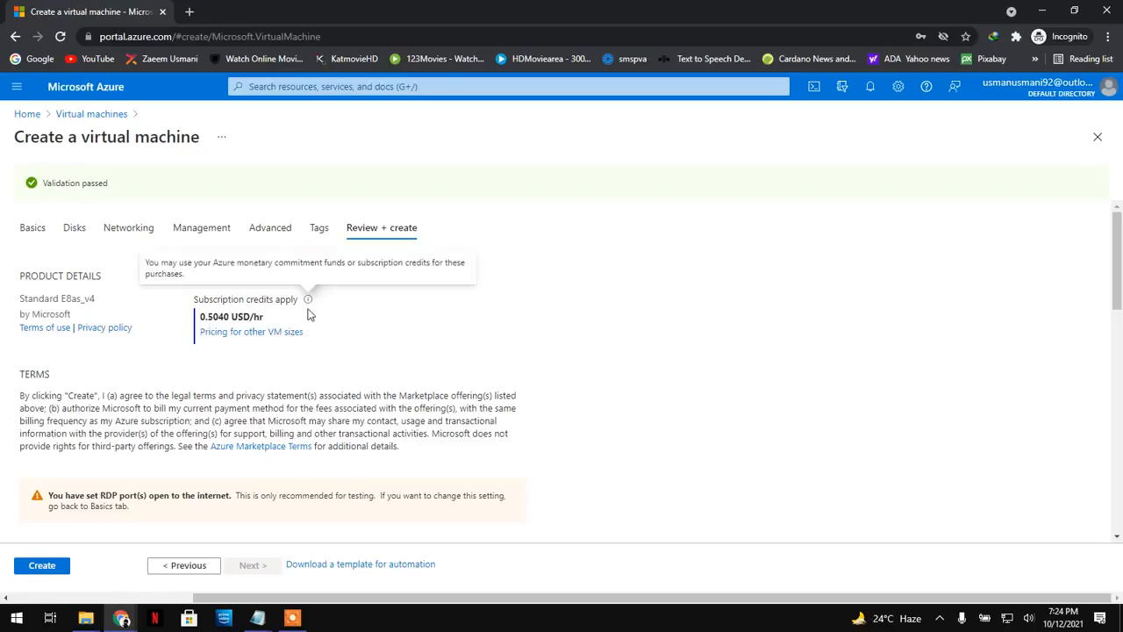
mouse_move(351, 333)
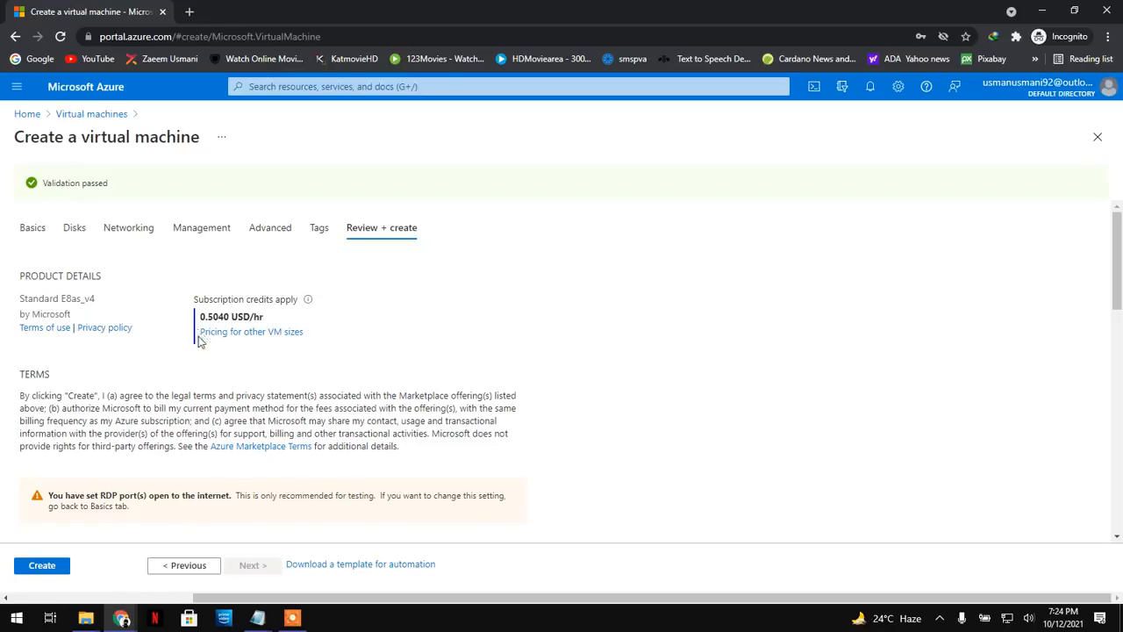
mouse_move(207, 369)
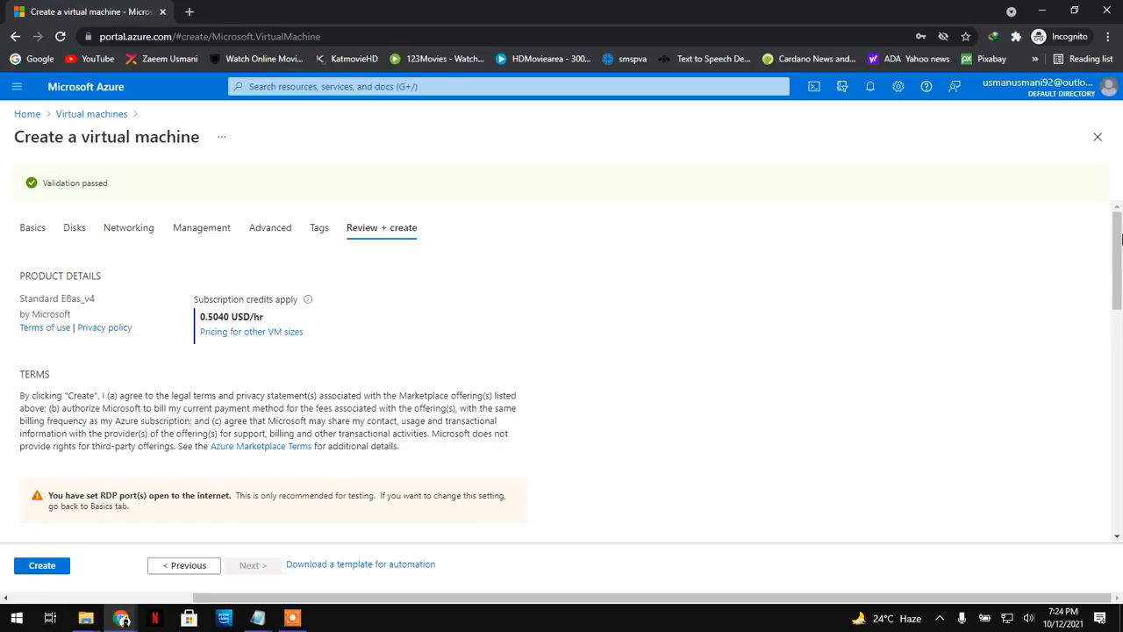
scroll("up", 3)
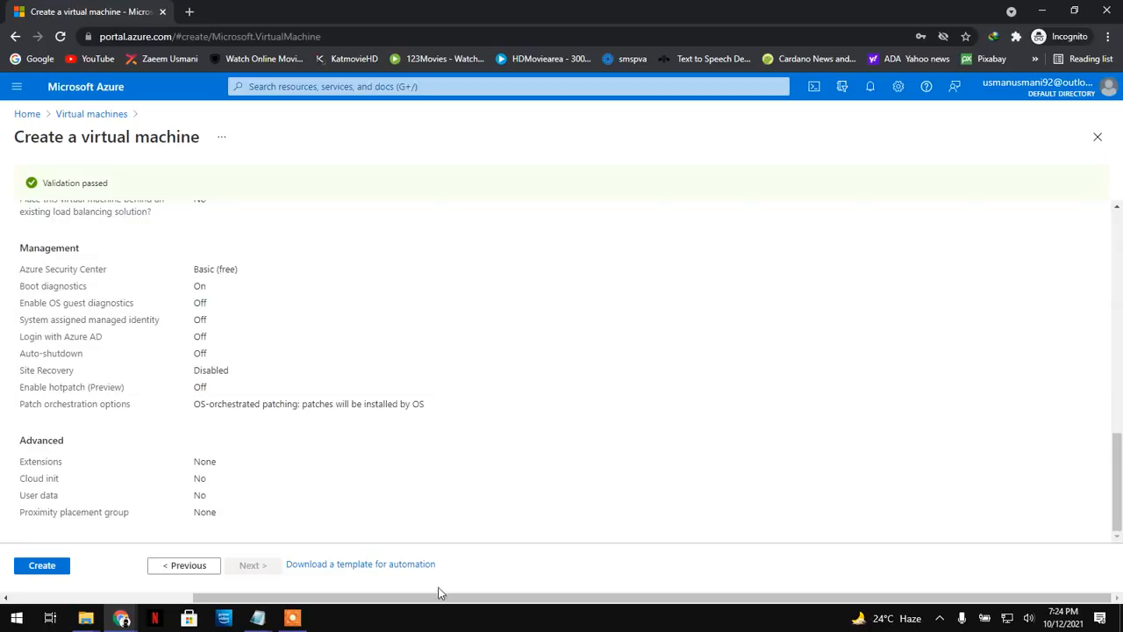
Create the Windows 10 VM and bring up its in-progress deployment overview.
left_click(42, 565)
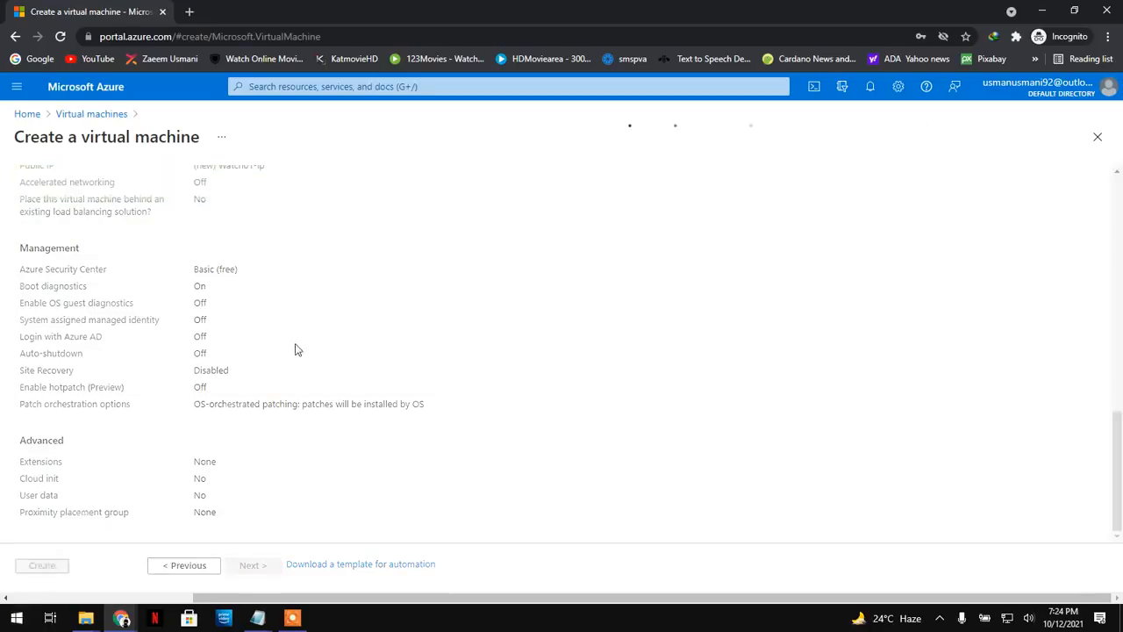
left_click(42, 565)
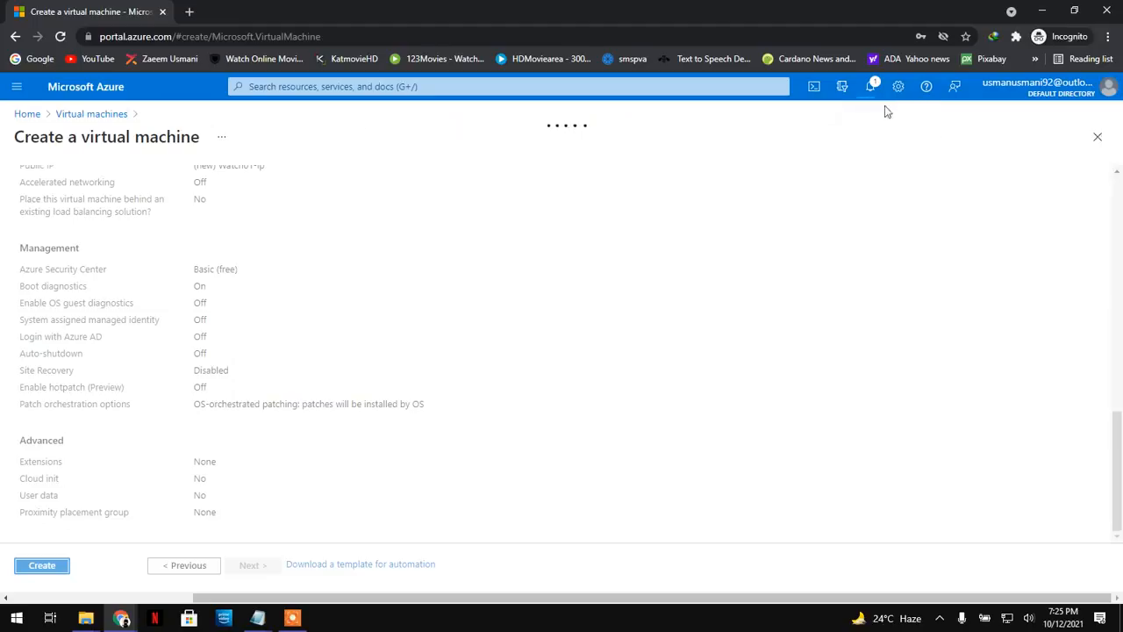
left_click(42, 565)
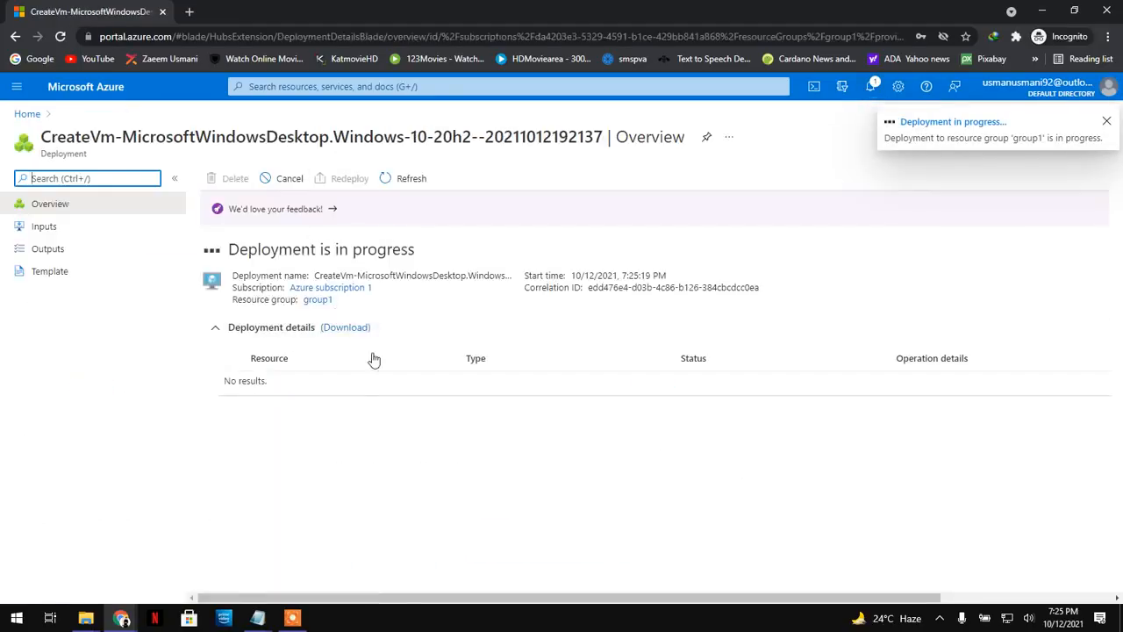
Watch the deployment details as the IP, network, security group, interface and Watch01 are created.
left_click(1106, 119)
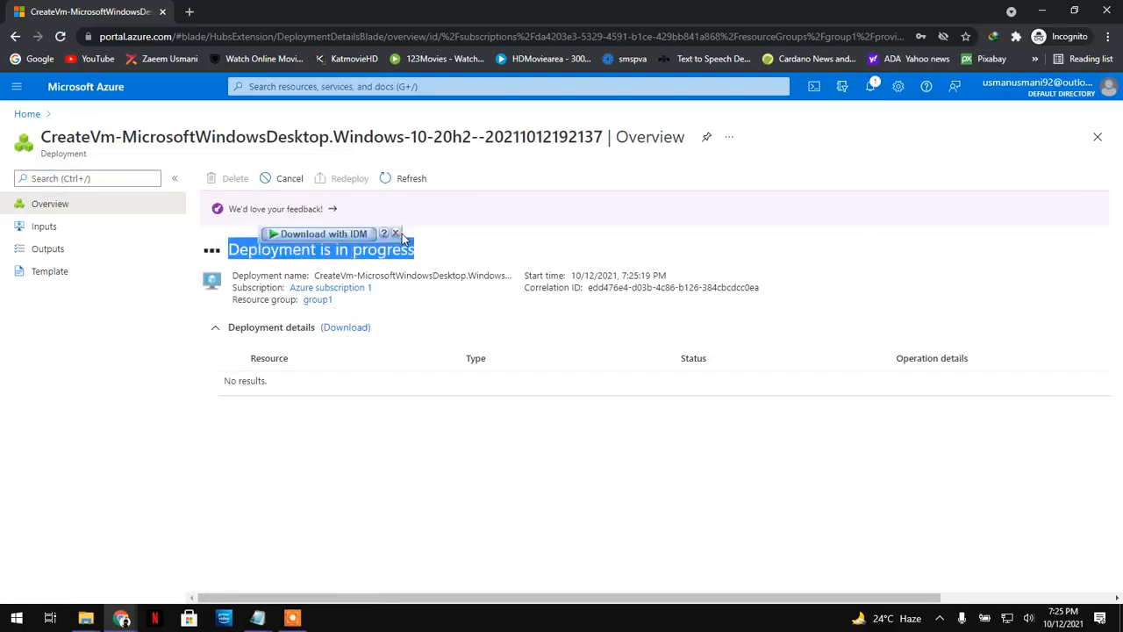
left_click(396, 232)
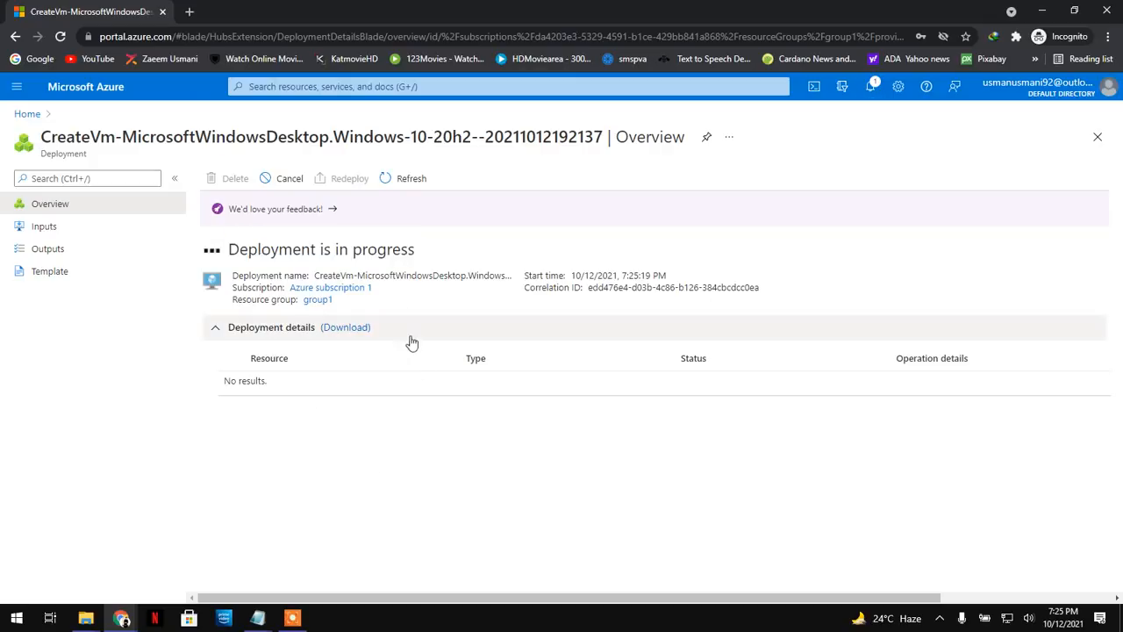
mouse_move(400, 488)
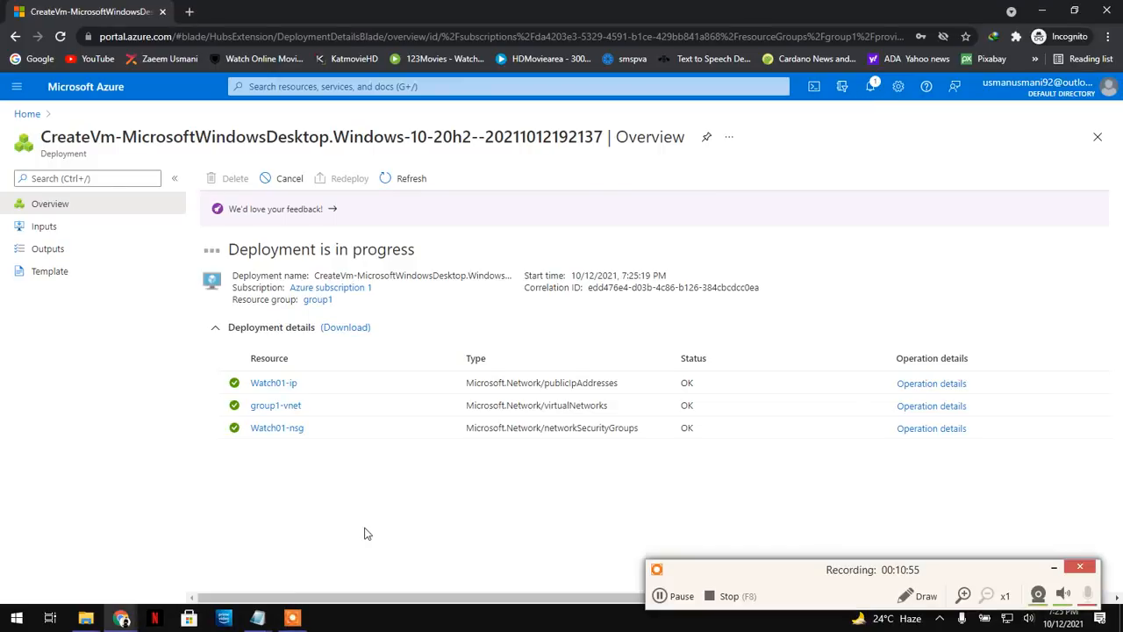
mouse_move(809, 421)
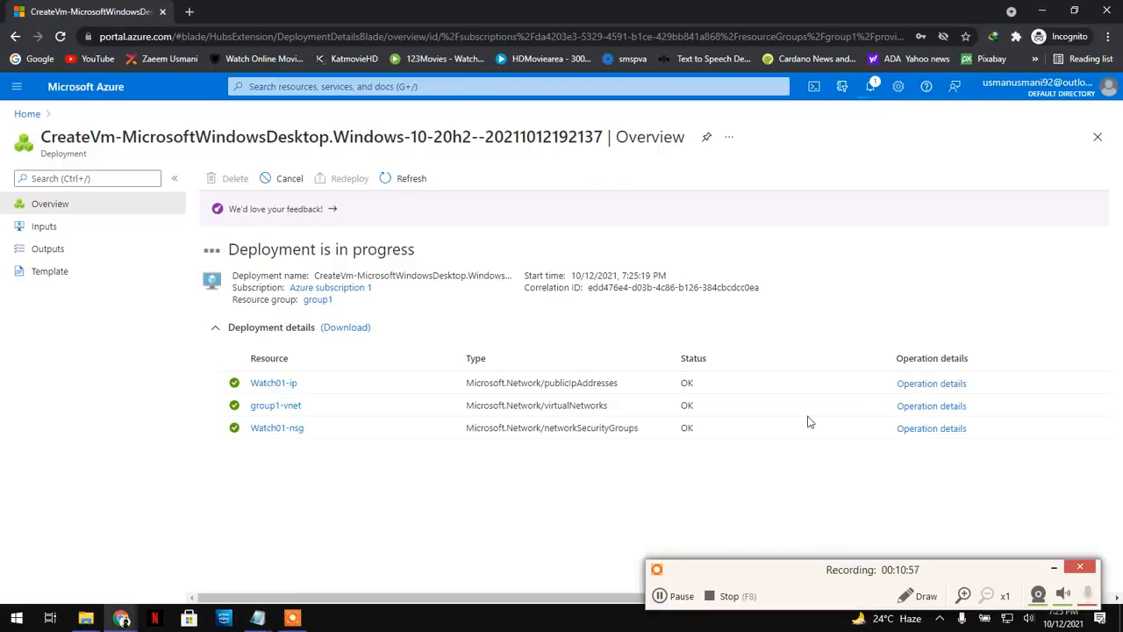
mouse_move(754, 222)
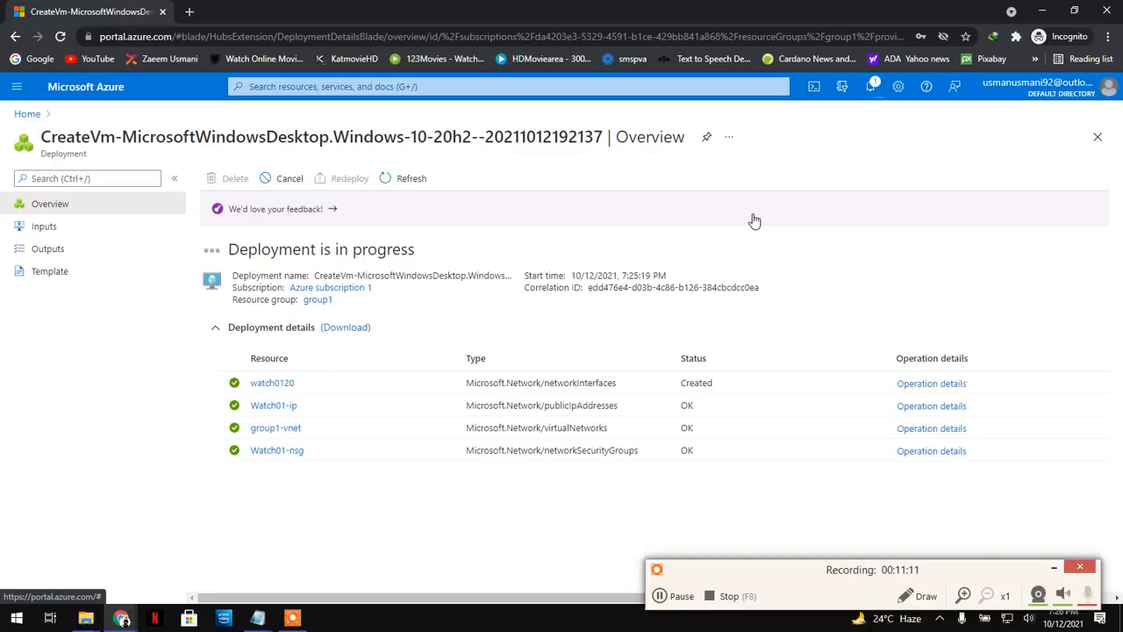
mouse_move(701, 234)
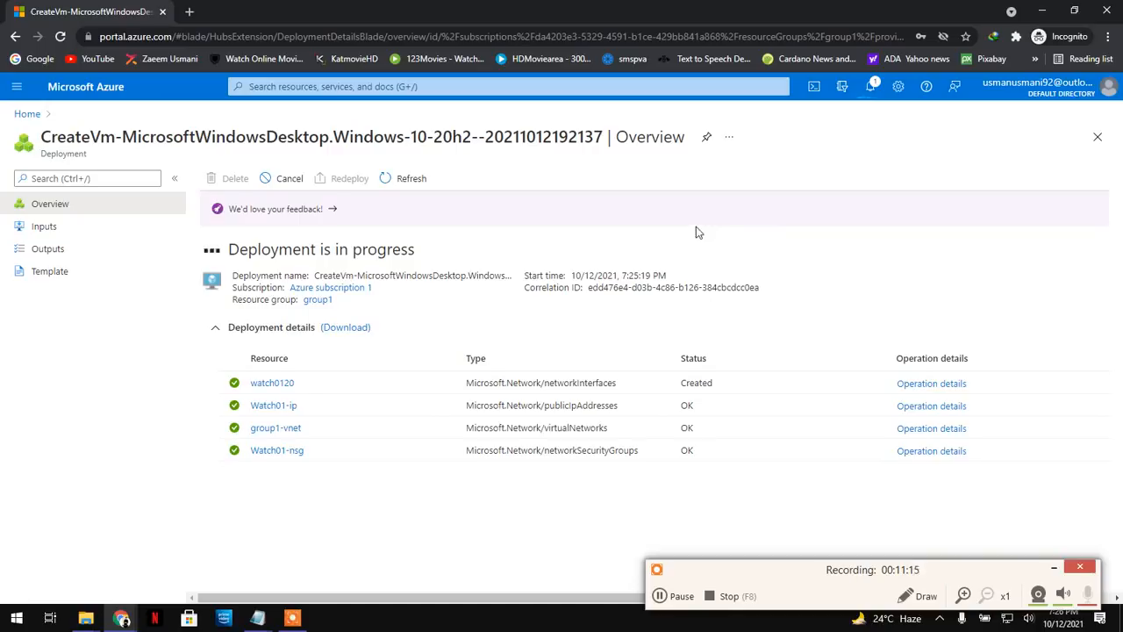
mouse_move(302, 219)
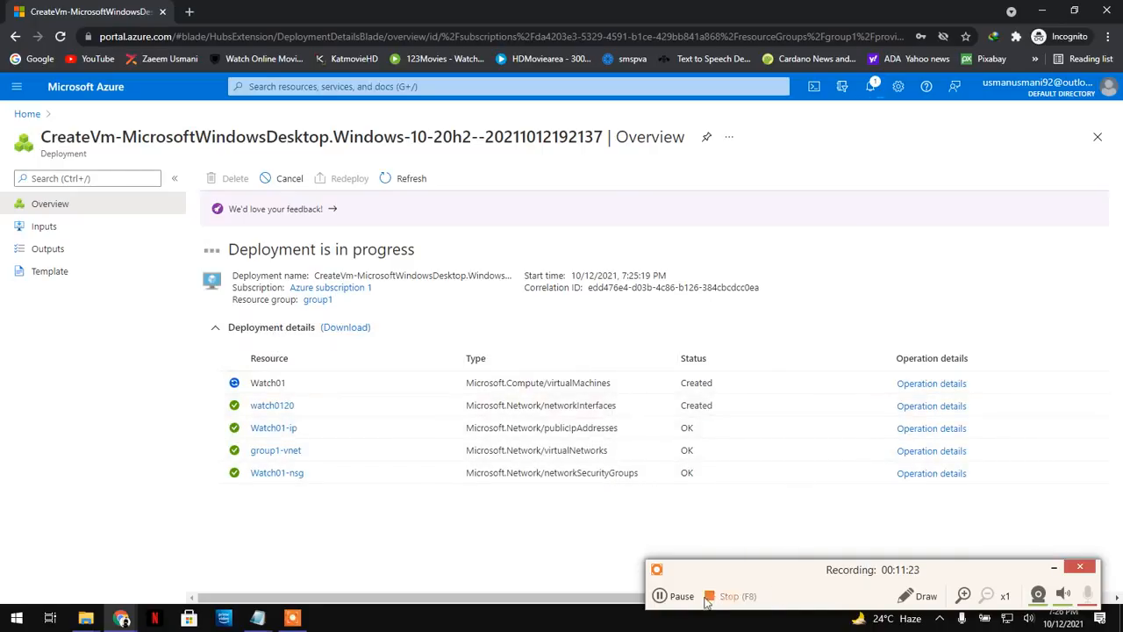
mouse_move(628, 577)
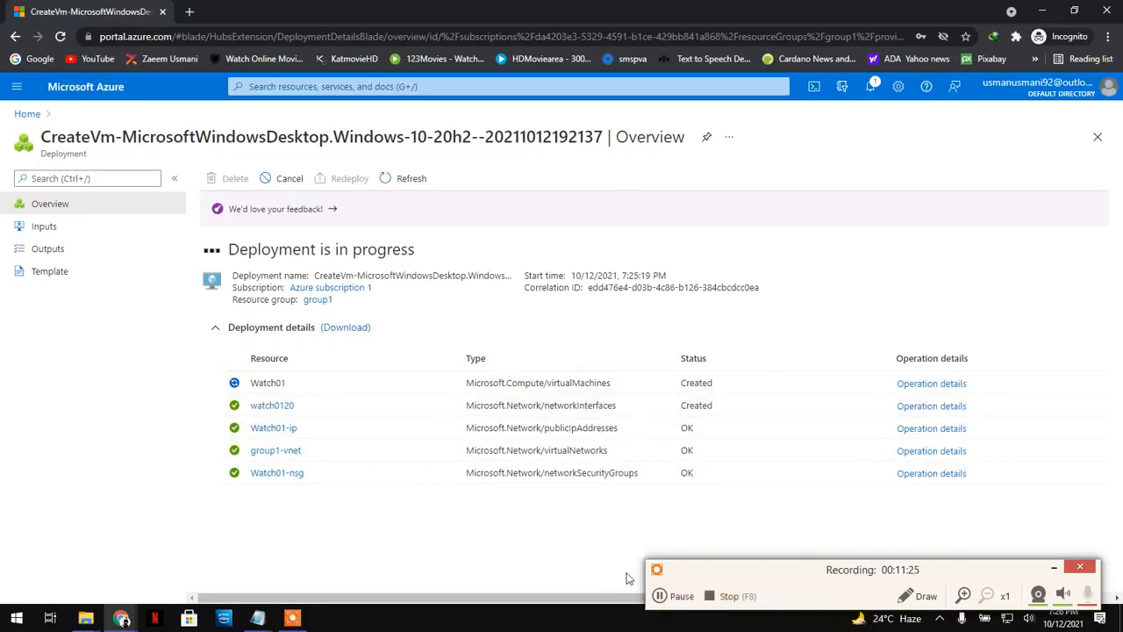
mouse_move(604, 583)
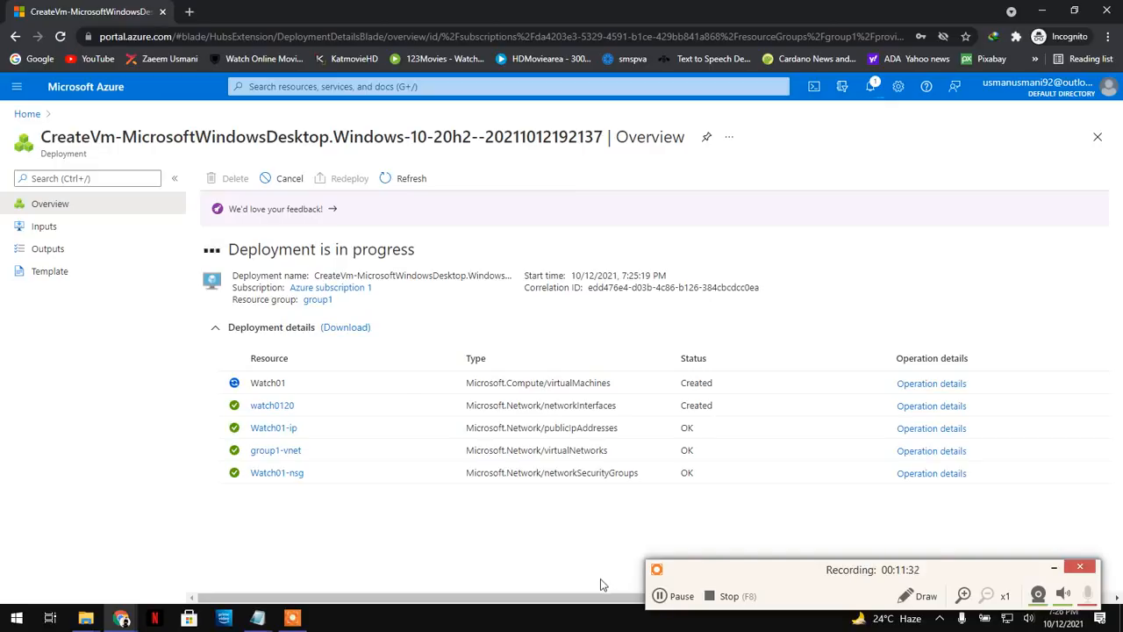
Wait on the deployment overview until it reports 'Your deployment is complete'.
left_click(681, 596)
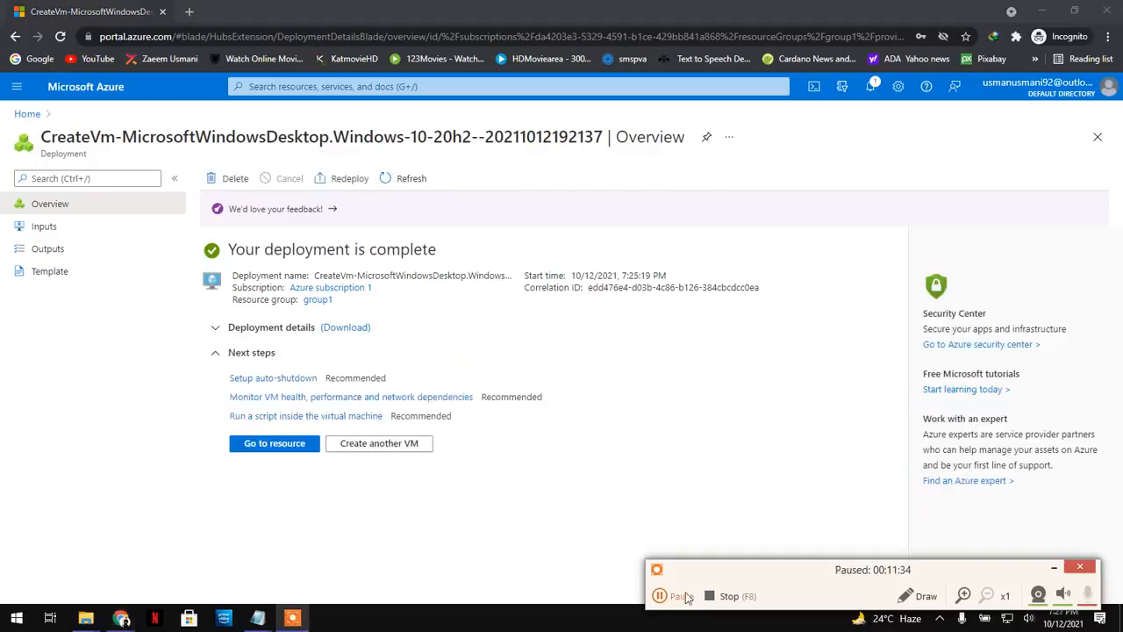
left_click(660, 597)
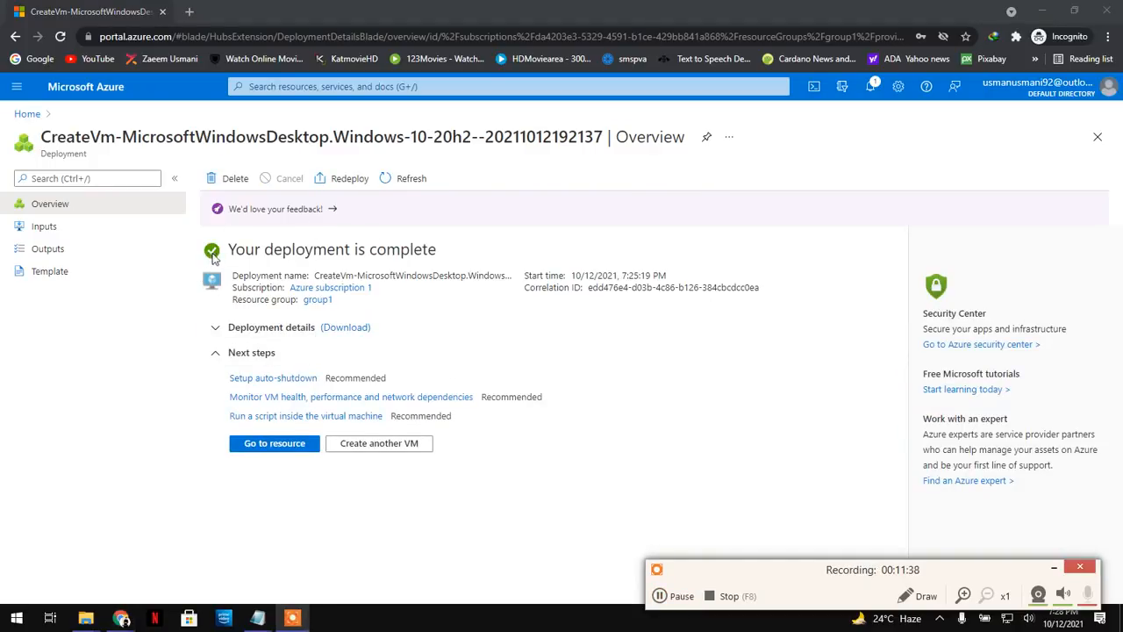
mouse_move(1044, 103)
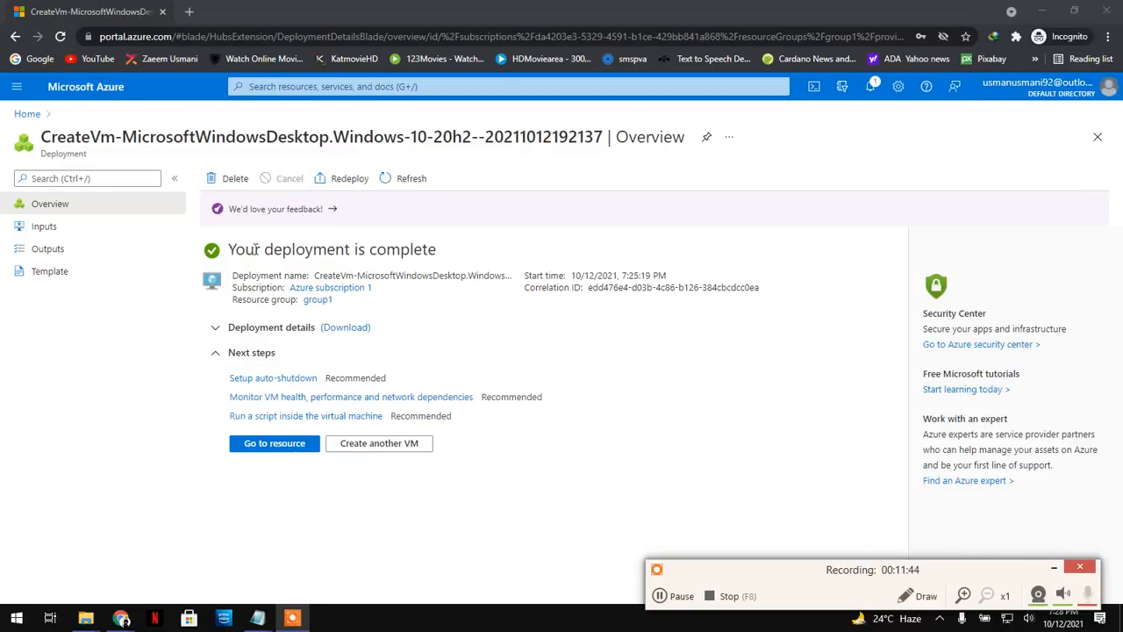
mouse_move(274, 442)
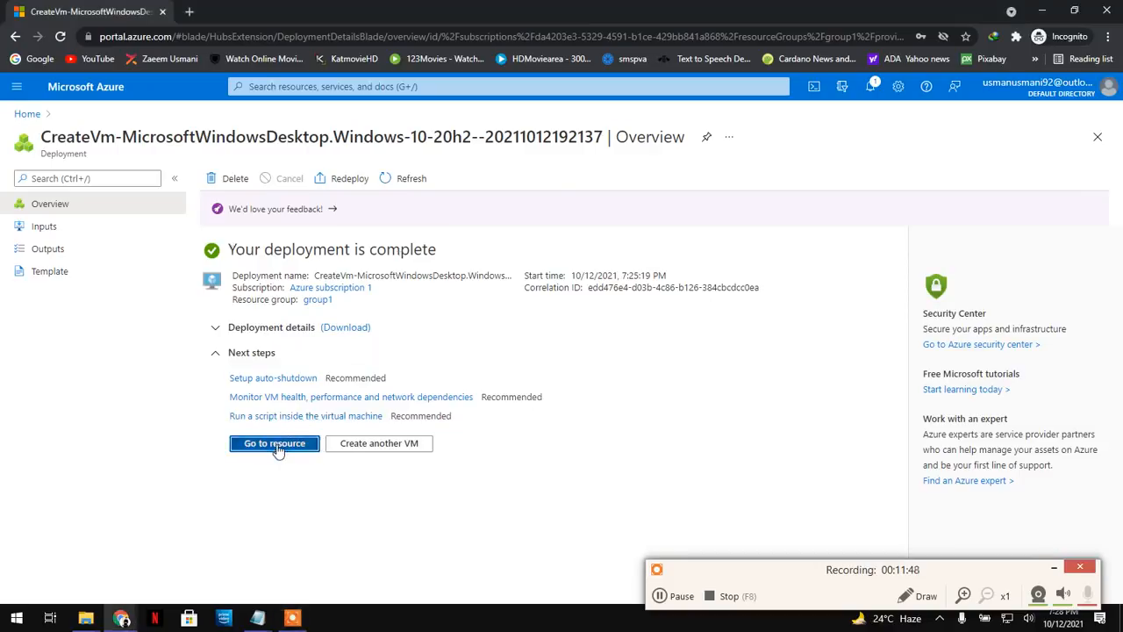
Go to the Watch01 VM overview, showing it Running with public IP 40.121.205.146.
left_click(273, 442)
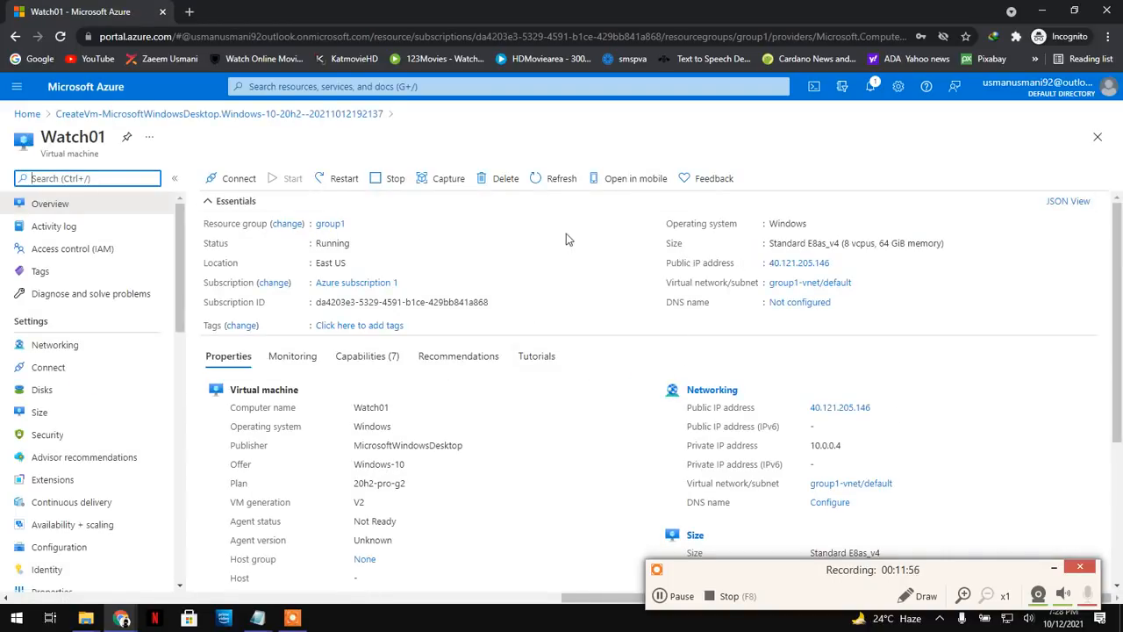
mouse_move(578, 320)
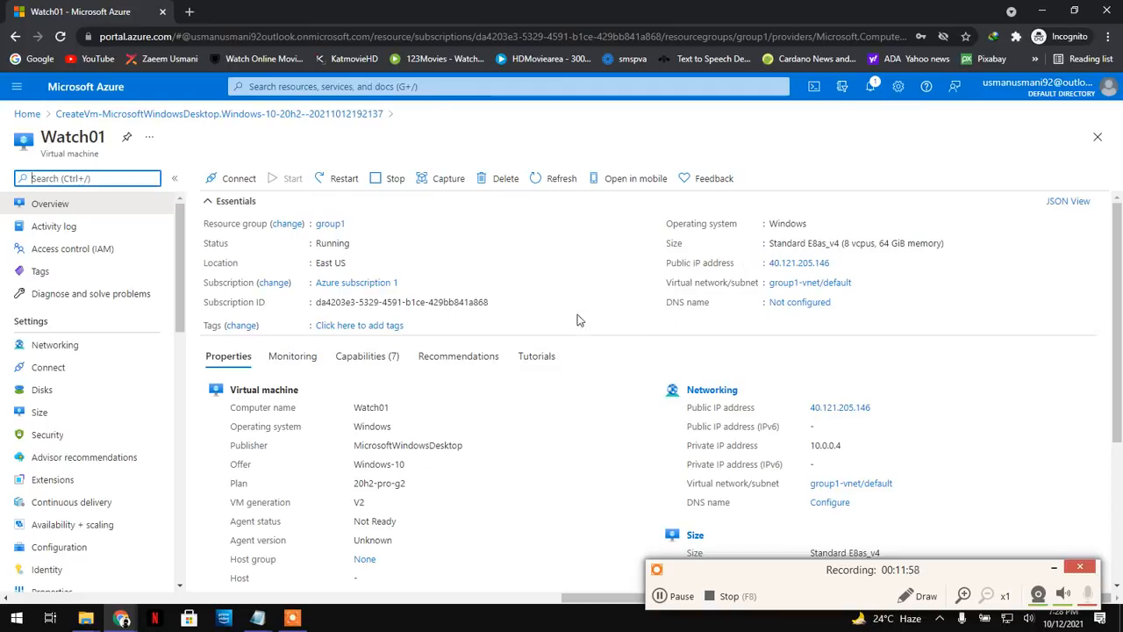
mouse_move(876, 499)
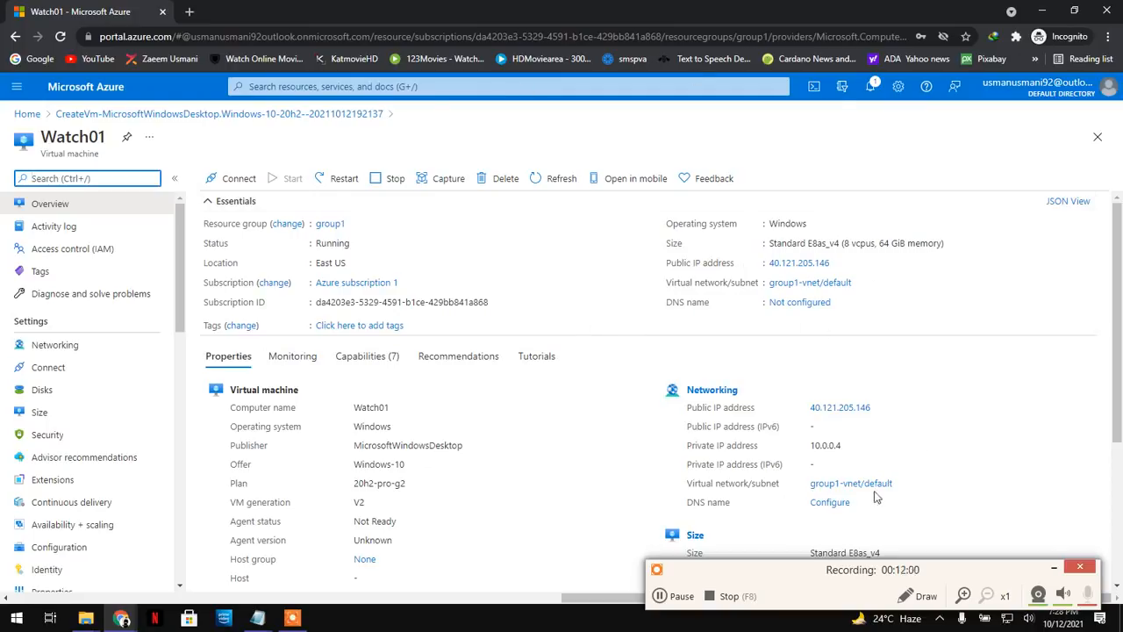